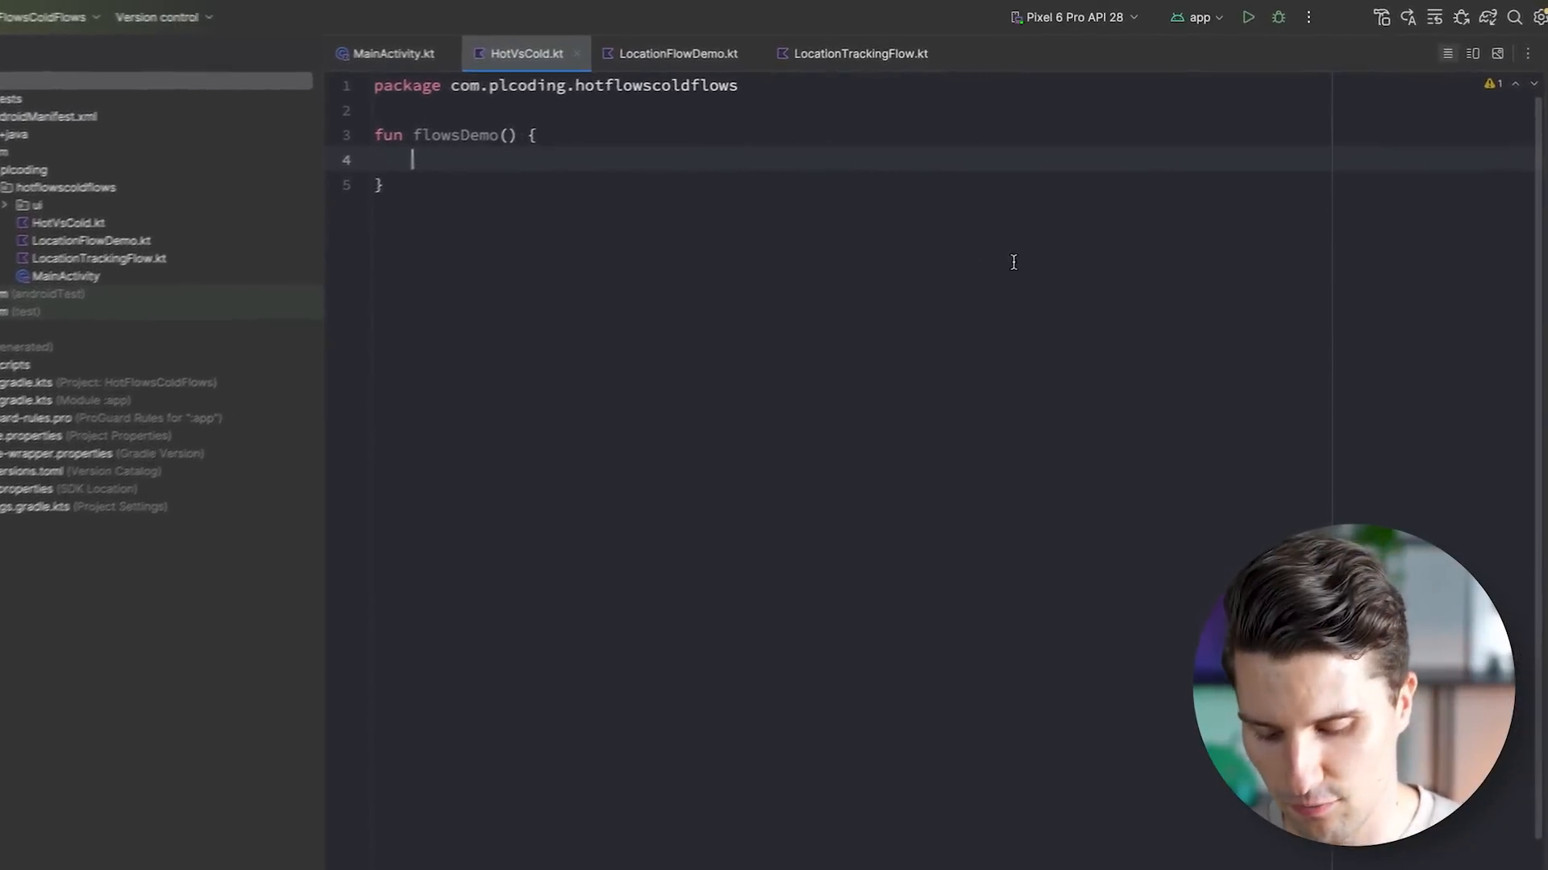
# Write val flow = flow<Int> repeating 10 times: emit(it), println("Emitted $it"), delay(1000L)
pyautogui.write('val')
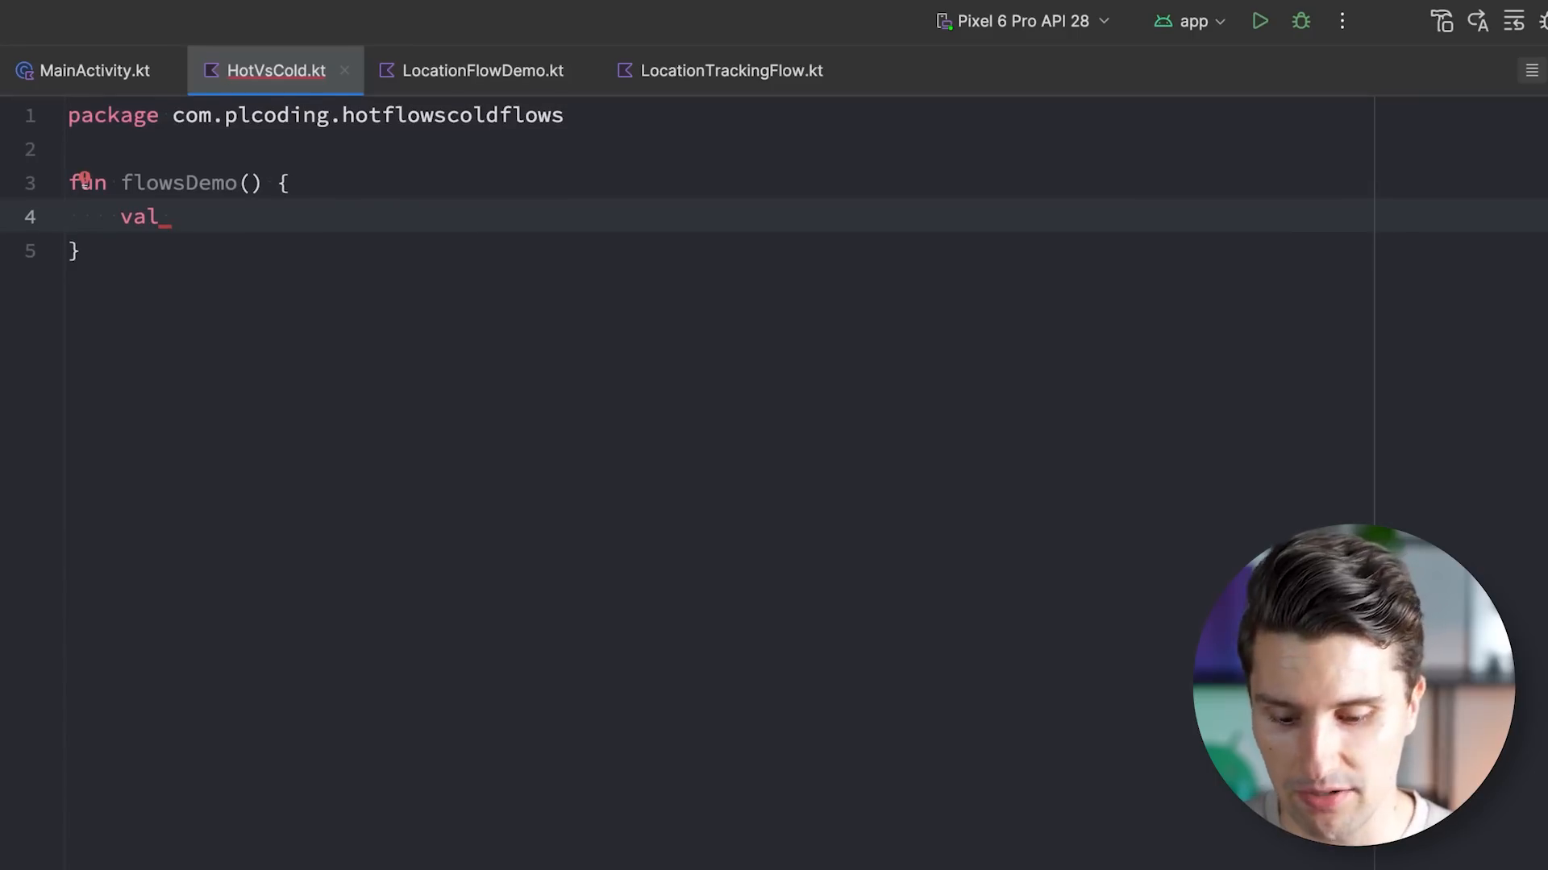
pyautogui.write('flow = flow<> {')
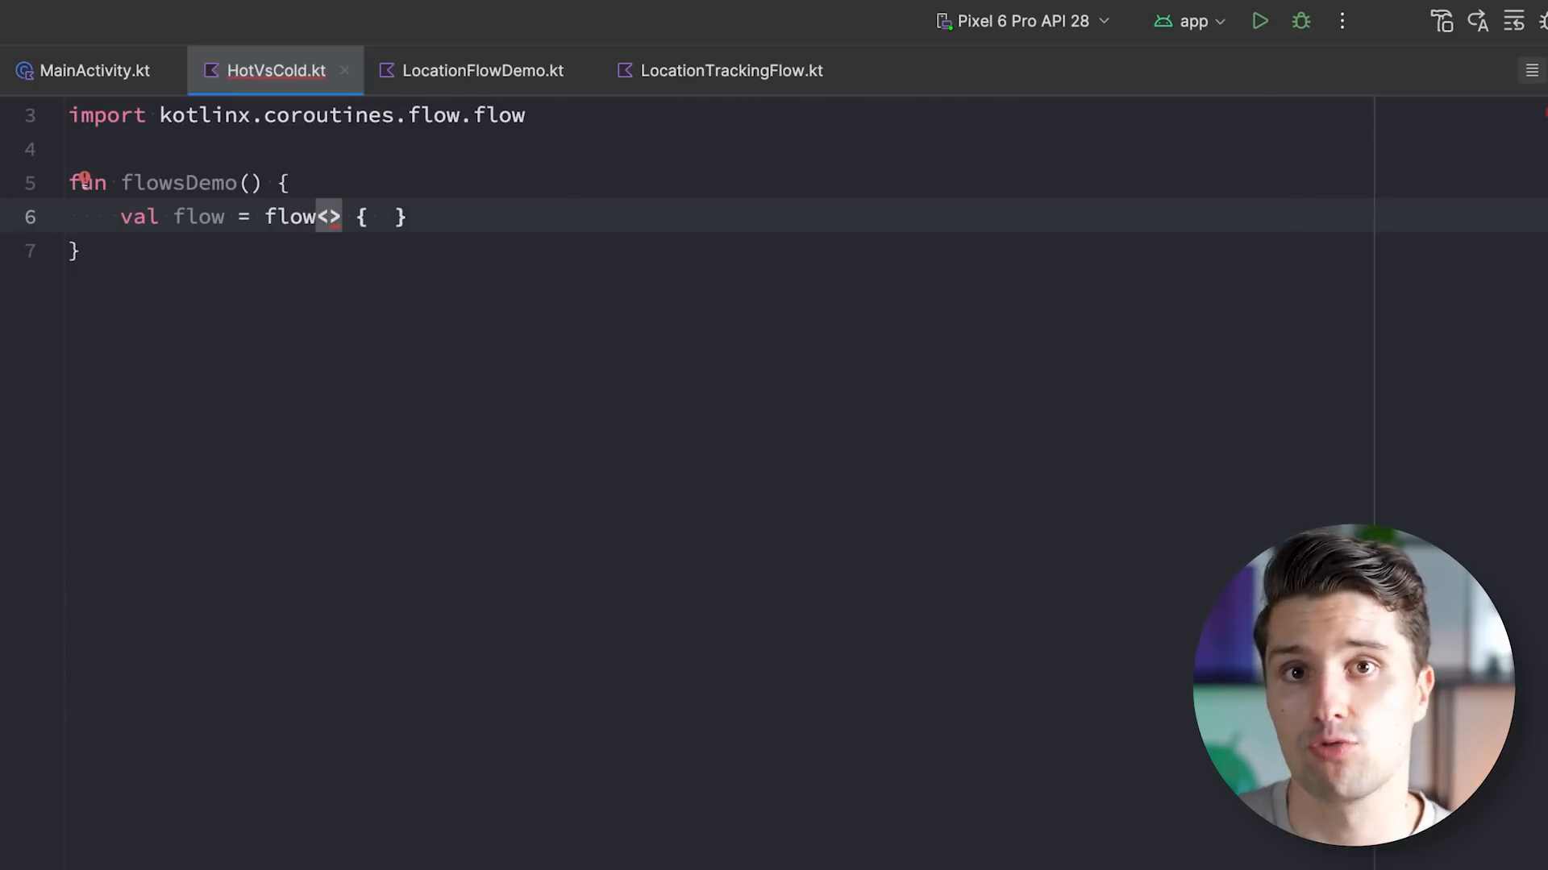
pyautogui.write('Int')
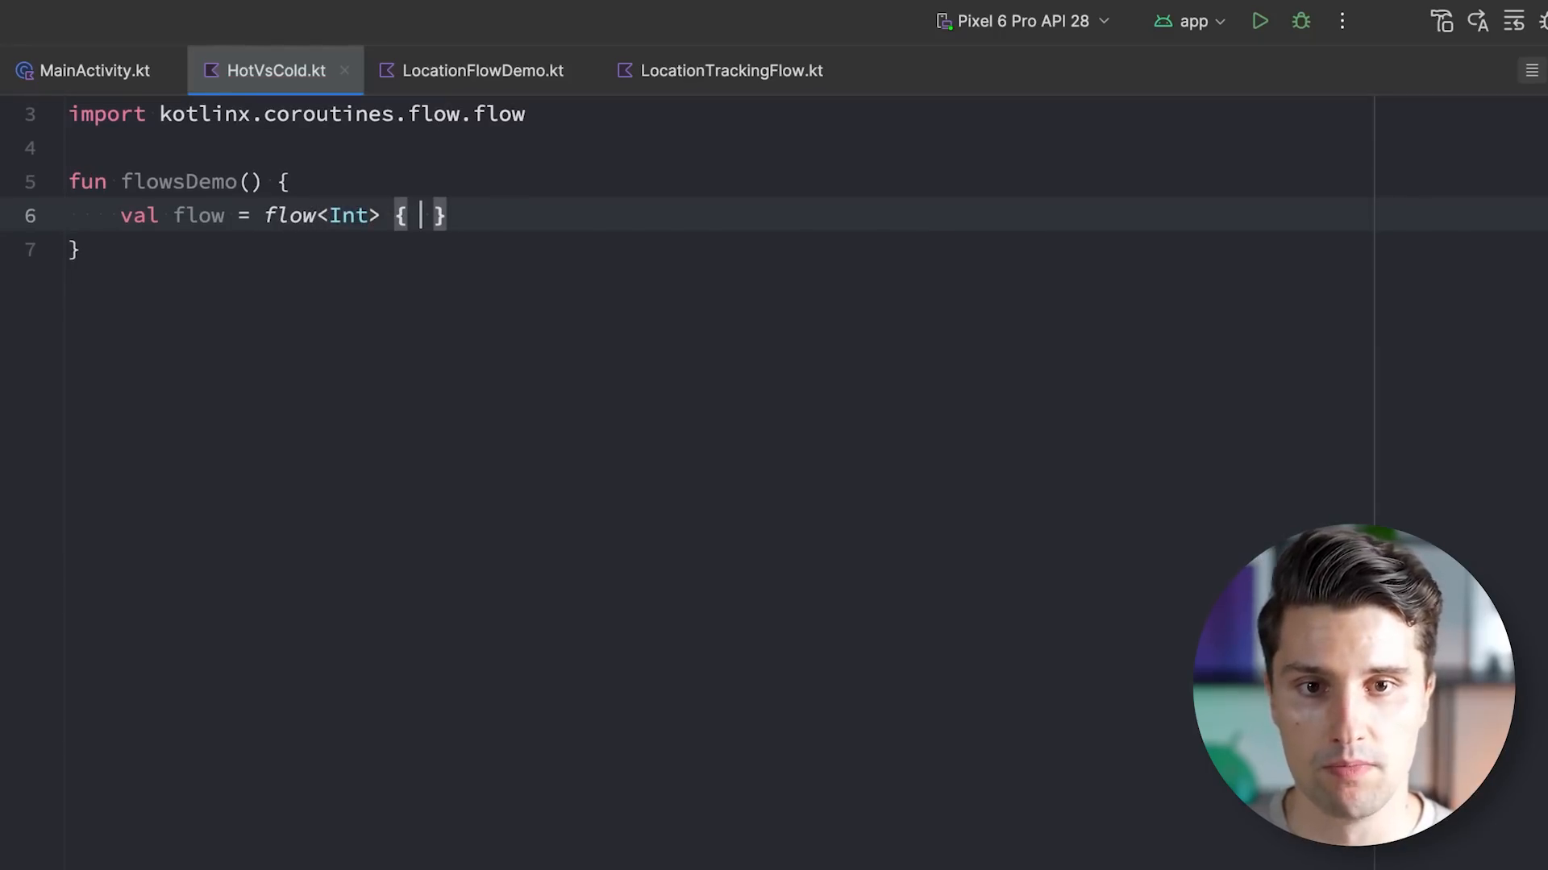
pyautogui.write('emit(1')
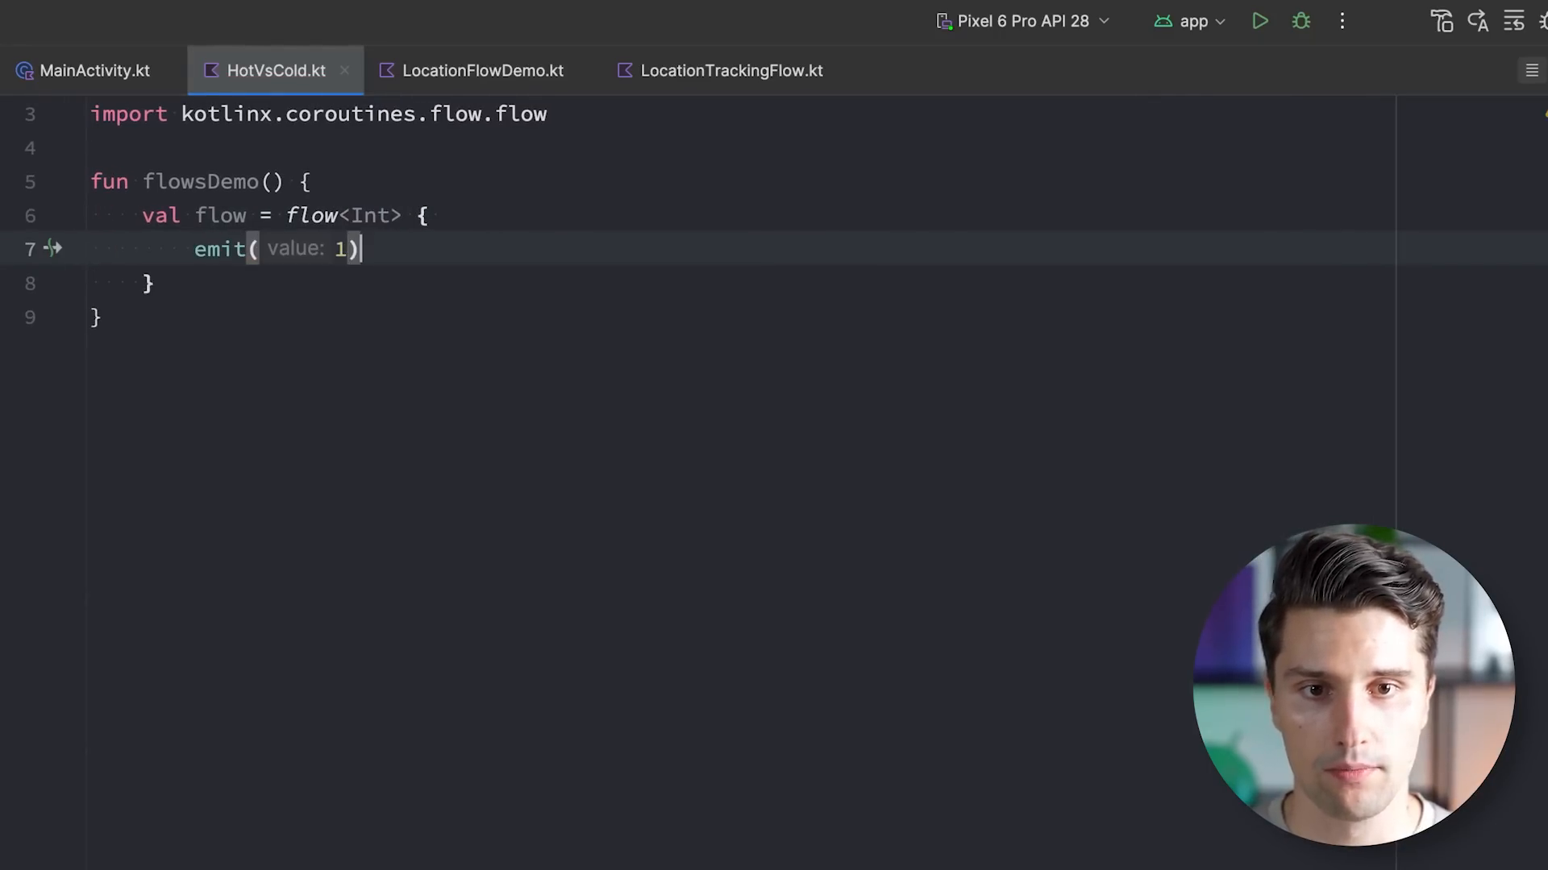
pyautogui.write('repeat(10) {')
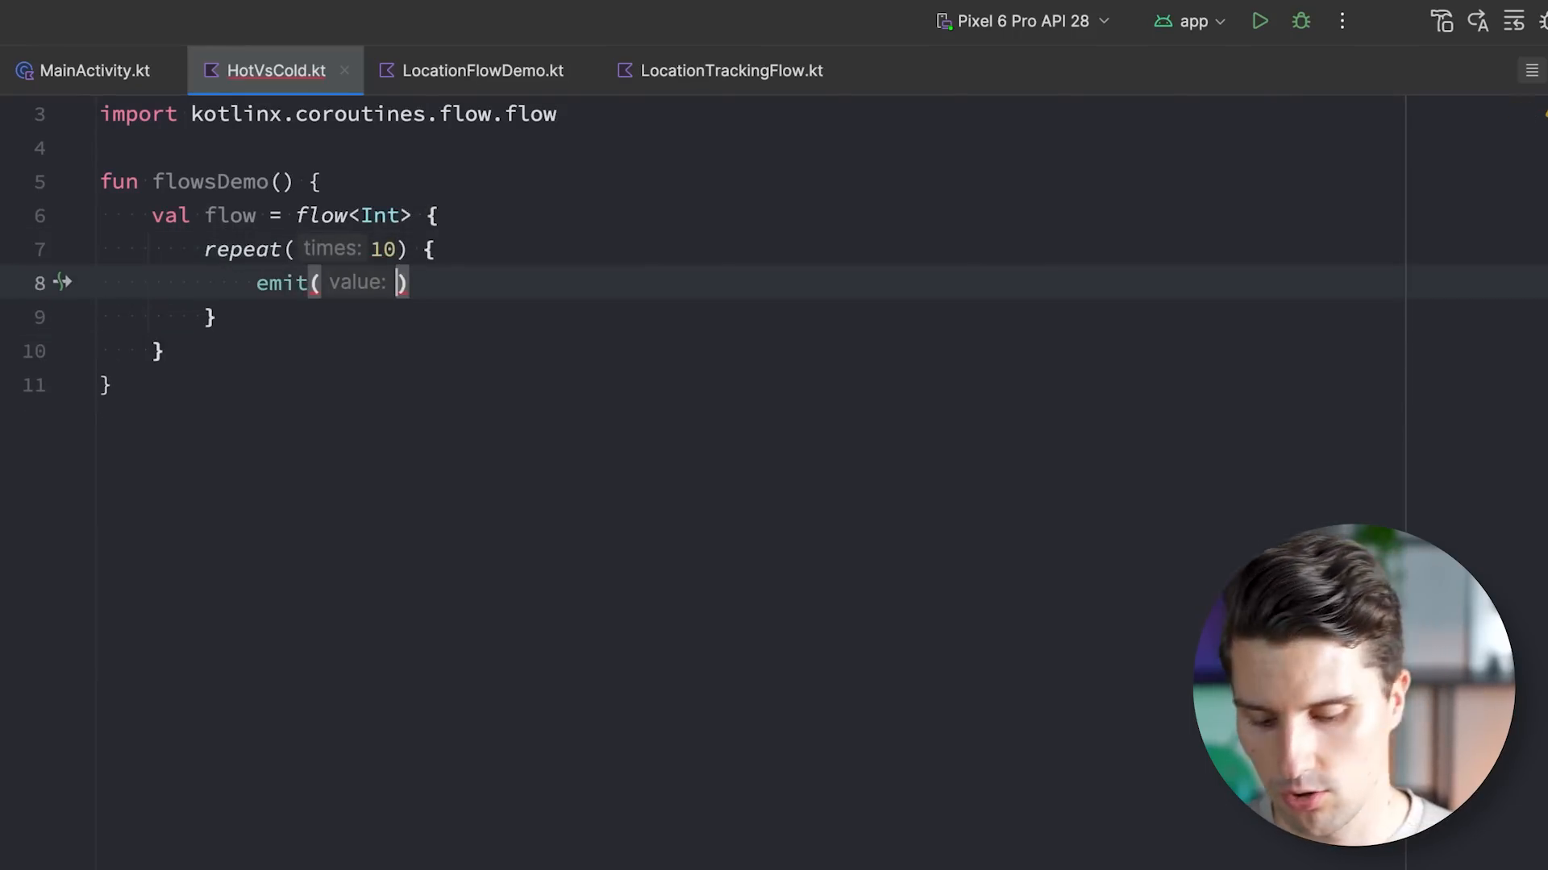
pyautogui.write('delay(1000L')
pyautogui.write('it')
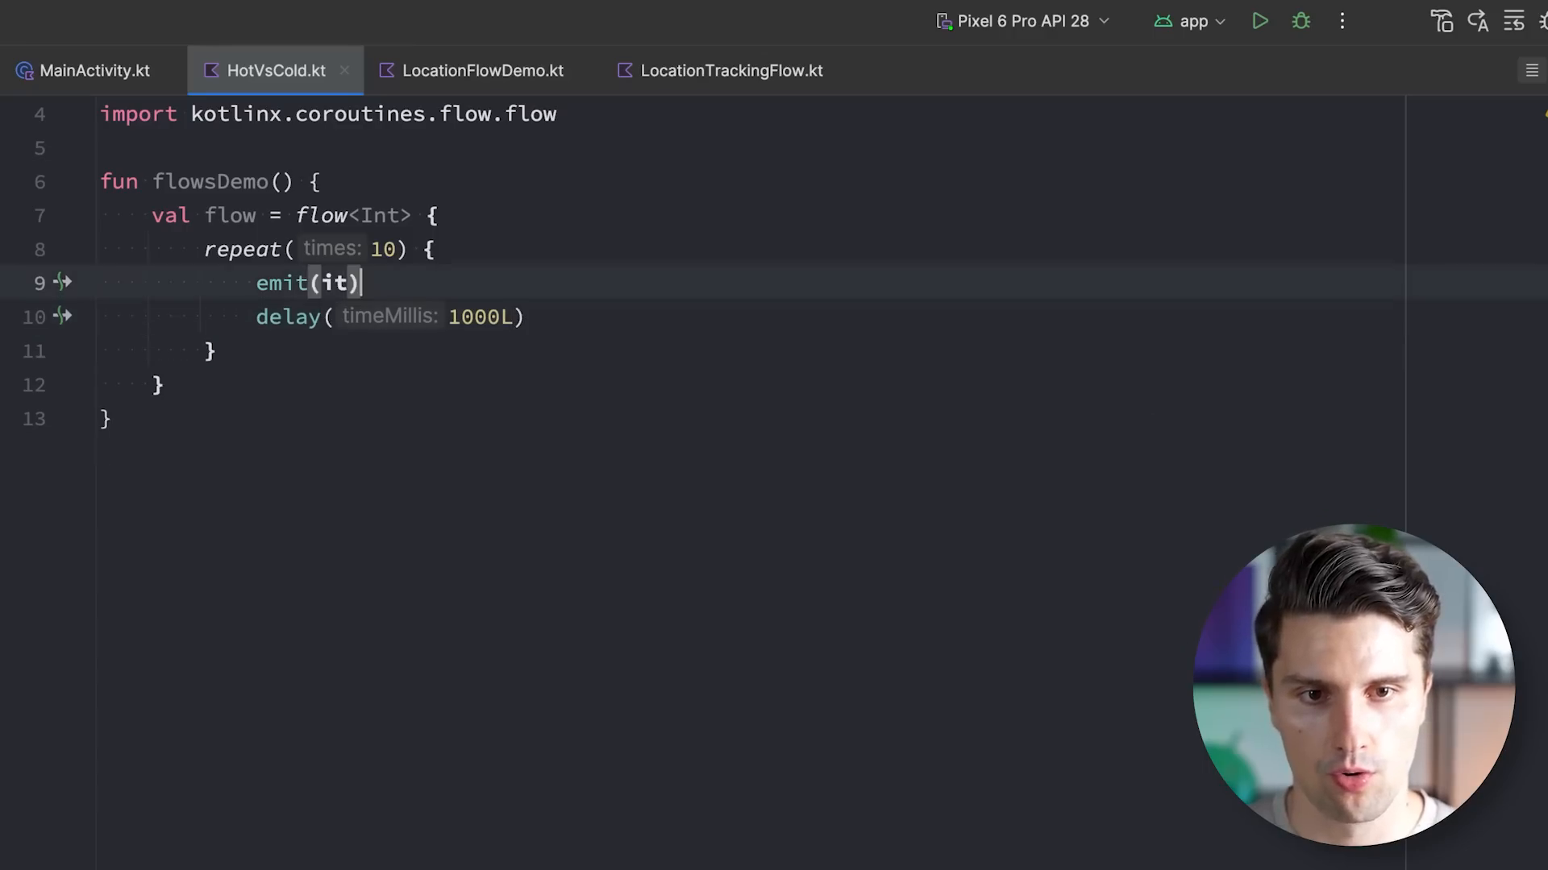
pyautogui.write('println("")')
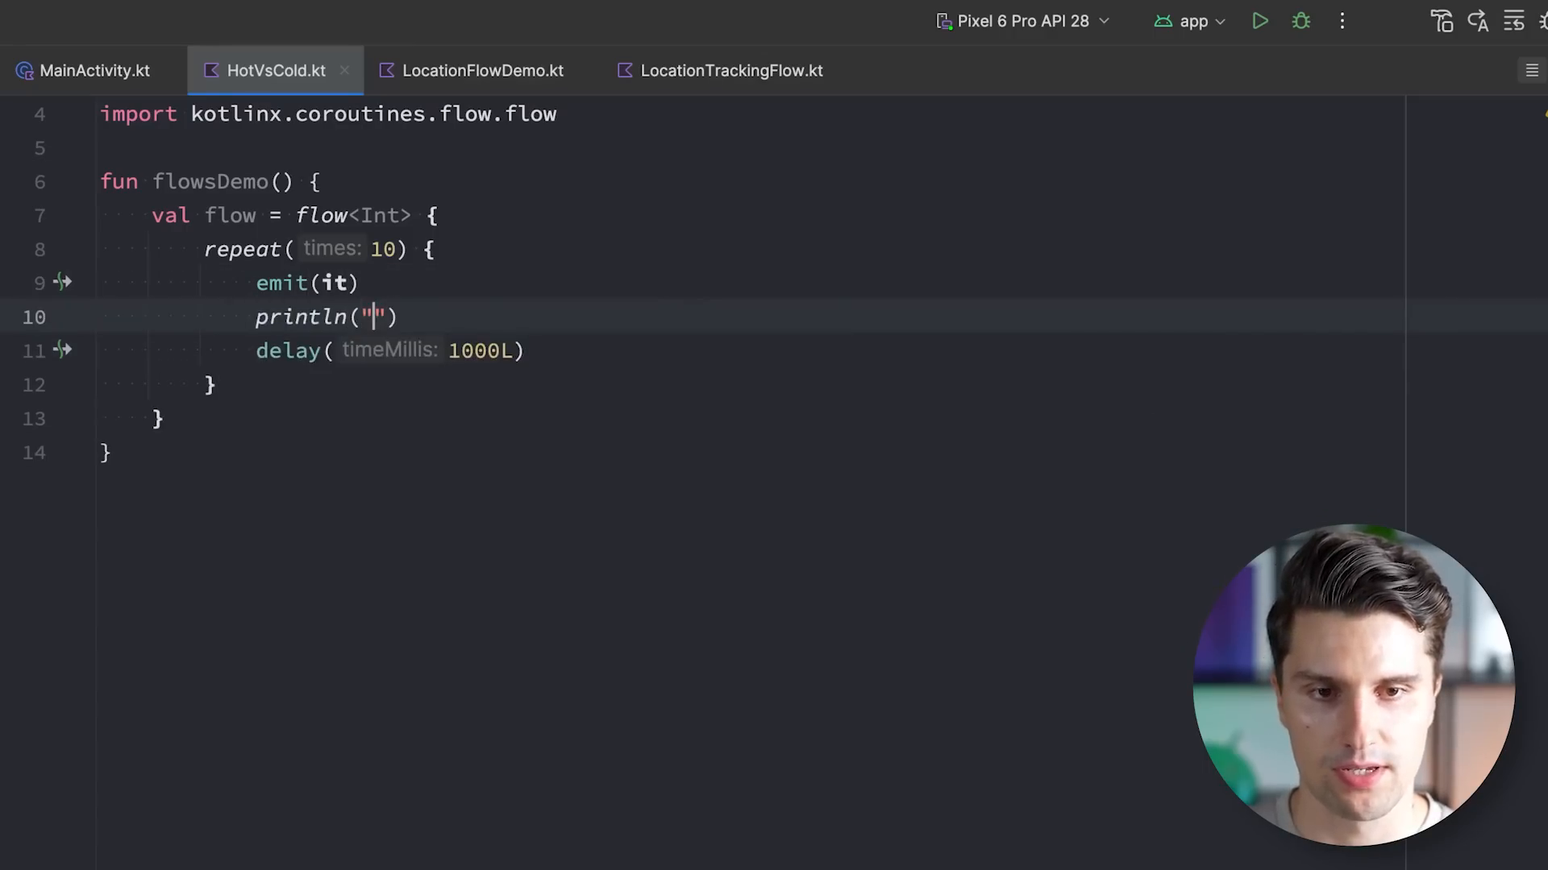
pyautogui.write('Emitted $it')
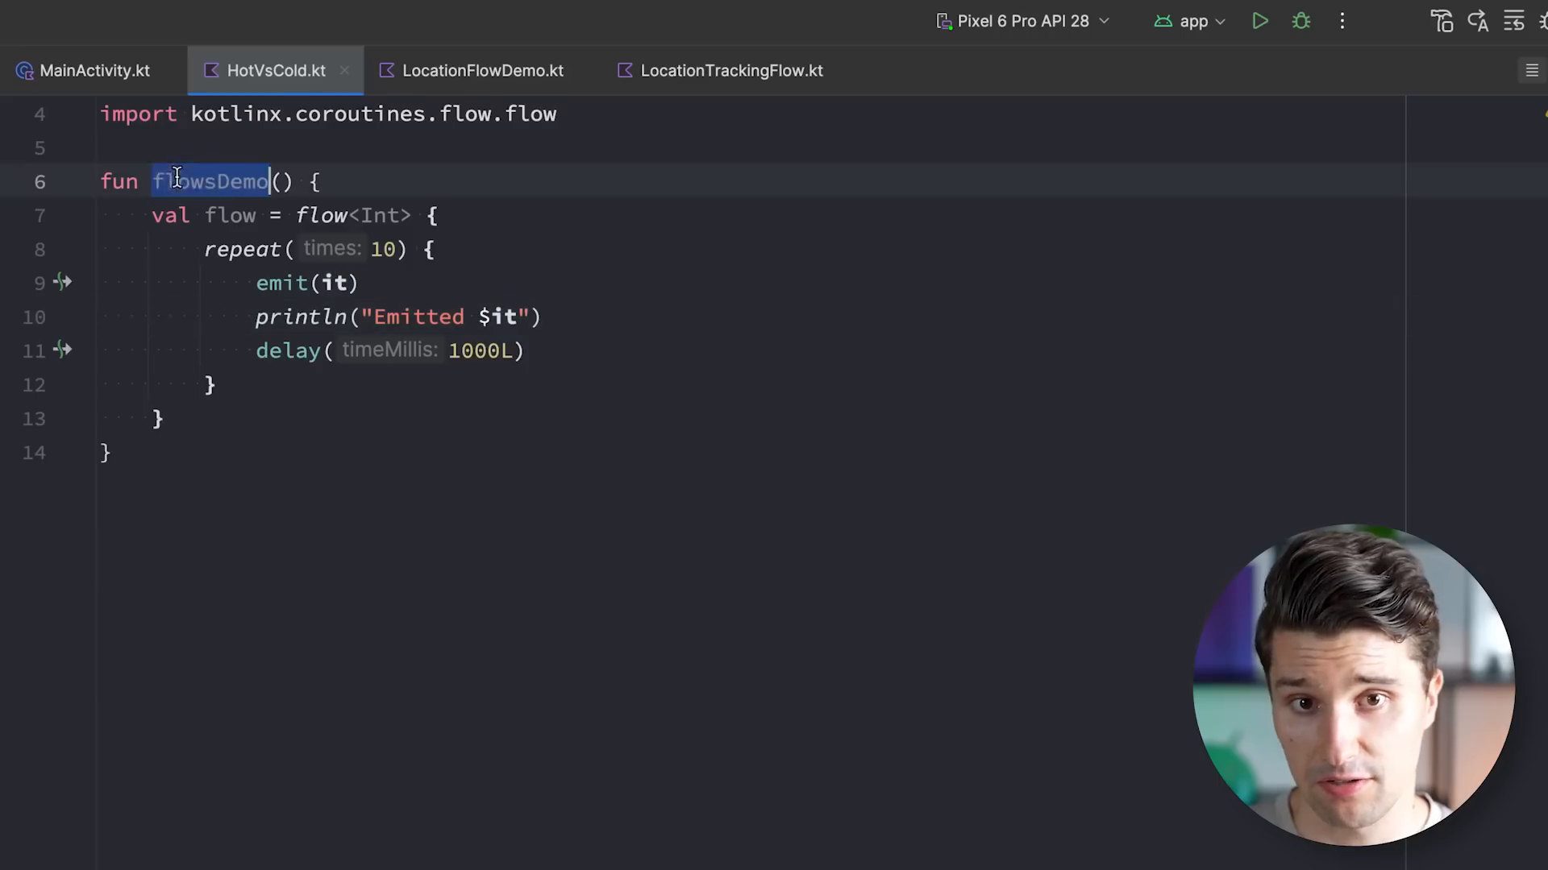
# Add a flowsDemo() call in MainActivity's onCreate, run the app, and dismiss the install notification
pyautogui.click(94, 71)
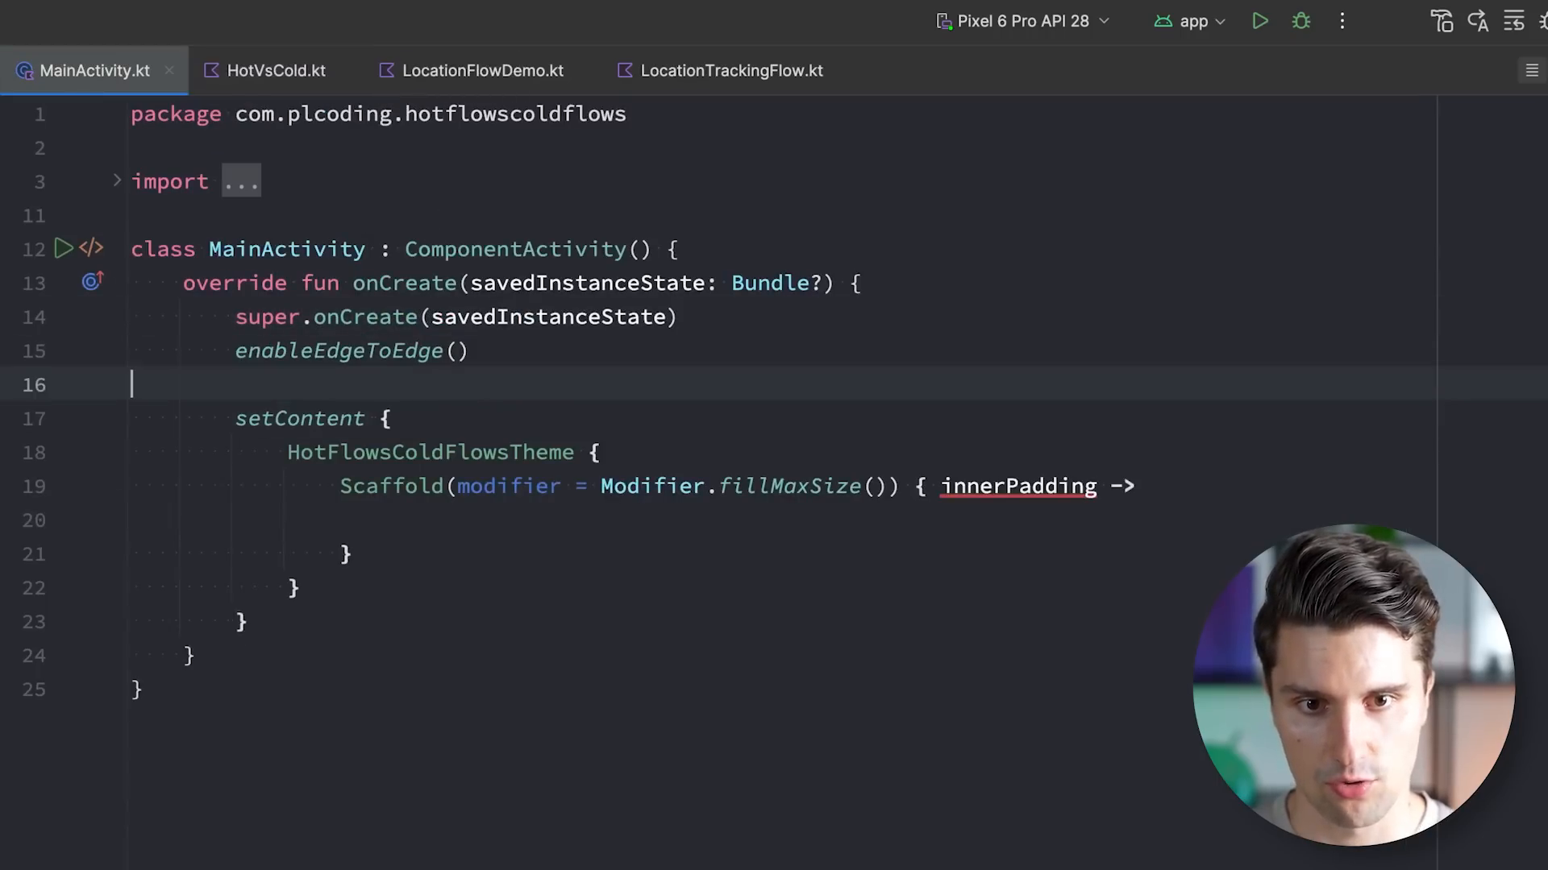
pyautogui.write('flowsDemo()')
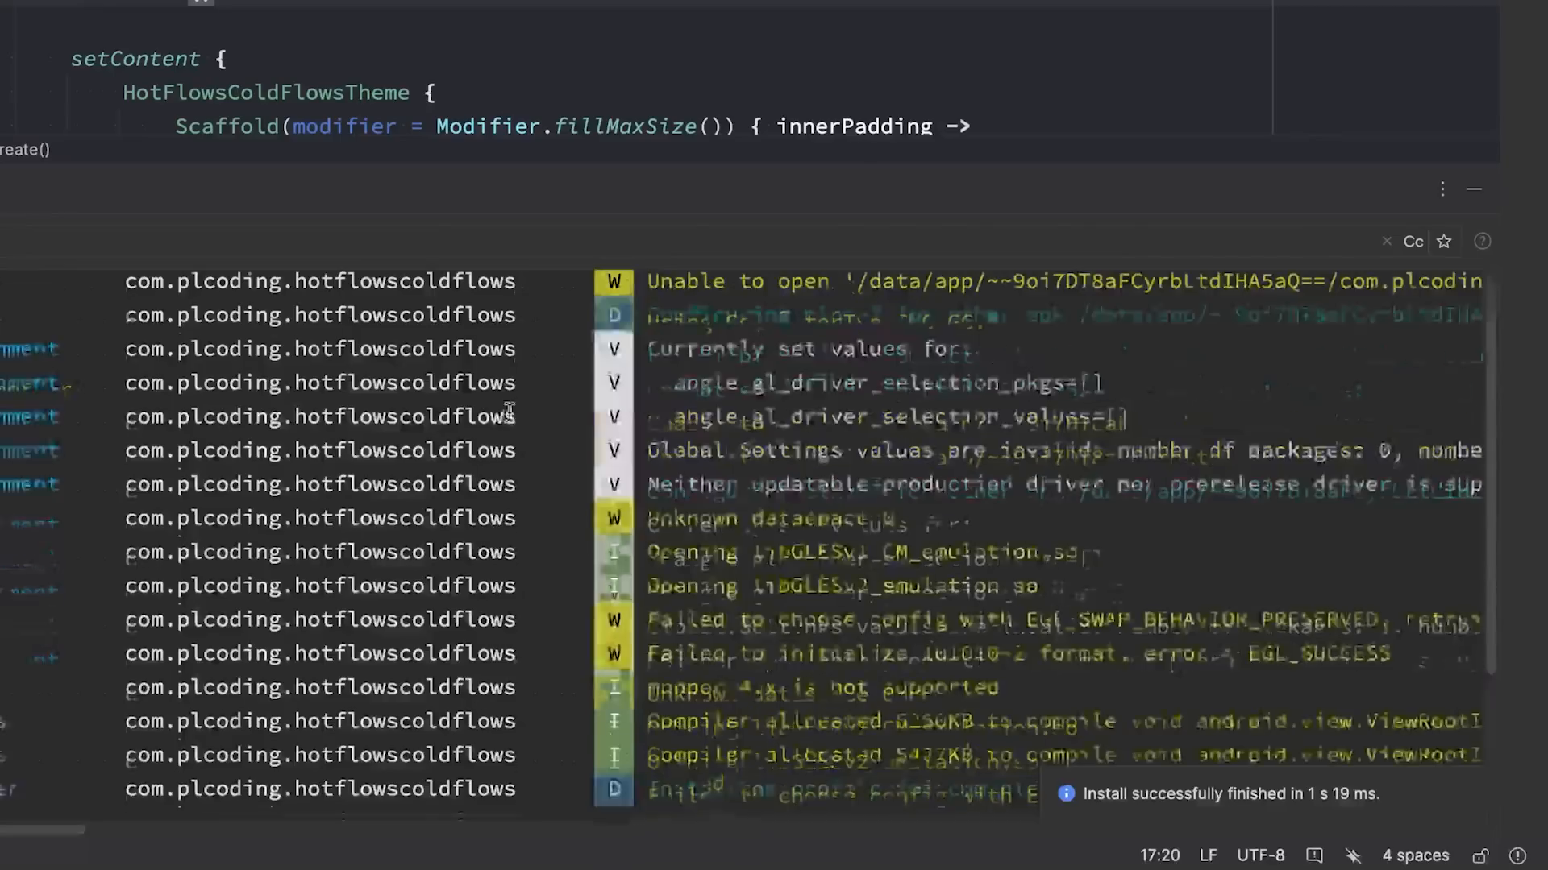
pyautogui.scroll(-3)
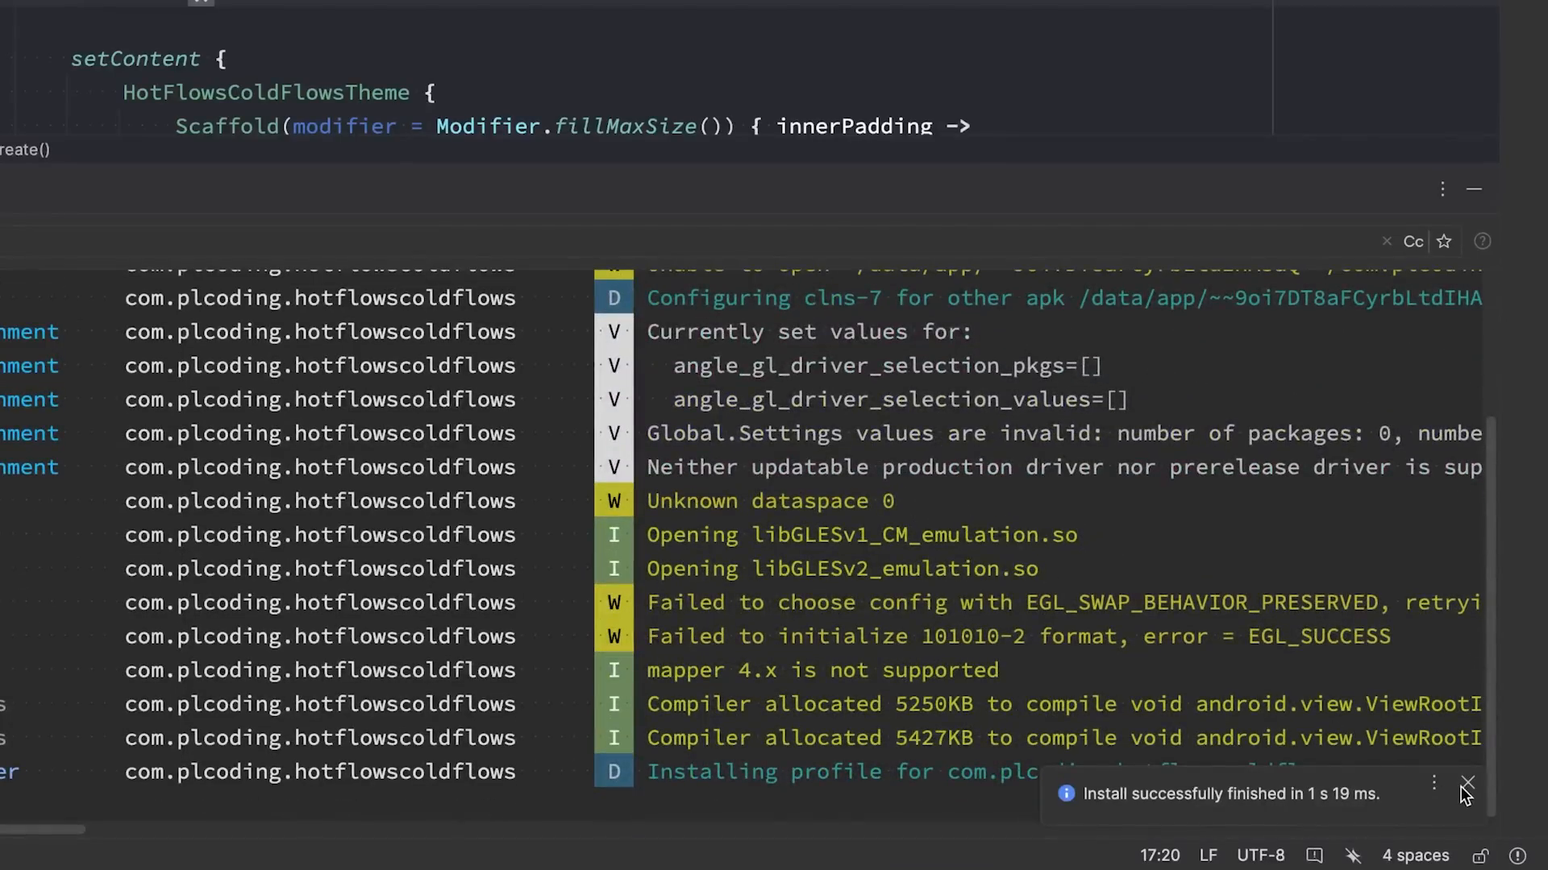
pyautogui.click(1468, 784)
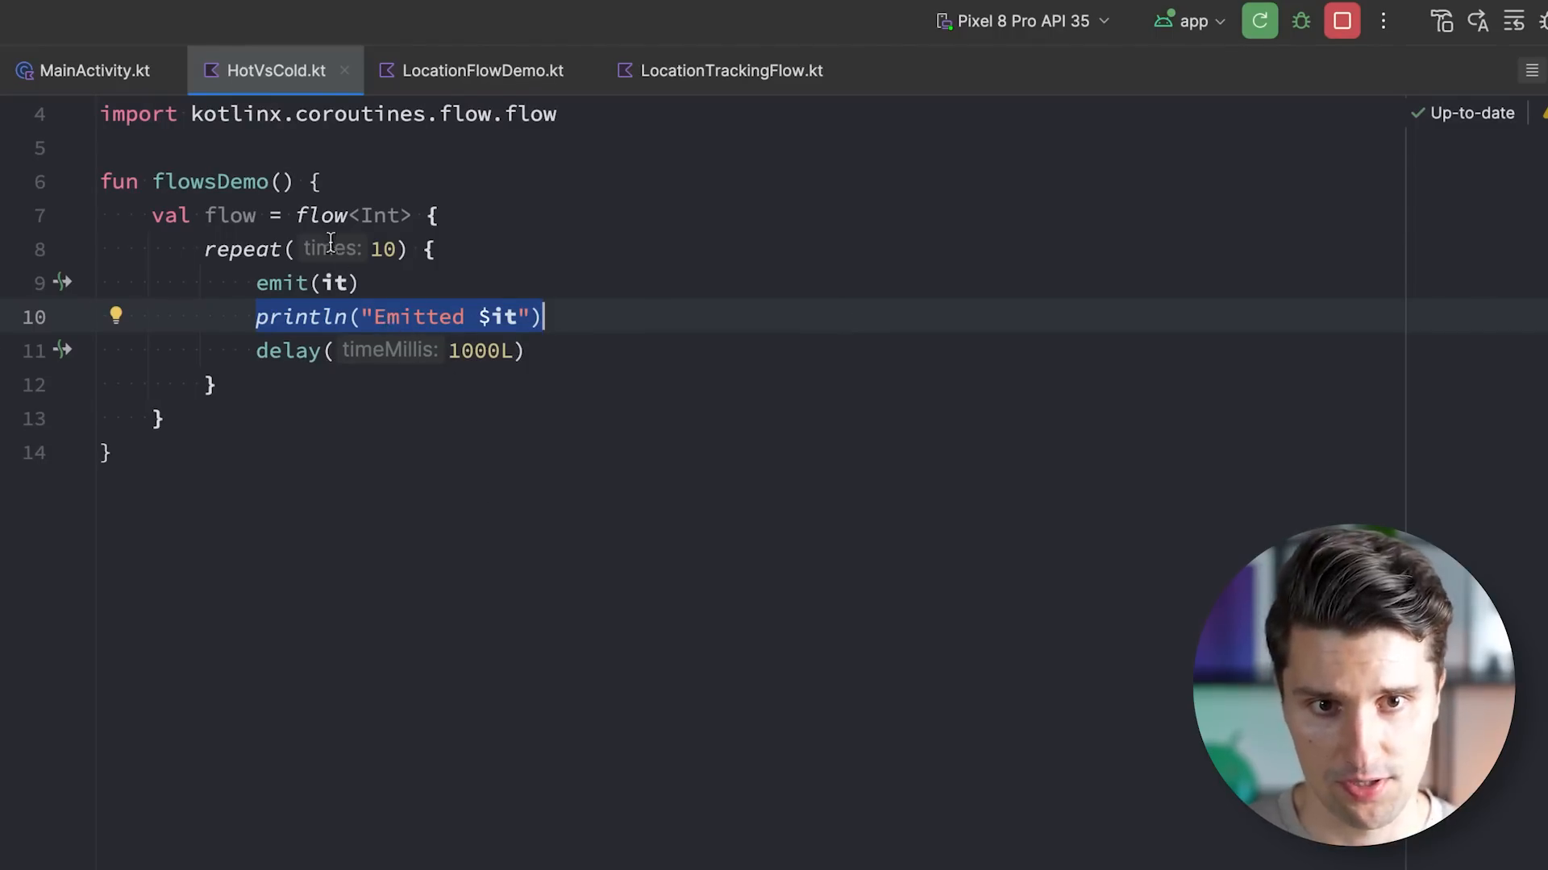
pyautogui.click(353, 216)
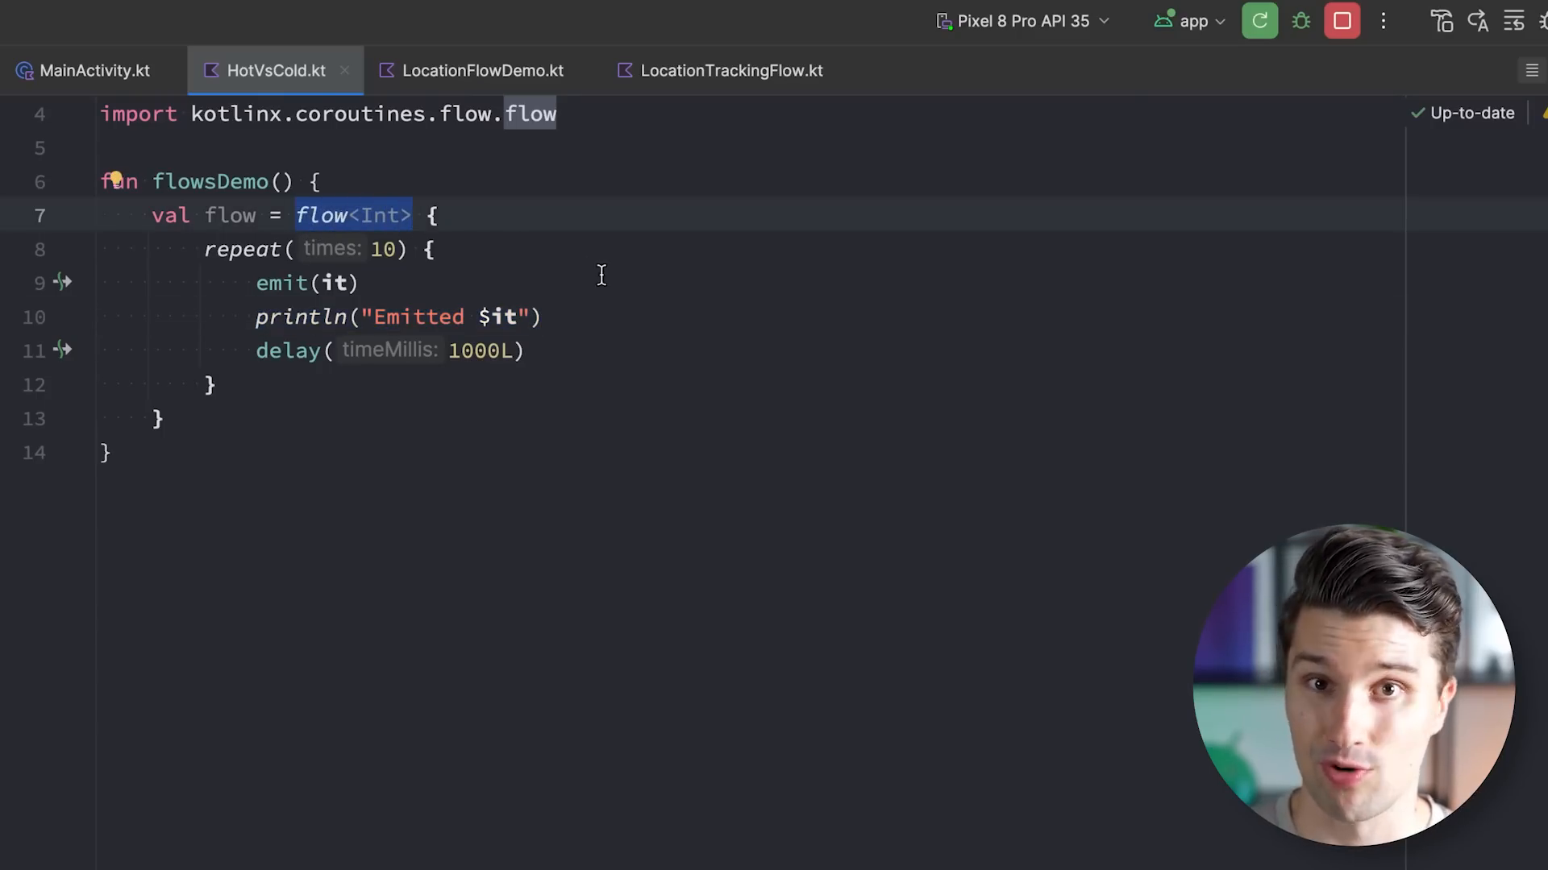
pyautogui.moveTo(690, 289)
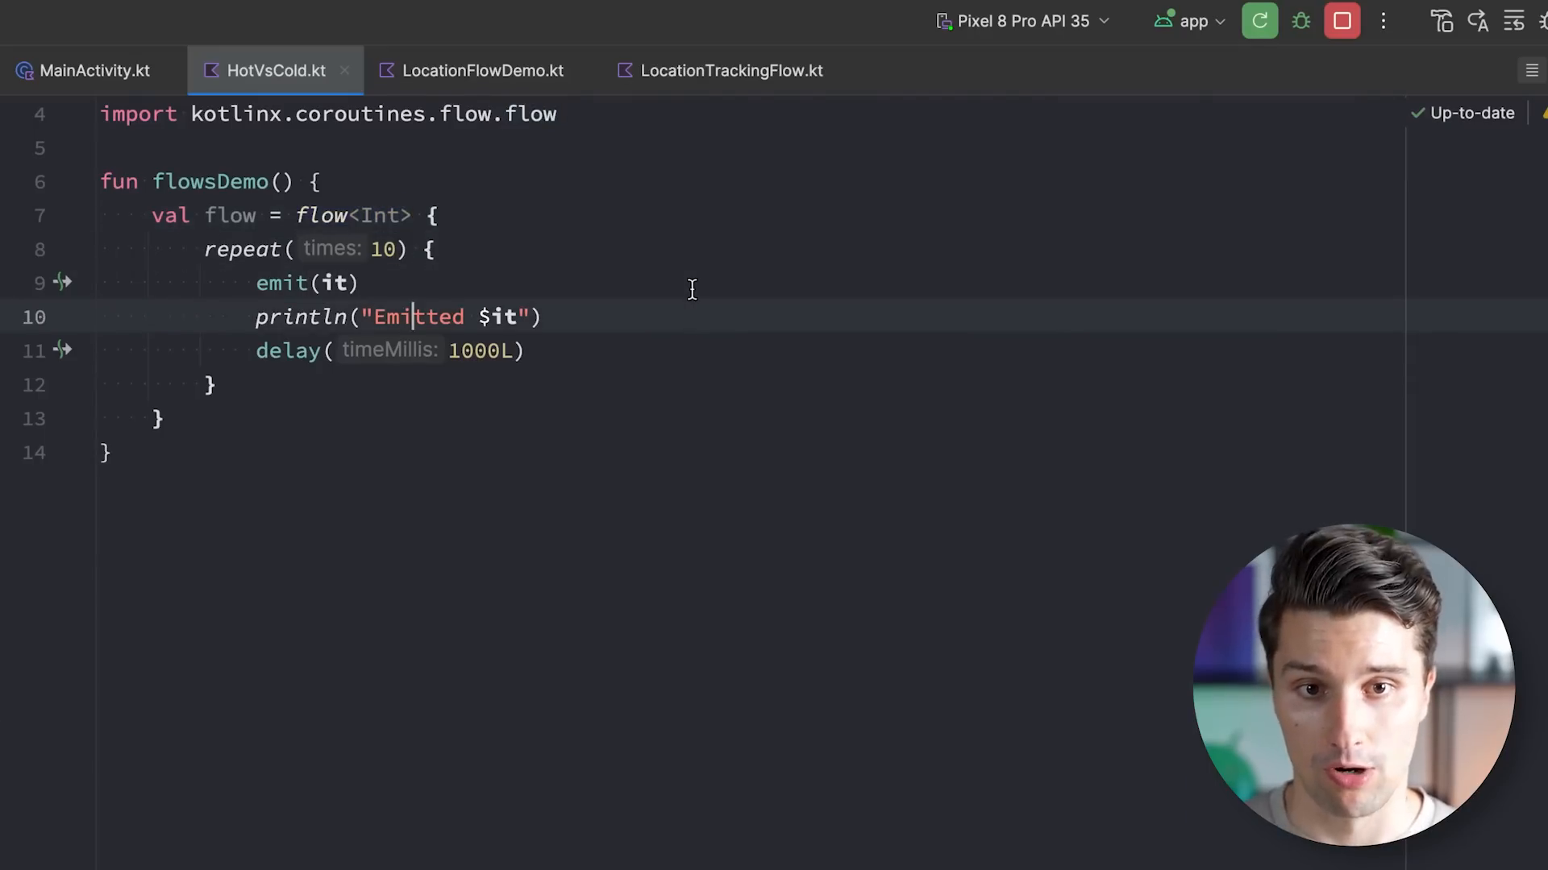
# Add flow.launchIn(GlobalScope) below the flow definition and rerun the app
pyautogui.press('enter')
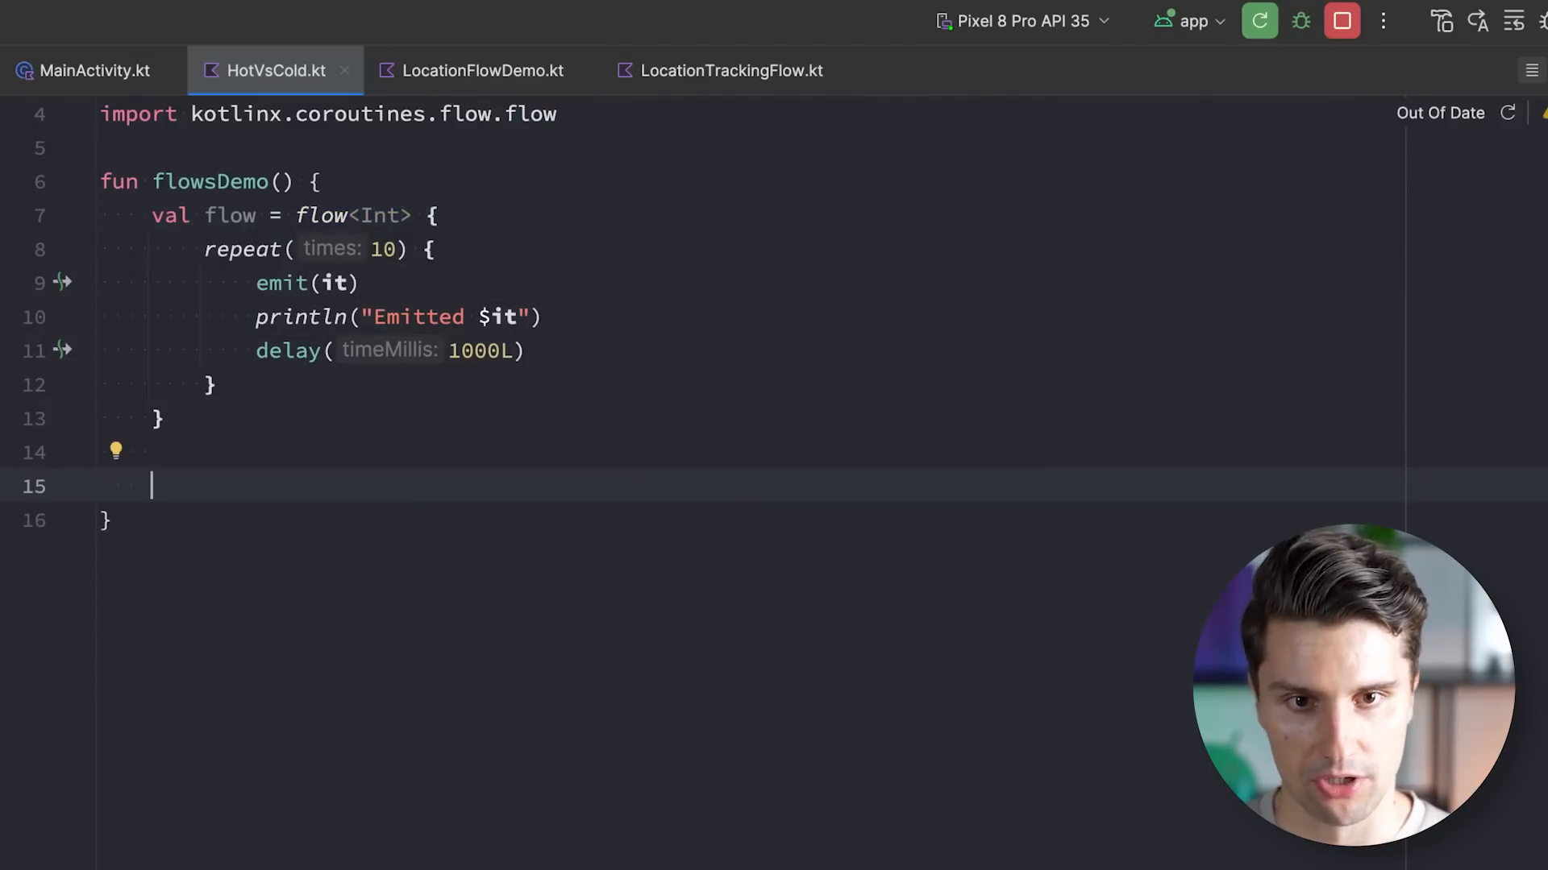
pyautogui.write('fl')
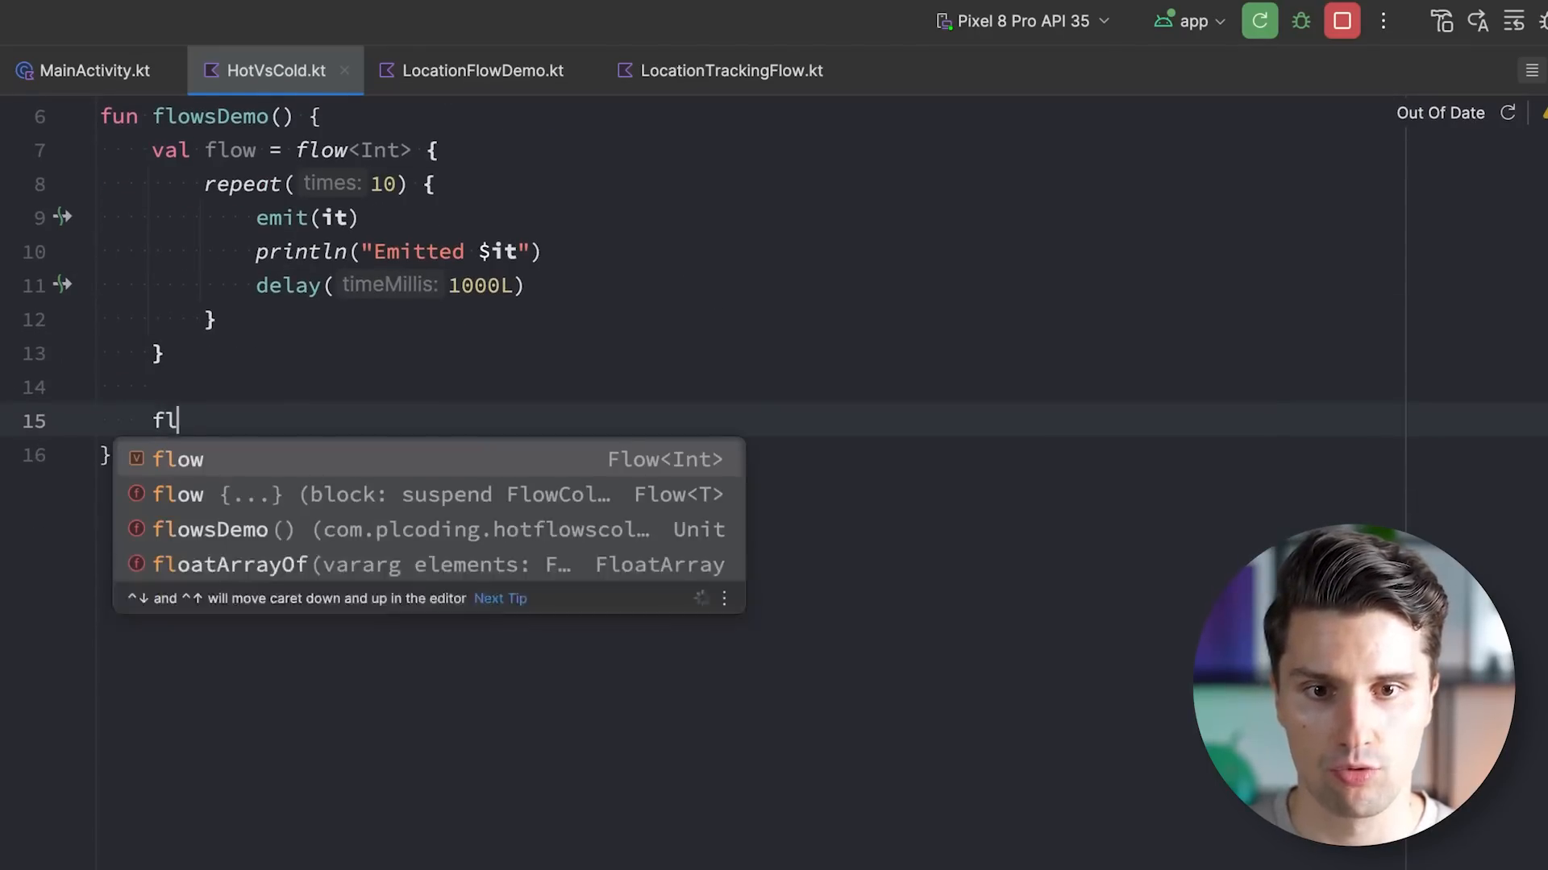
pyautogui.write('ow.onea')
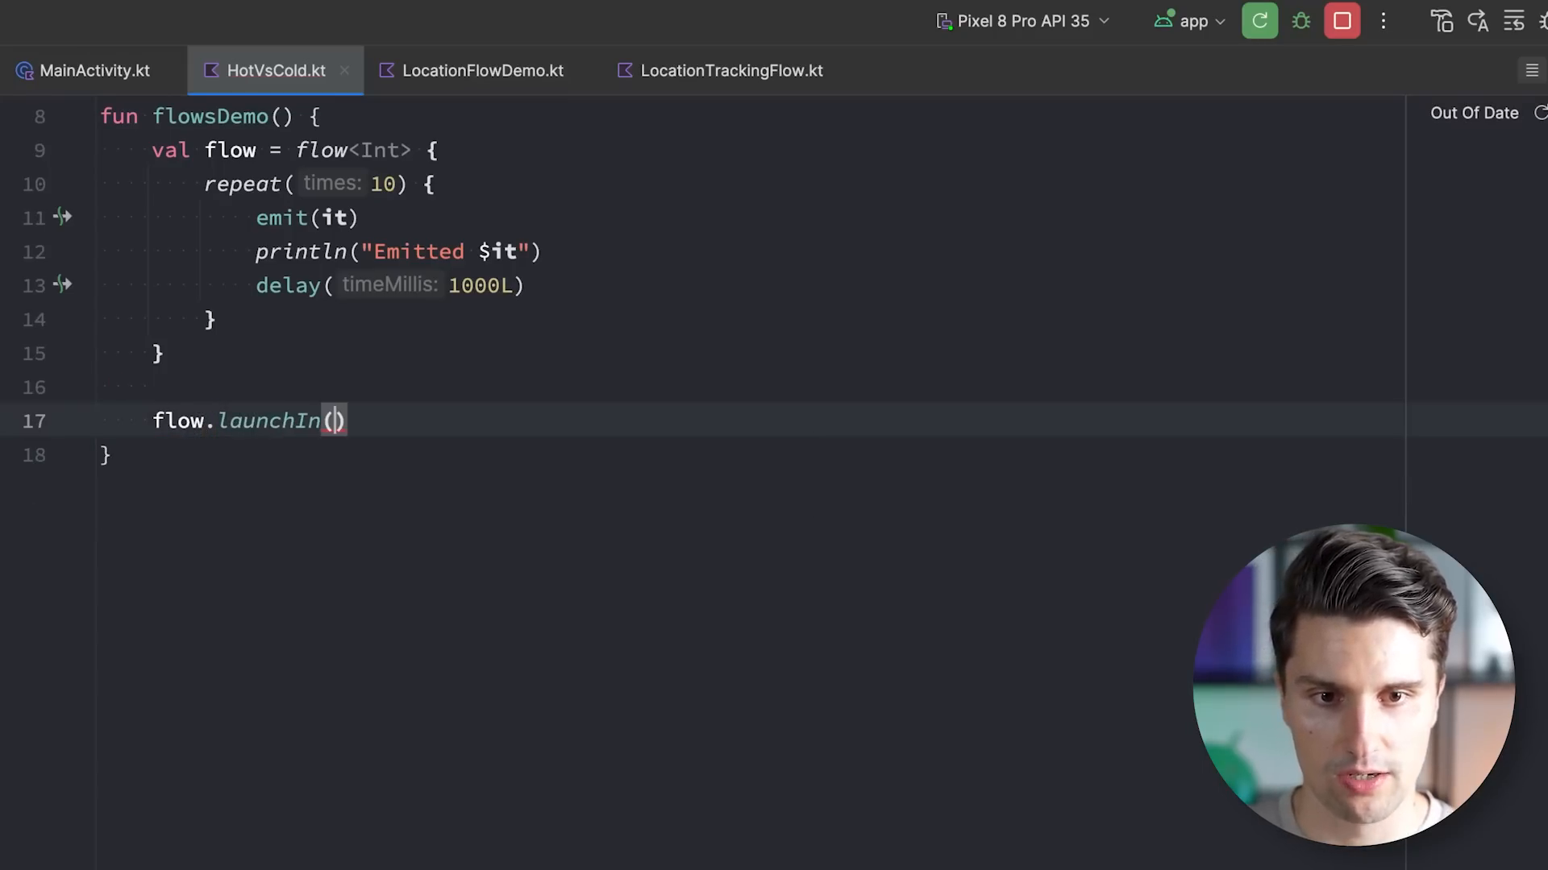
pyautogui.write('Gloab')
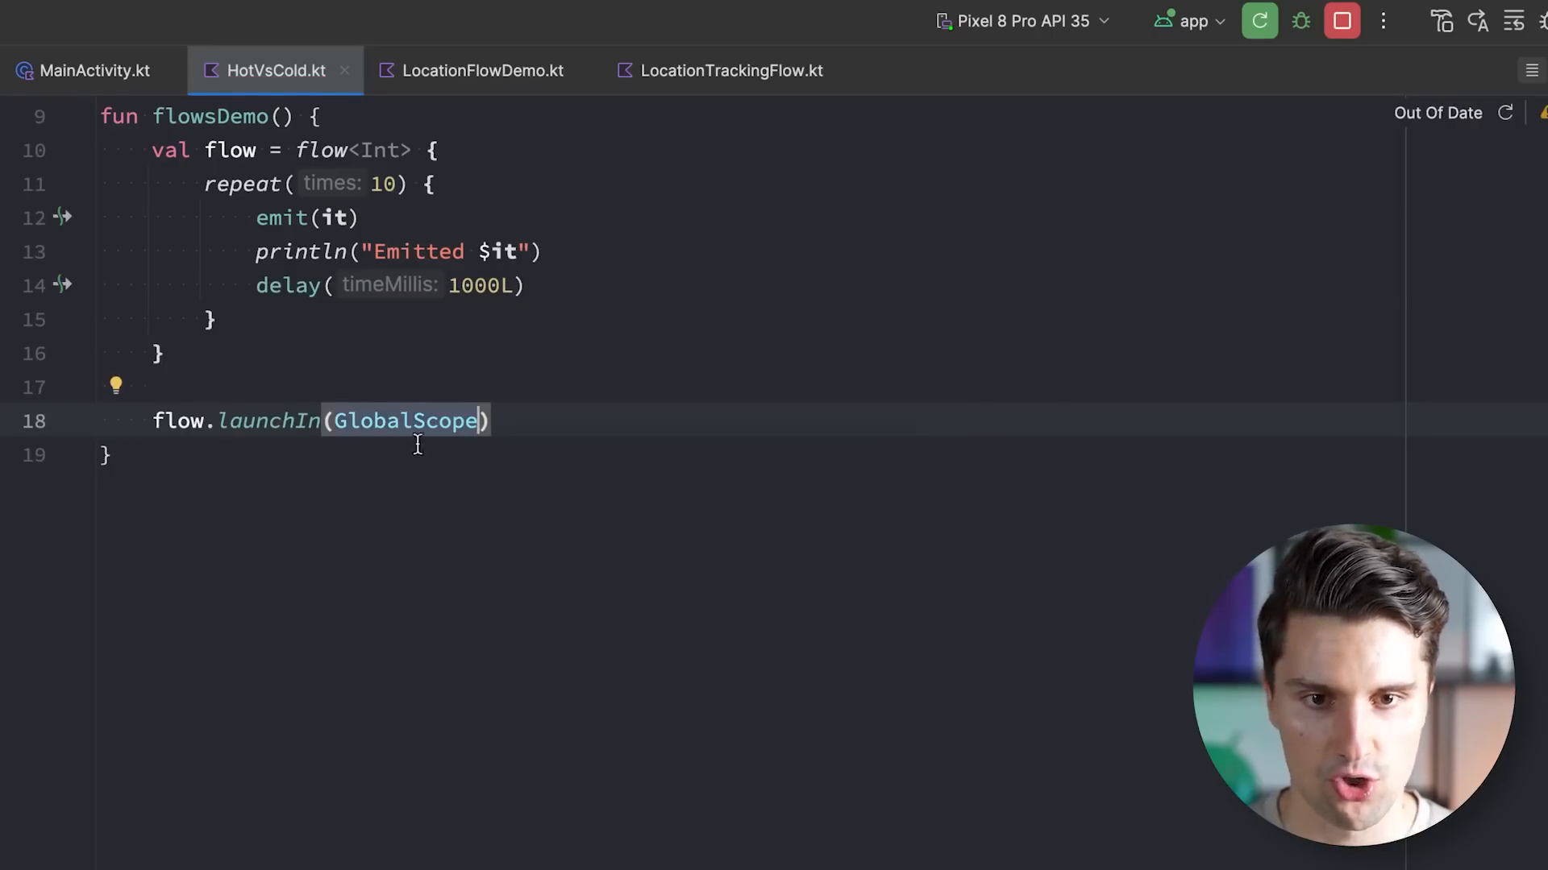
pyautogui.scroll(3)
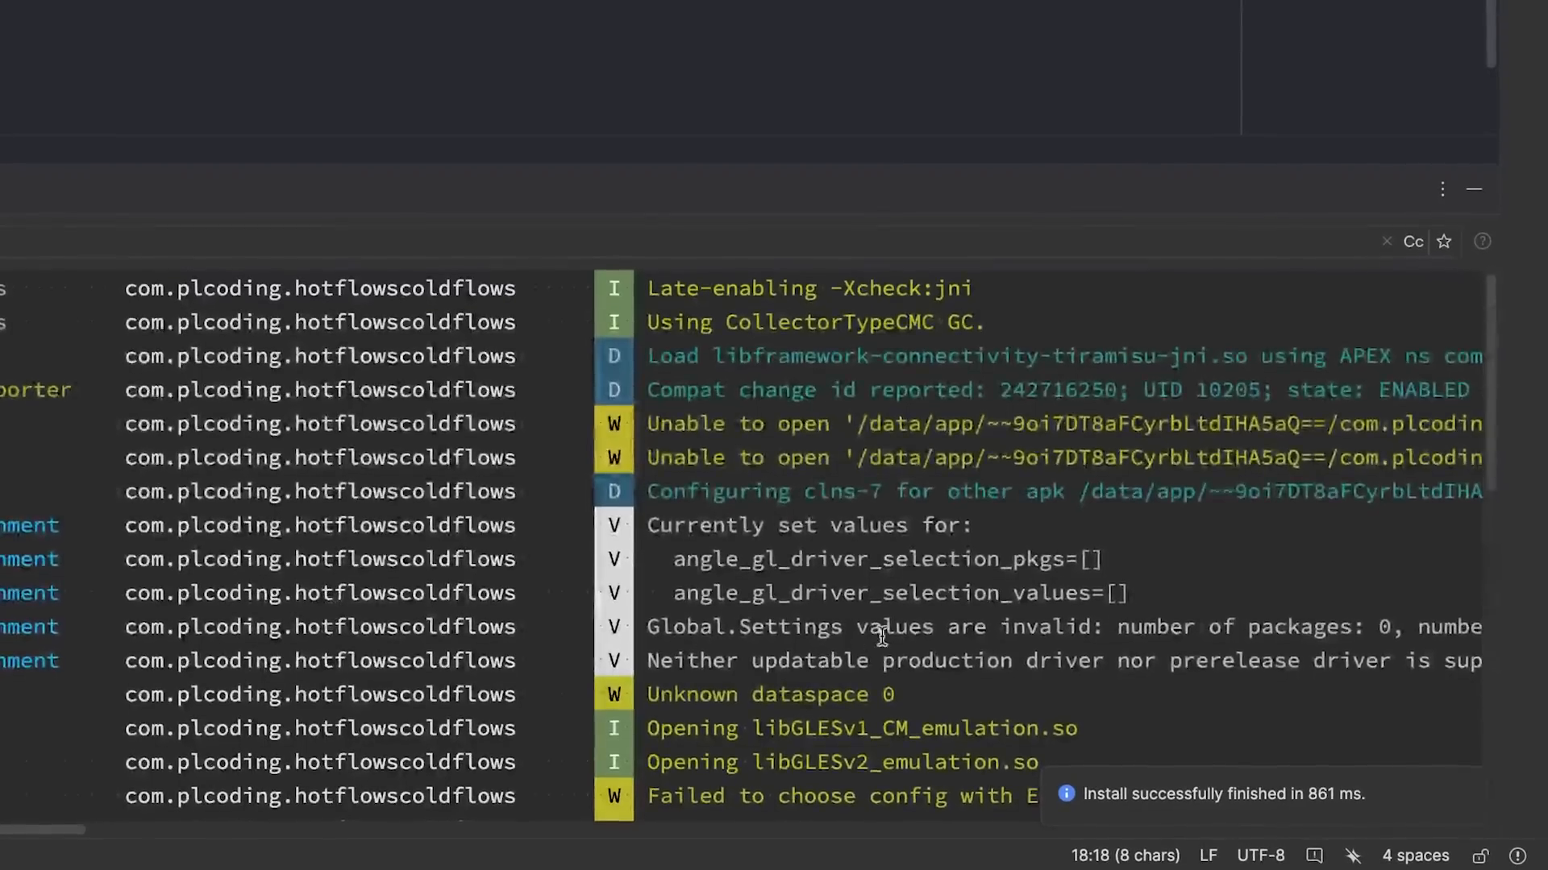
pyautogui.scroll(-3)
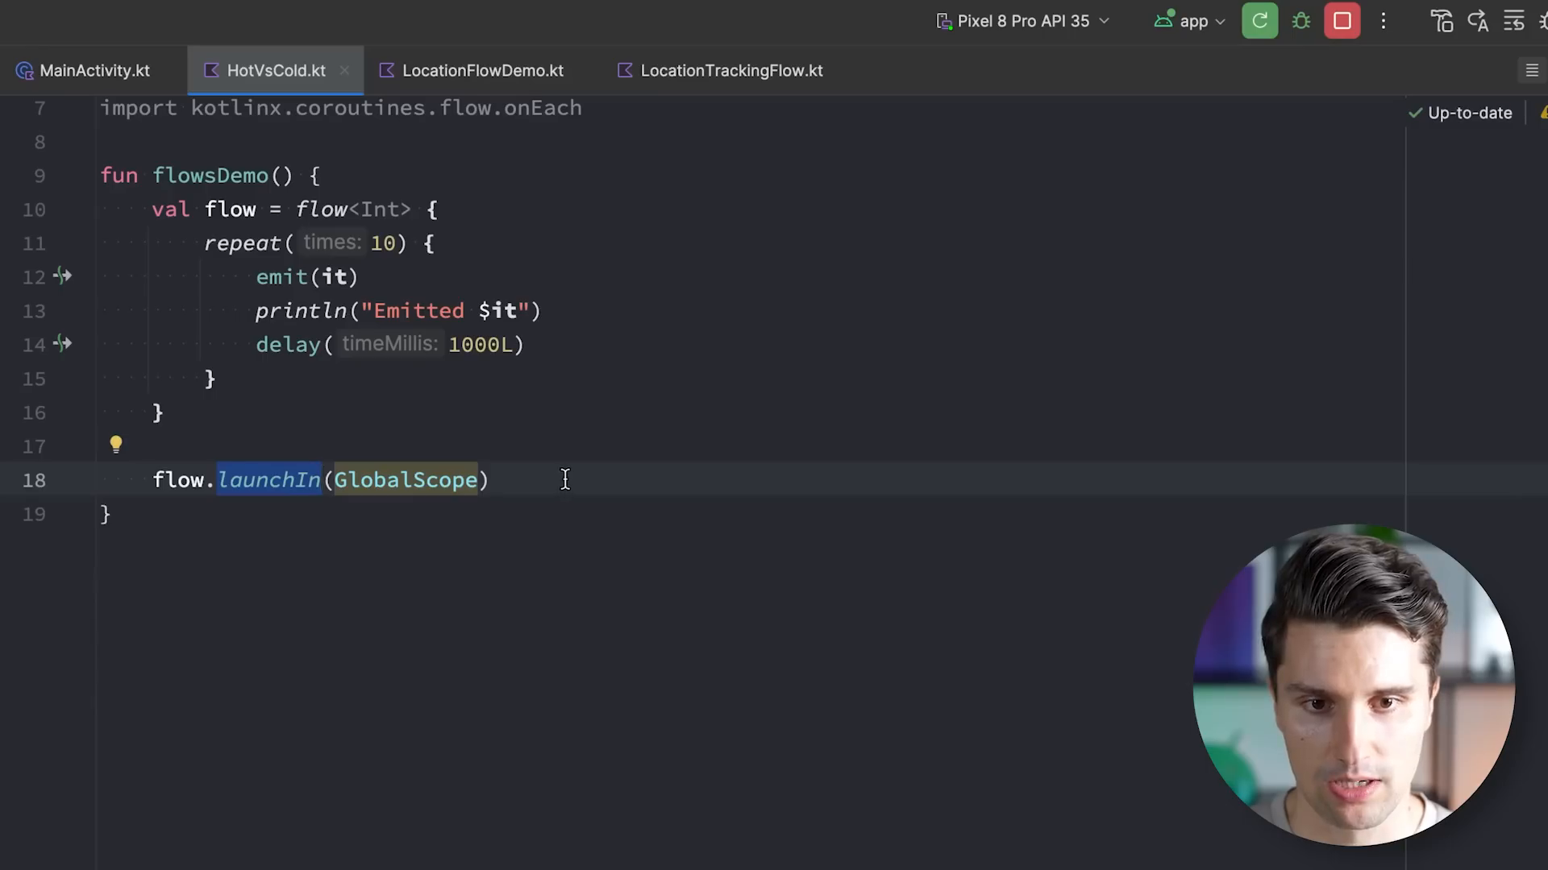
pyautogui.moveTo(269, 481)
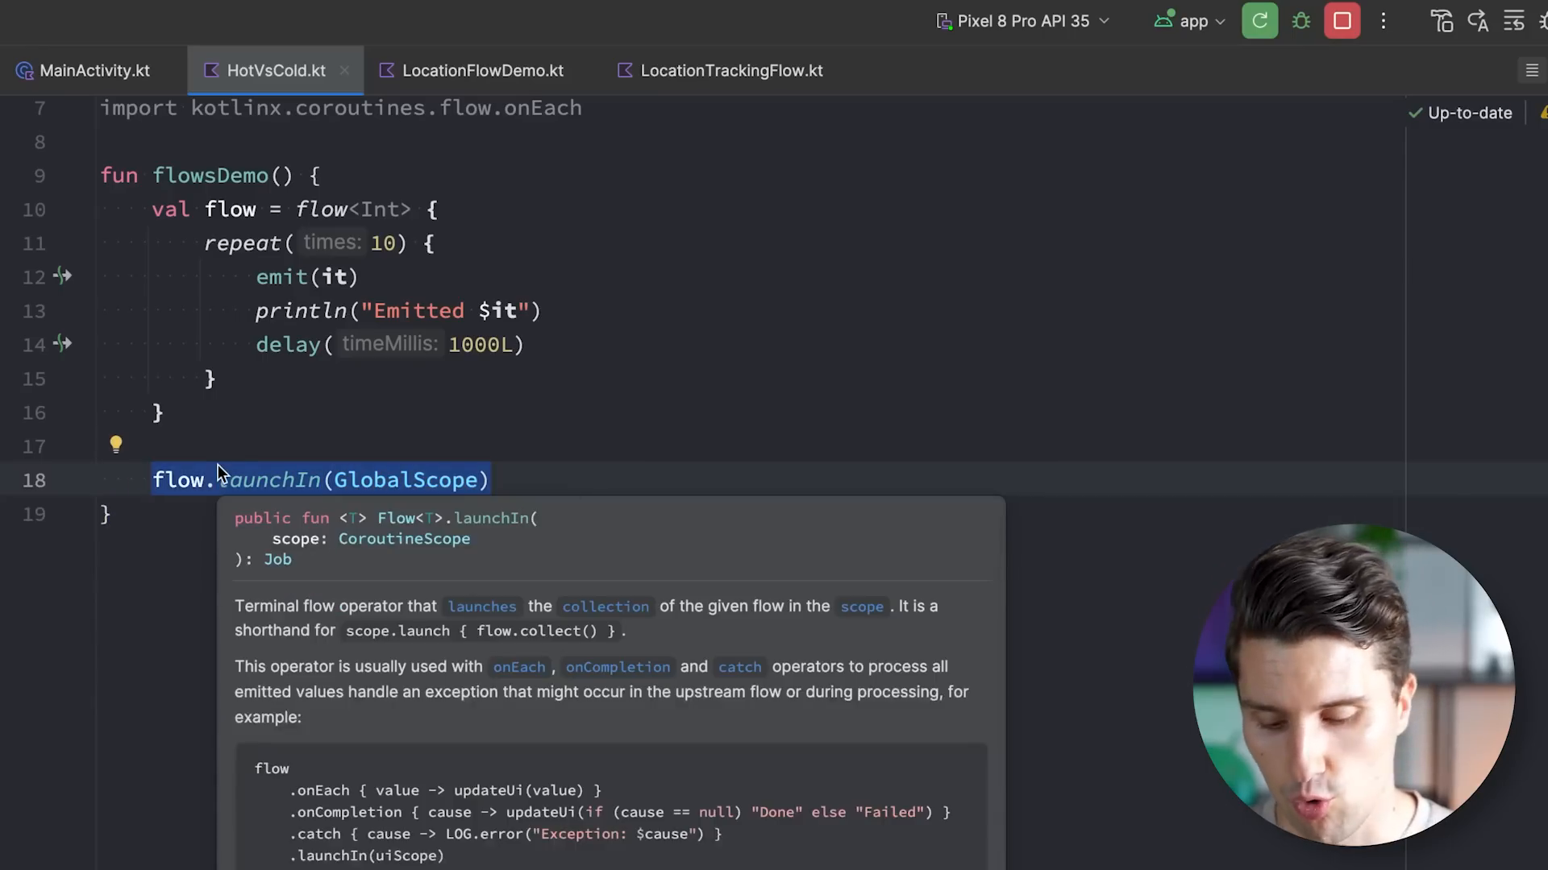
# Collect the flow inside GlobalScope.launch, printing it.toString() for each value
pyautogui.write('GlobalScope.launch {')
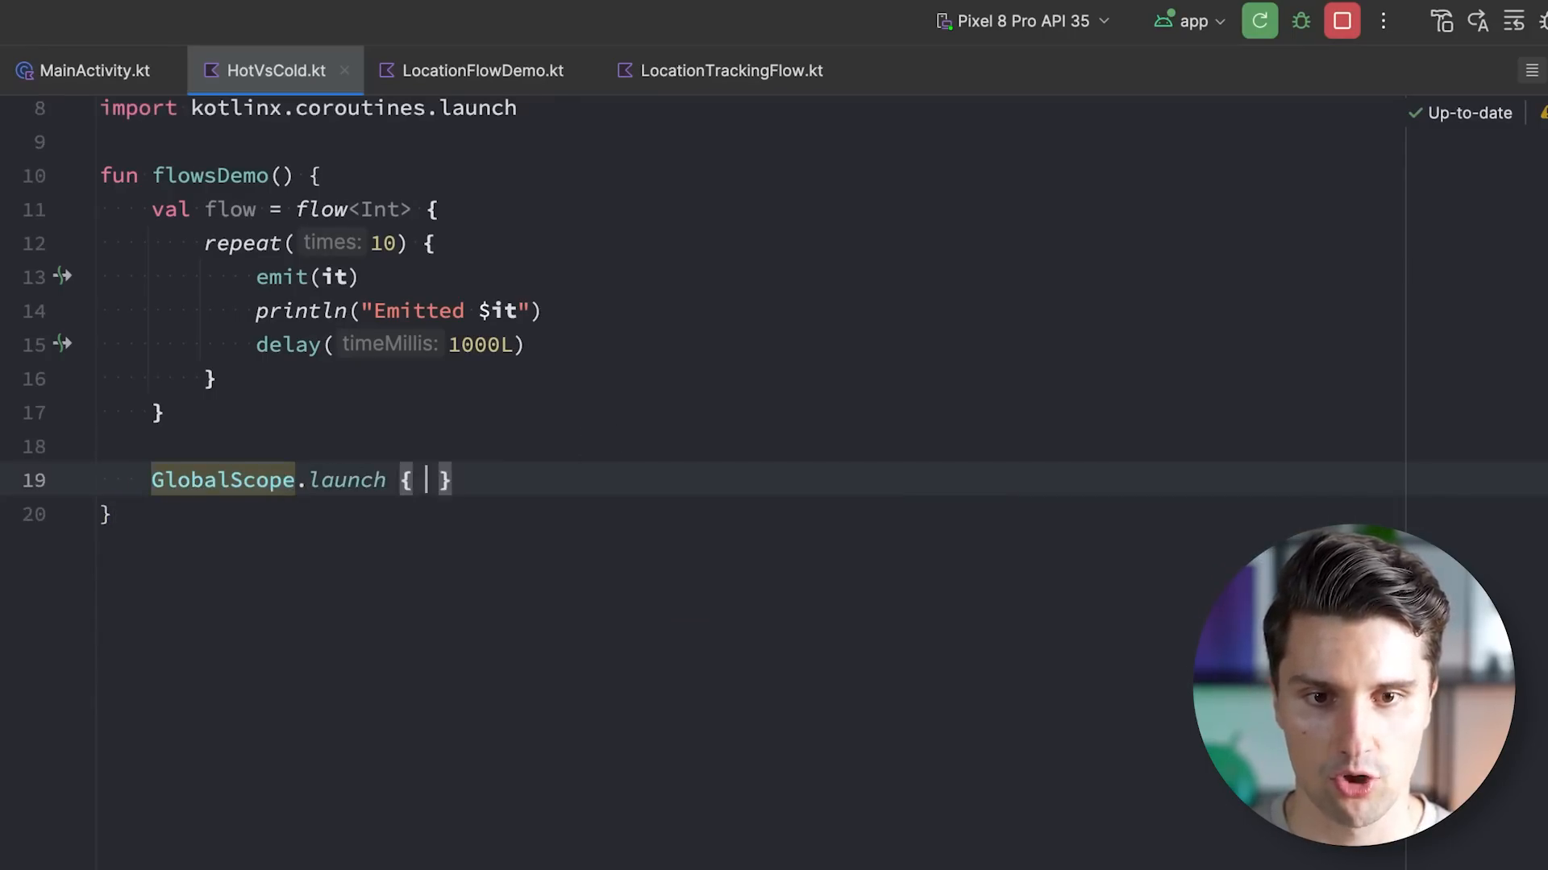
pyautogui.write('flow.collect {')
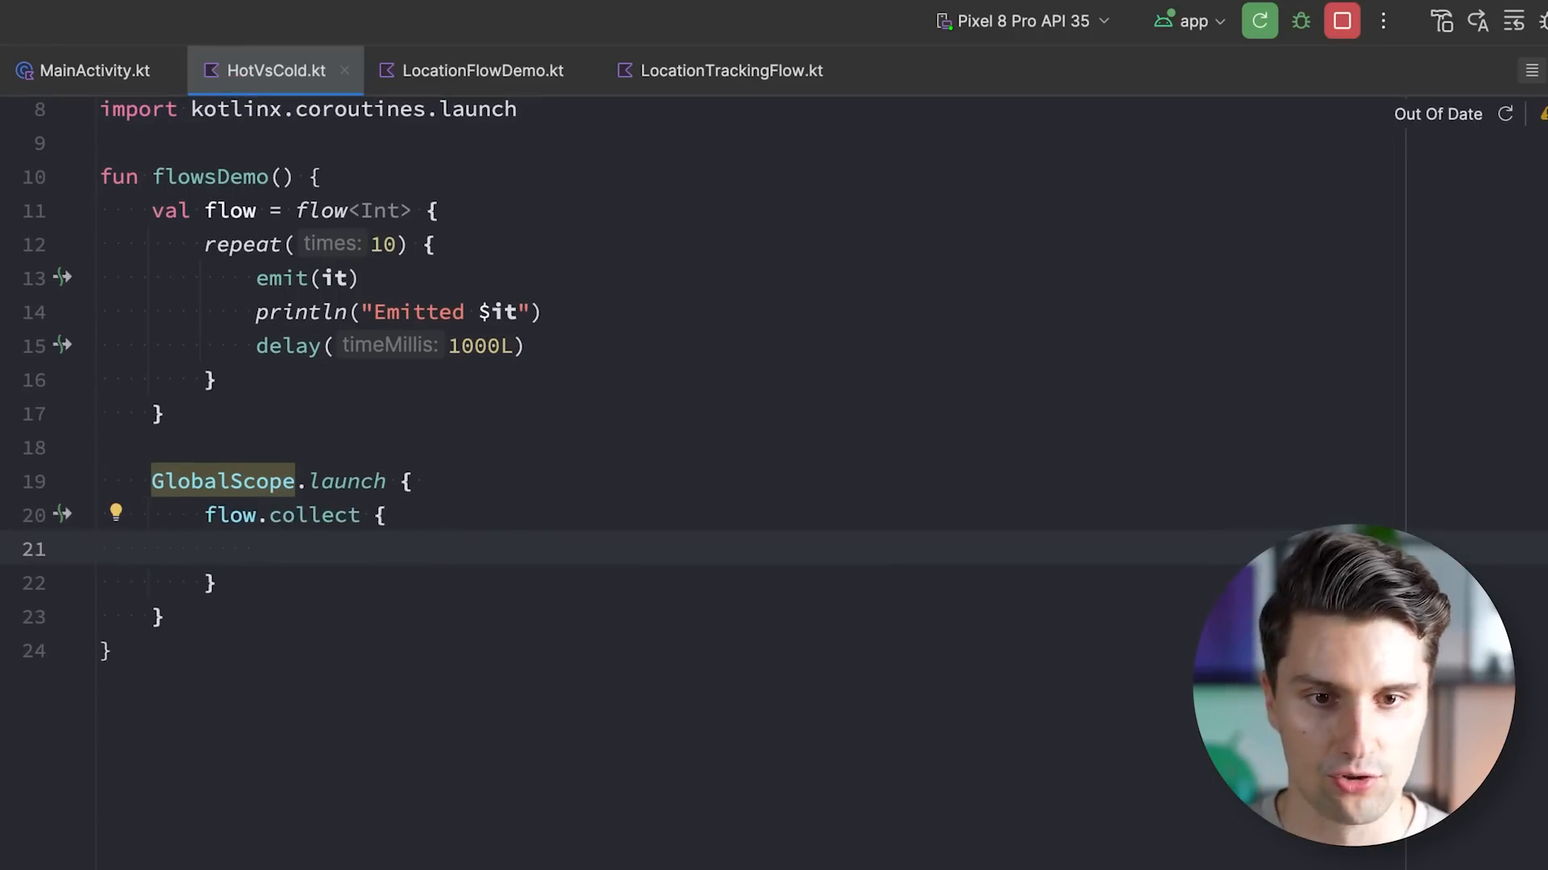
pyautogui.write('println(it')
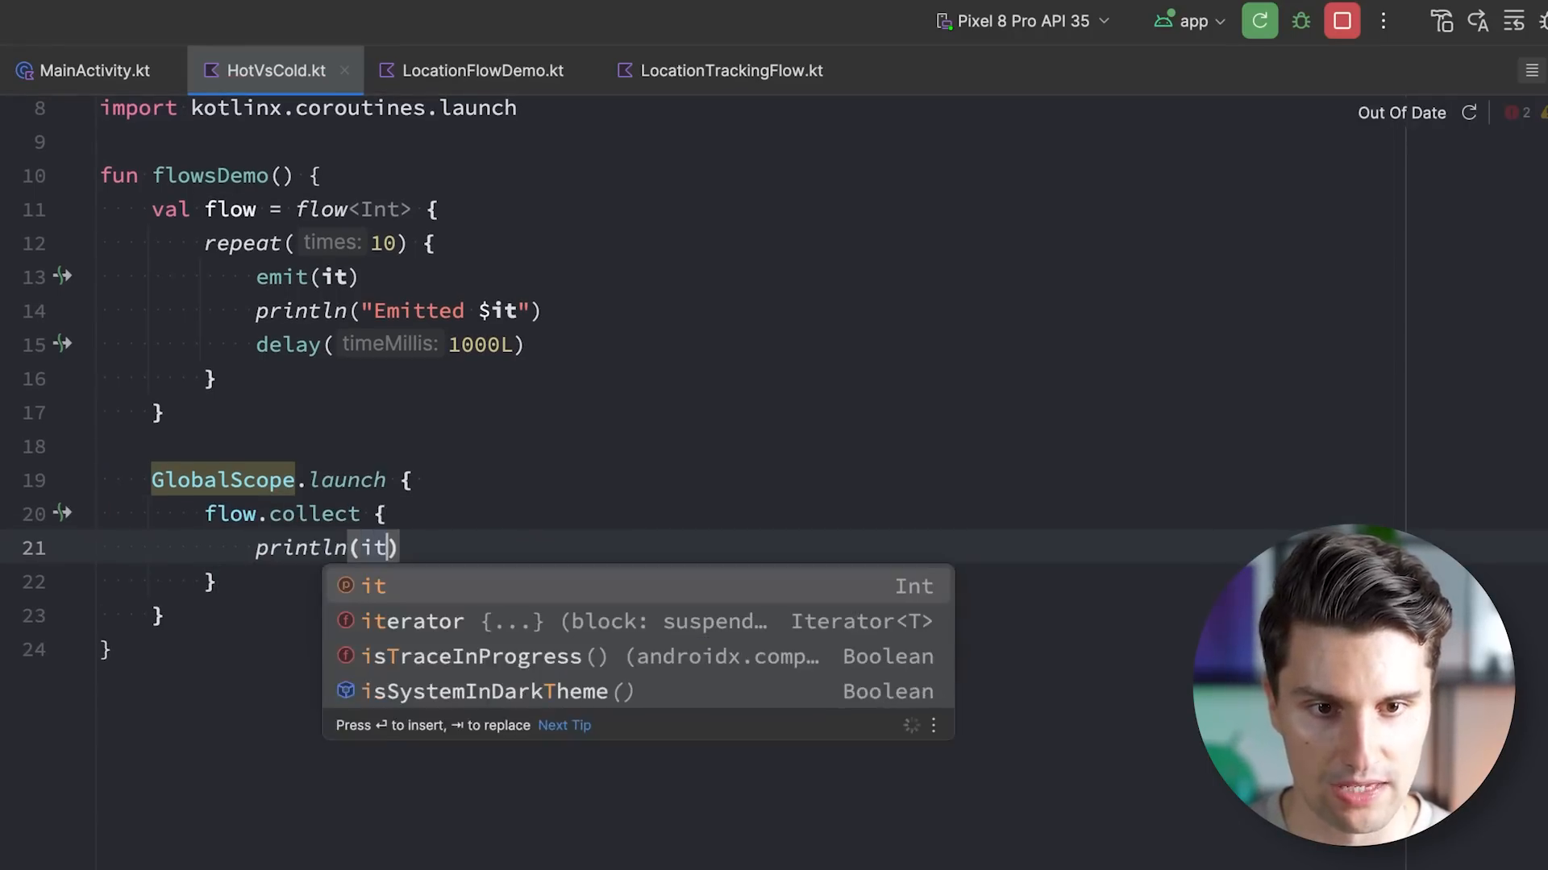
pyautogui.write('.toString()')
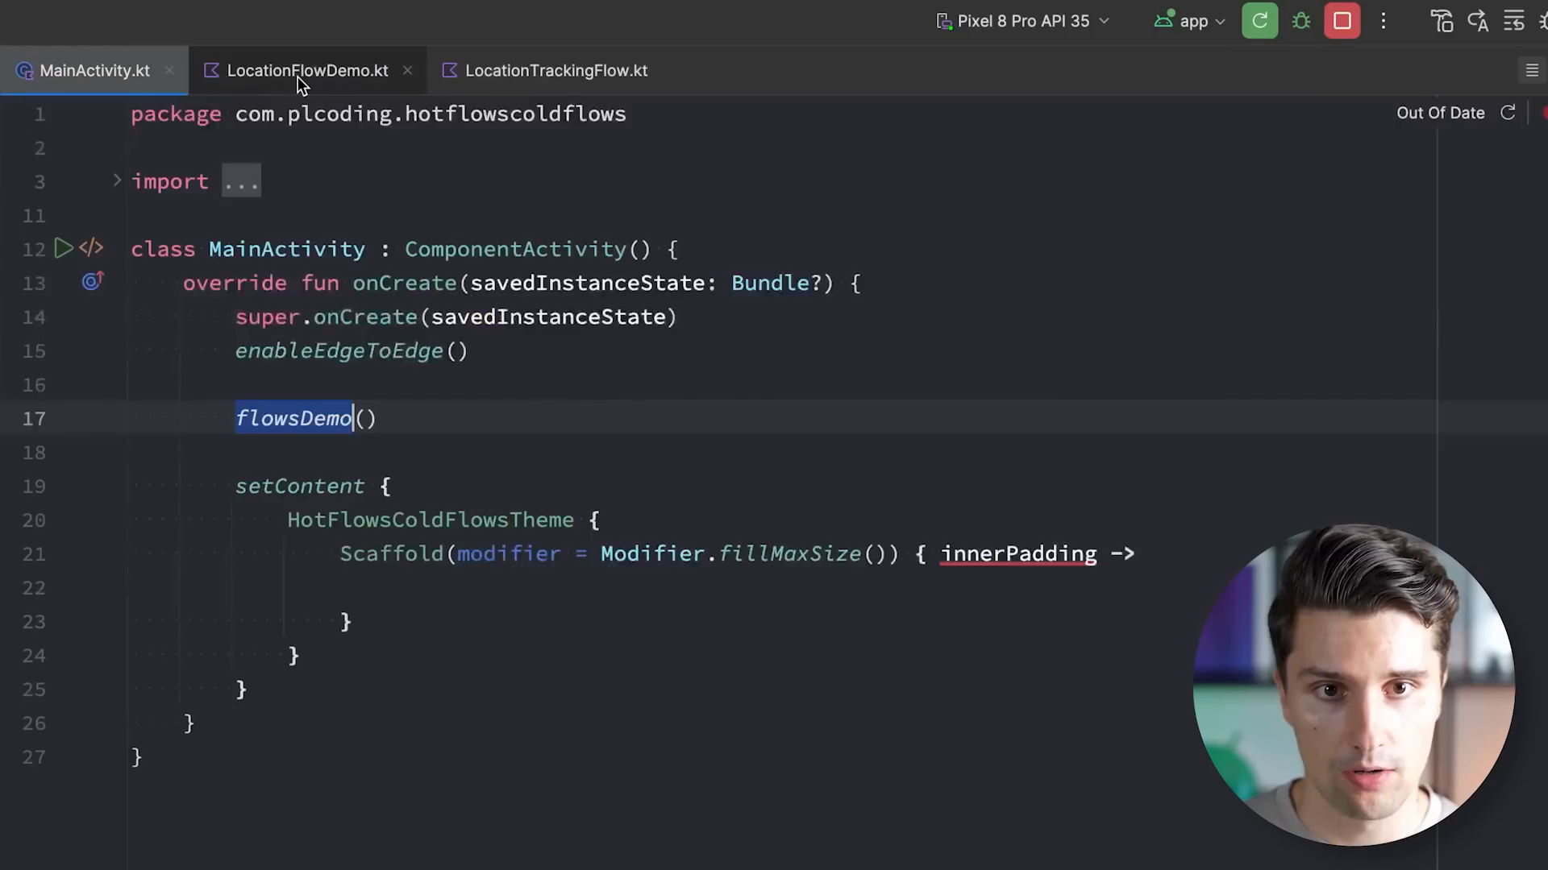
# Open LocationTrackingFlow.kt and highlight callbackFlow and the 'Location callback triggered' println
pyautogui.click(556, 70)
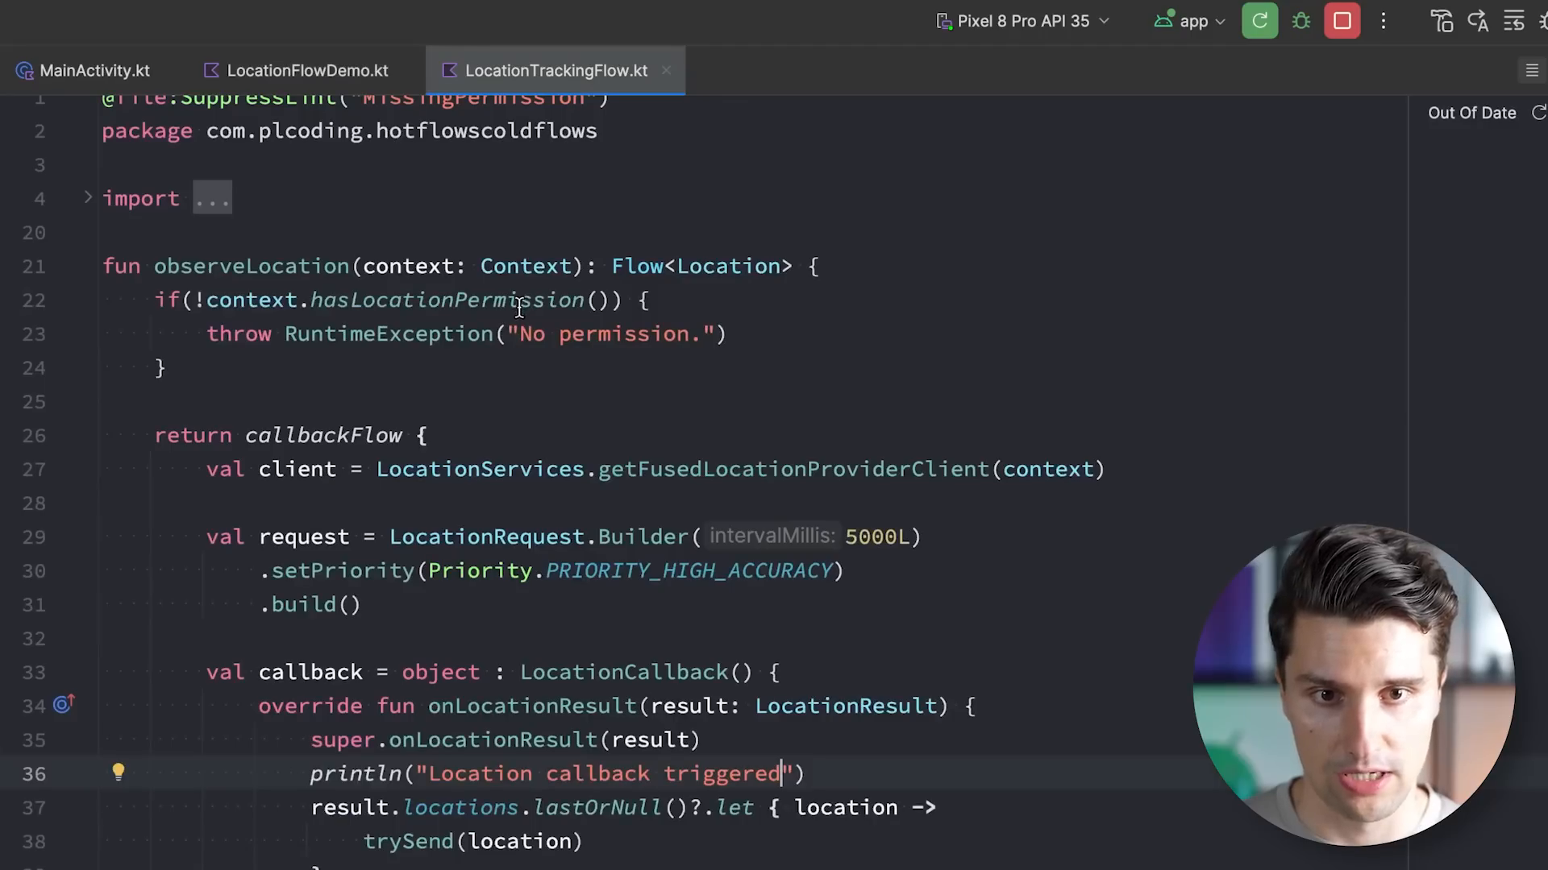
pyautogui.doubleClick(250, 265)
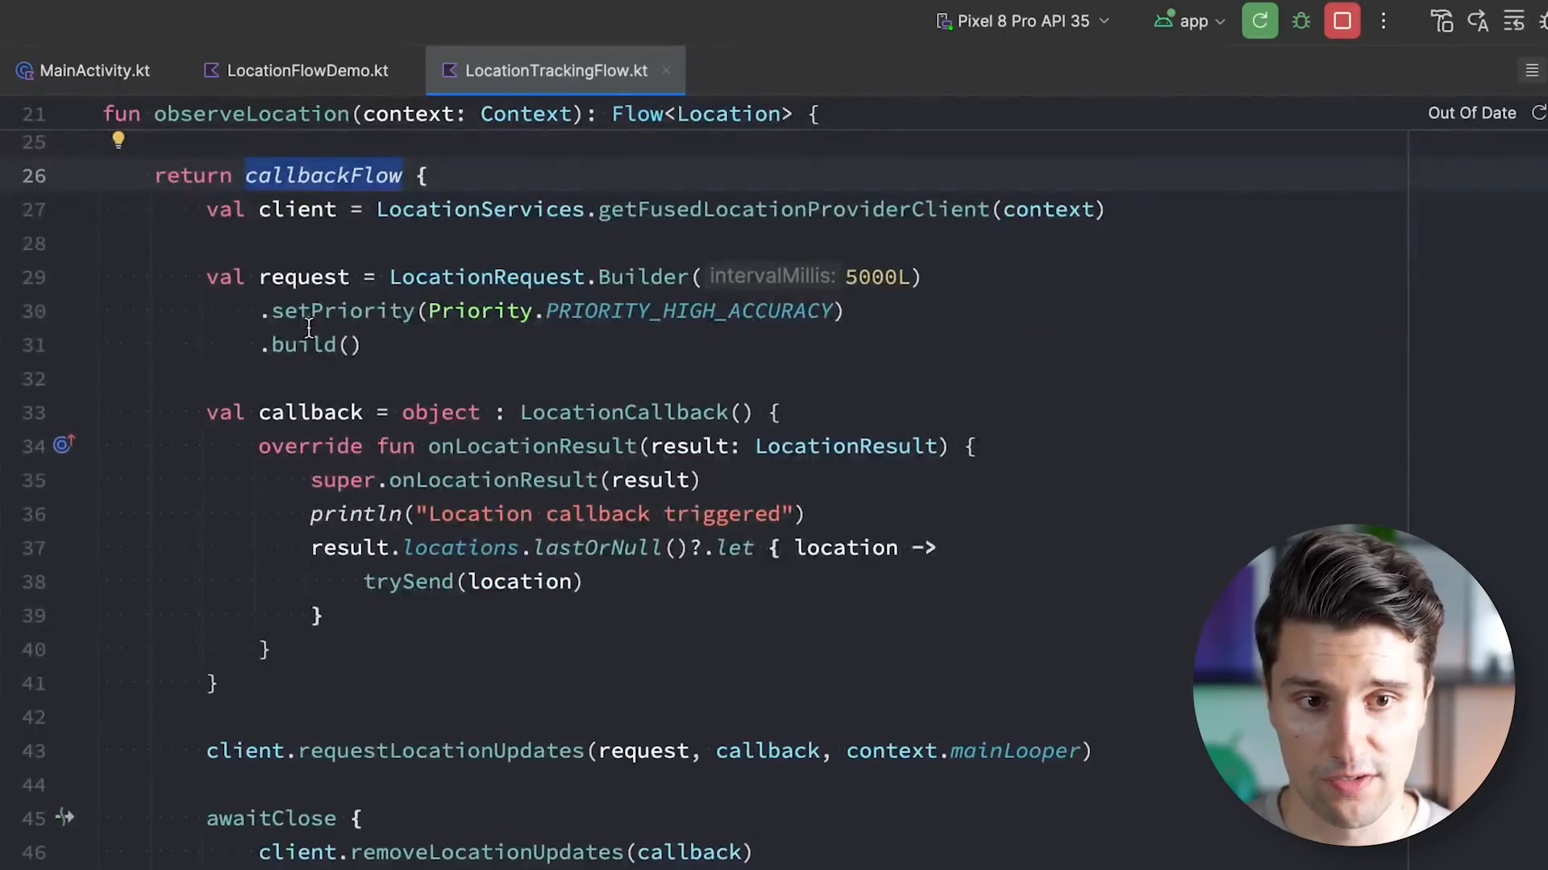
pyautogui.doubleClick(623, 411)
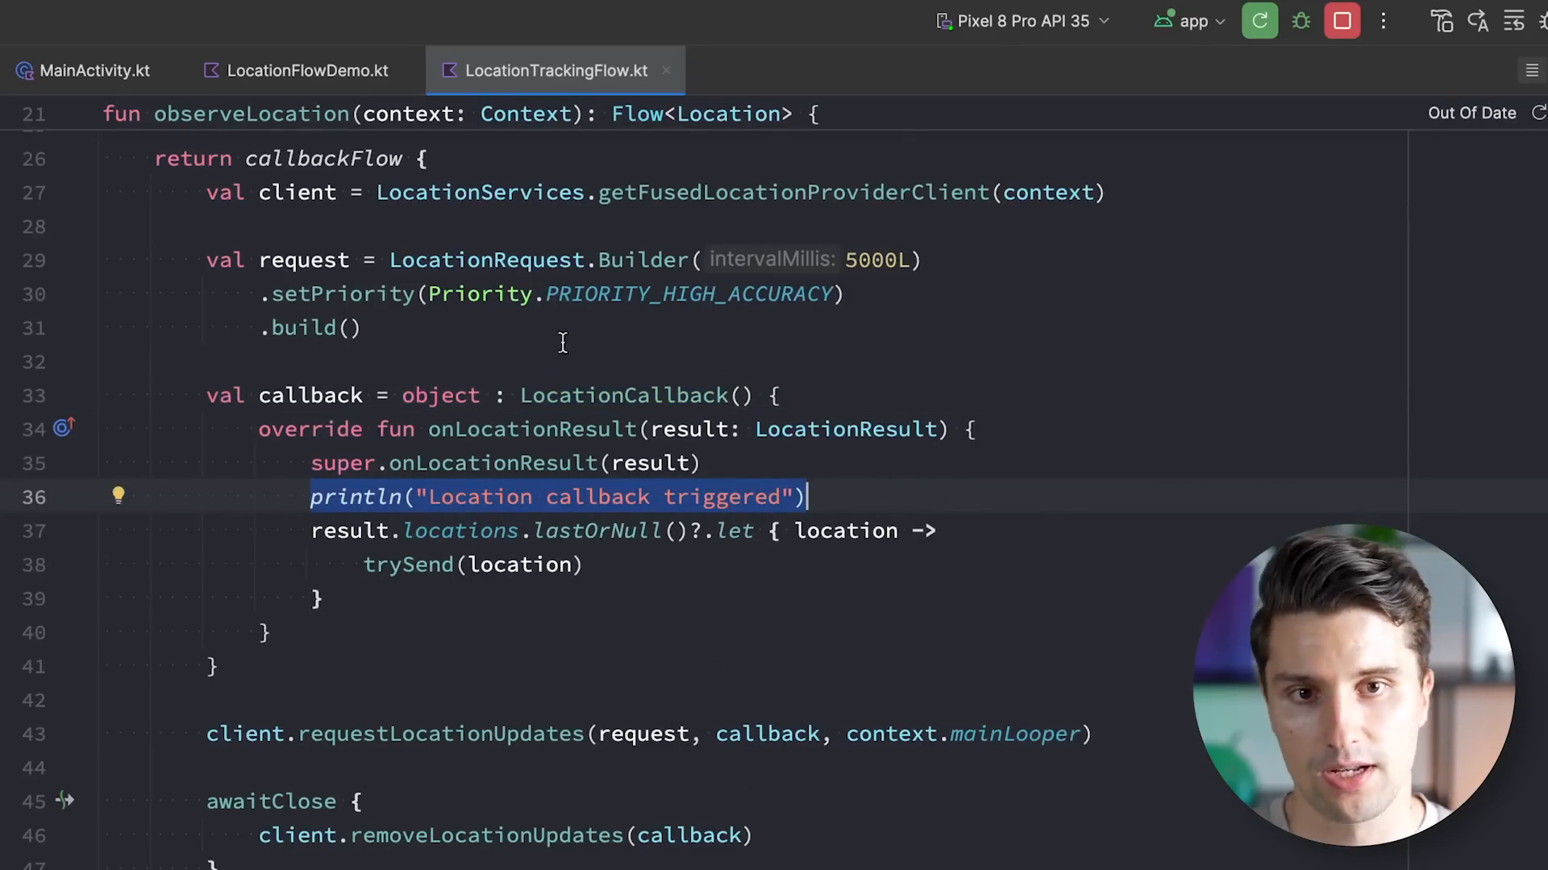
# Switch back to the MainActivity.kt tab showing onCreate
pyautogui.click(307, 70)
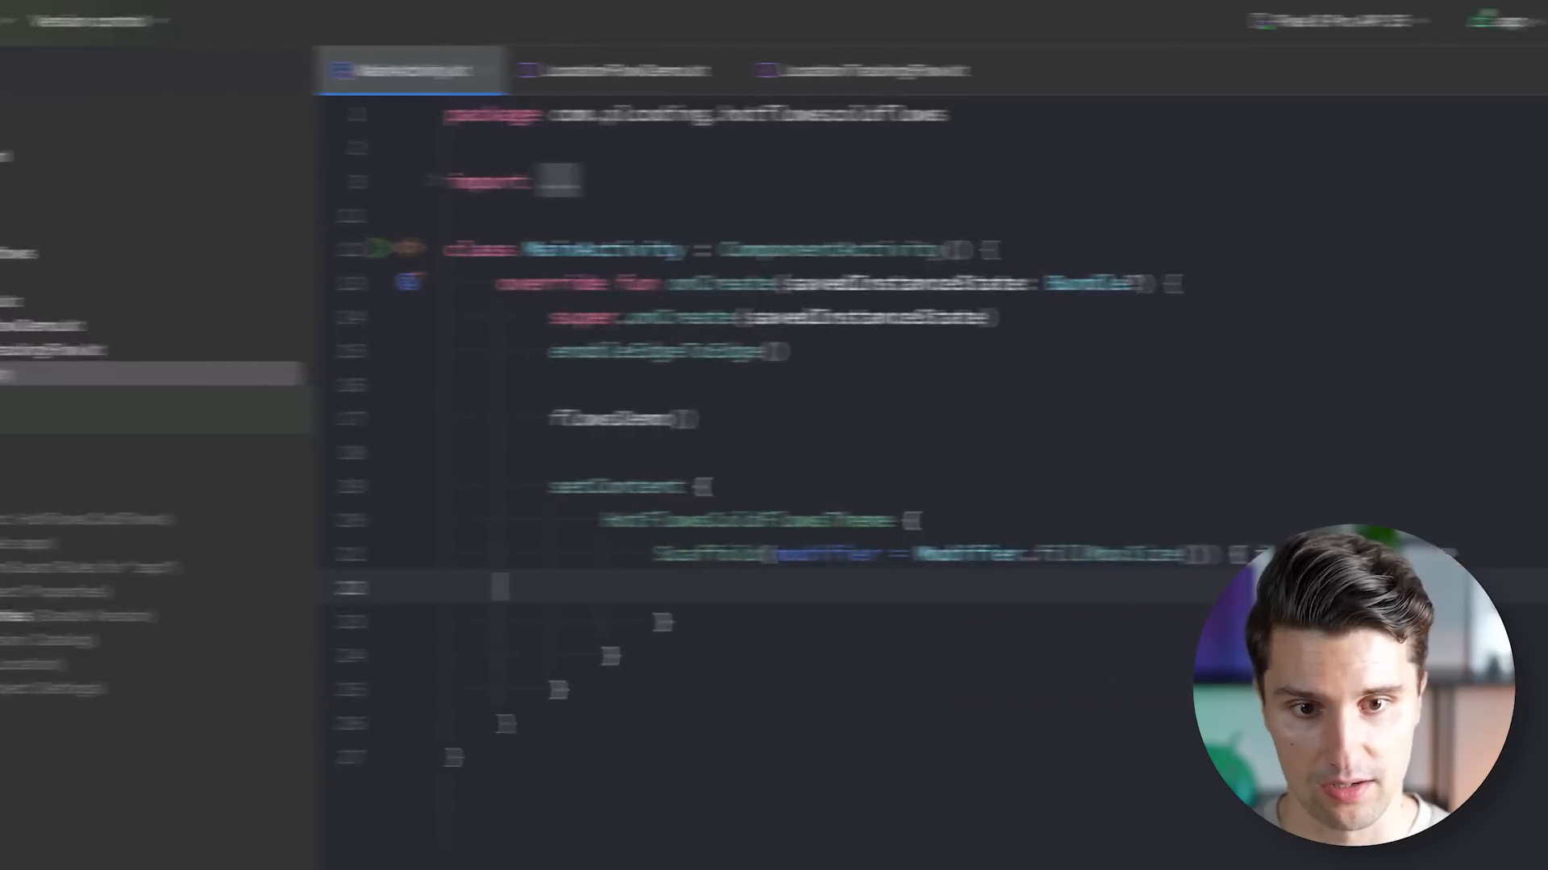
# Put LocationFlowDemo() inside the Scaffold, run the app, and hide the Logcat panel
pyautogui.write('Flow')
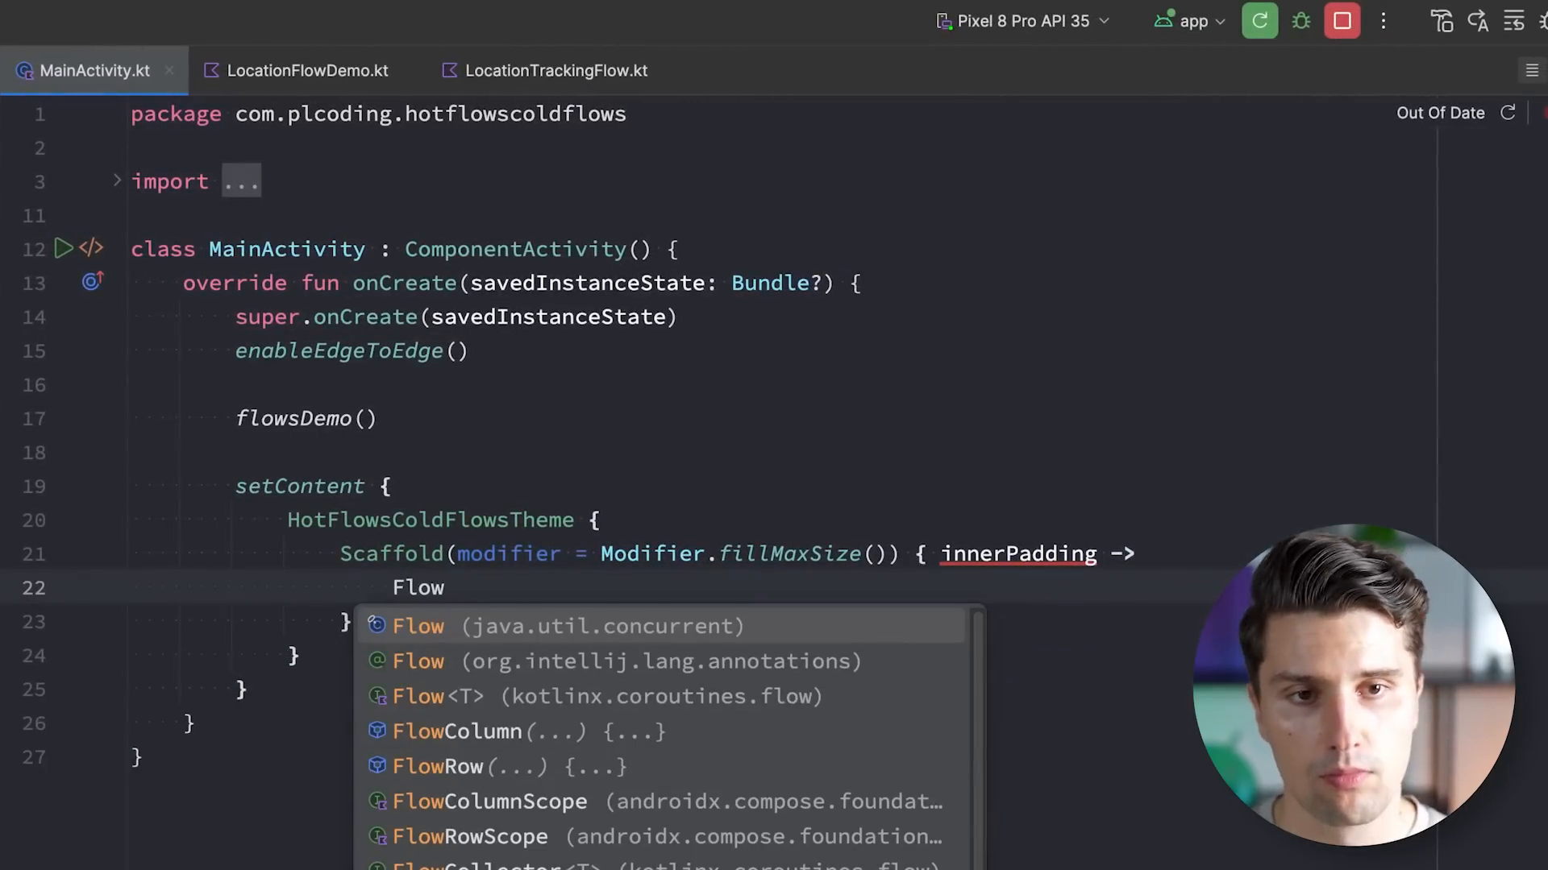
pyautogui.write('Lopc')
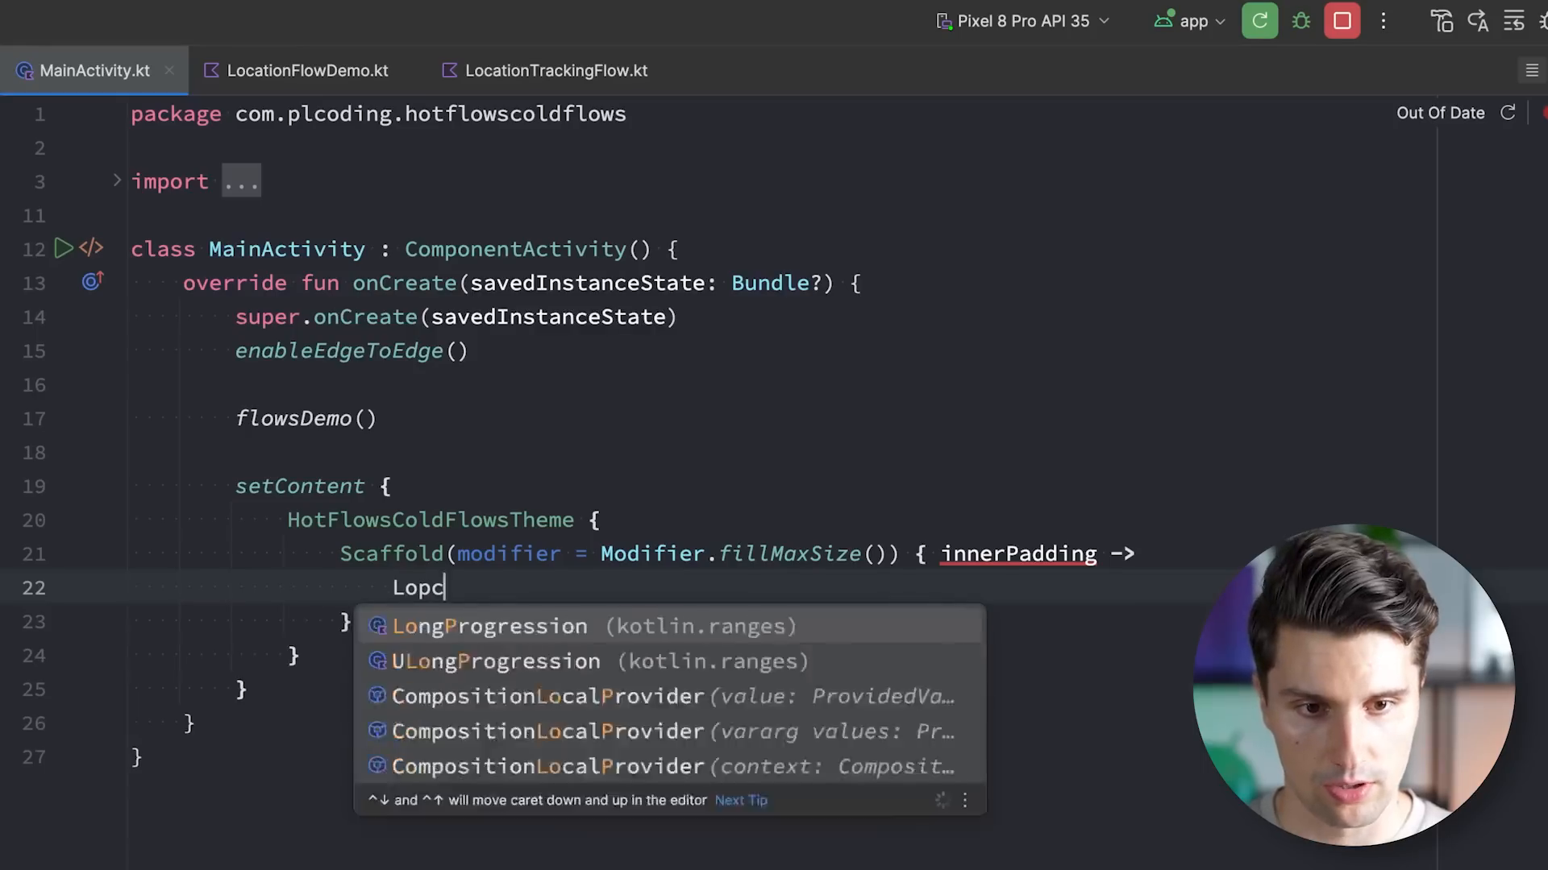
pyautogui.write('Locato')
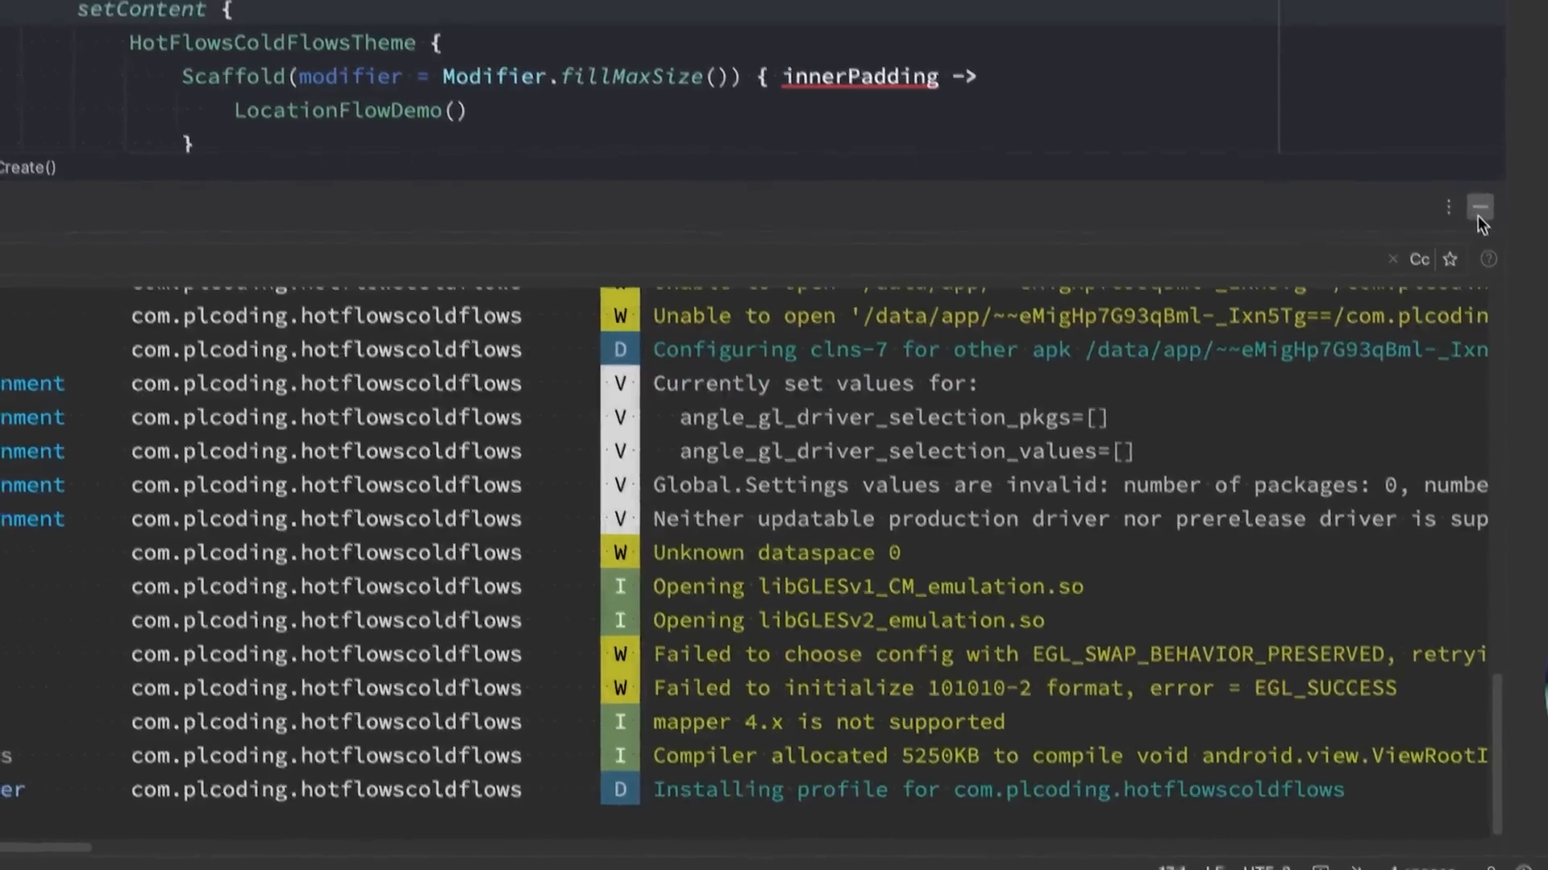
pyautogui.click(1480, 208)
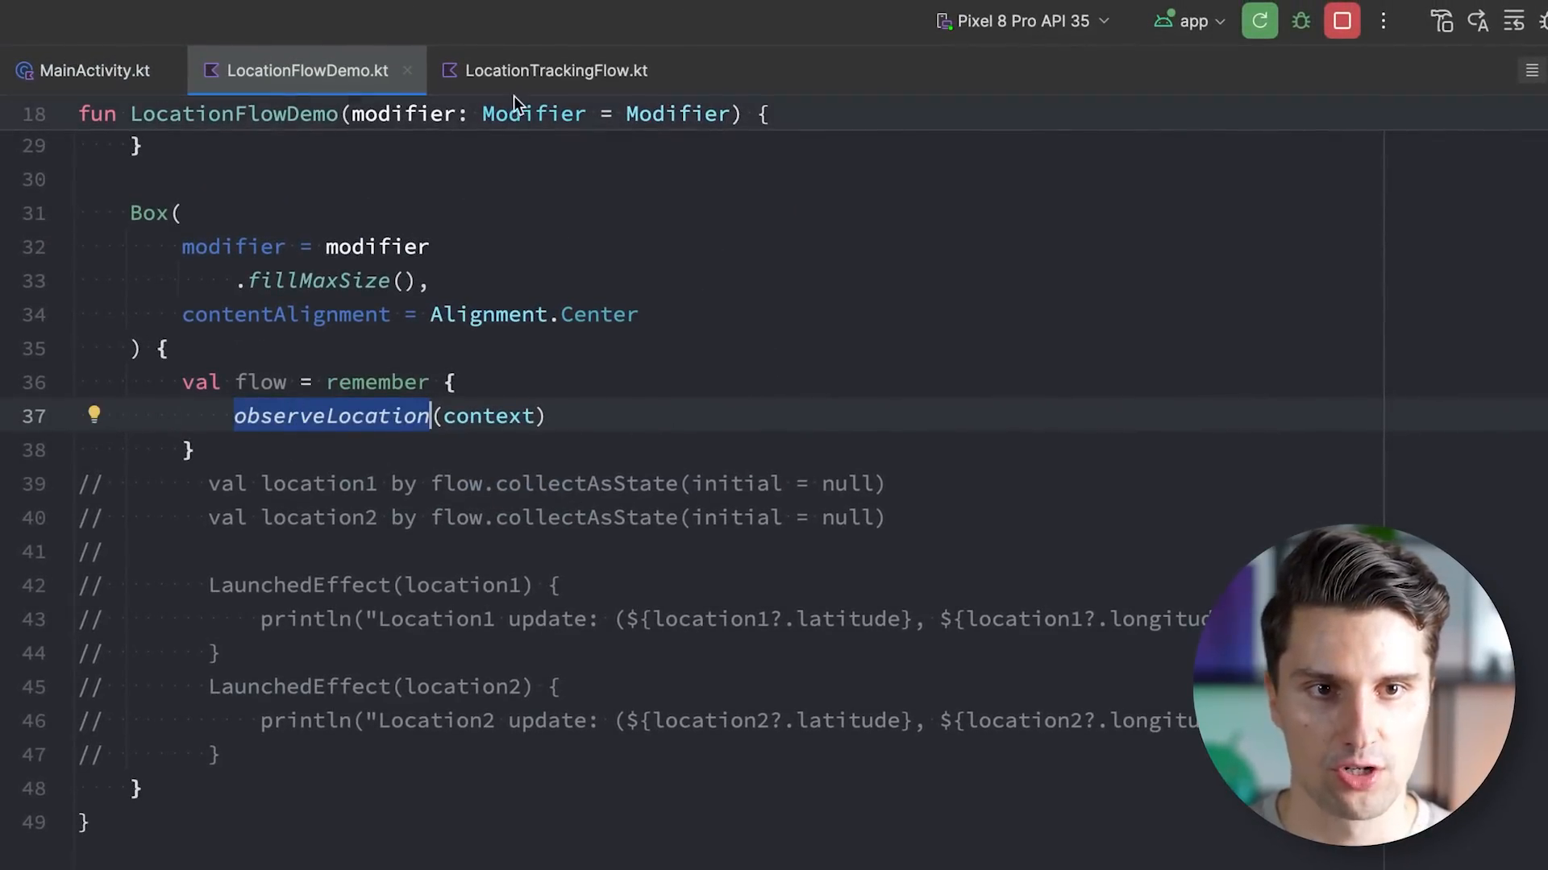
# Jump to LocationTrackingFlow.kt showing the callbackFlow with requestLocationUpdates and awaitClose
pyautogui.click(556, 70)
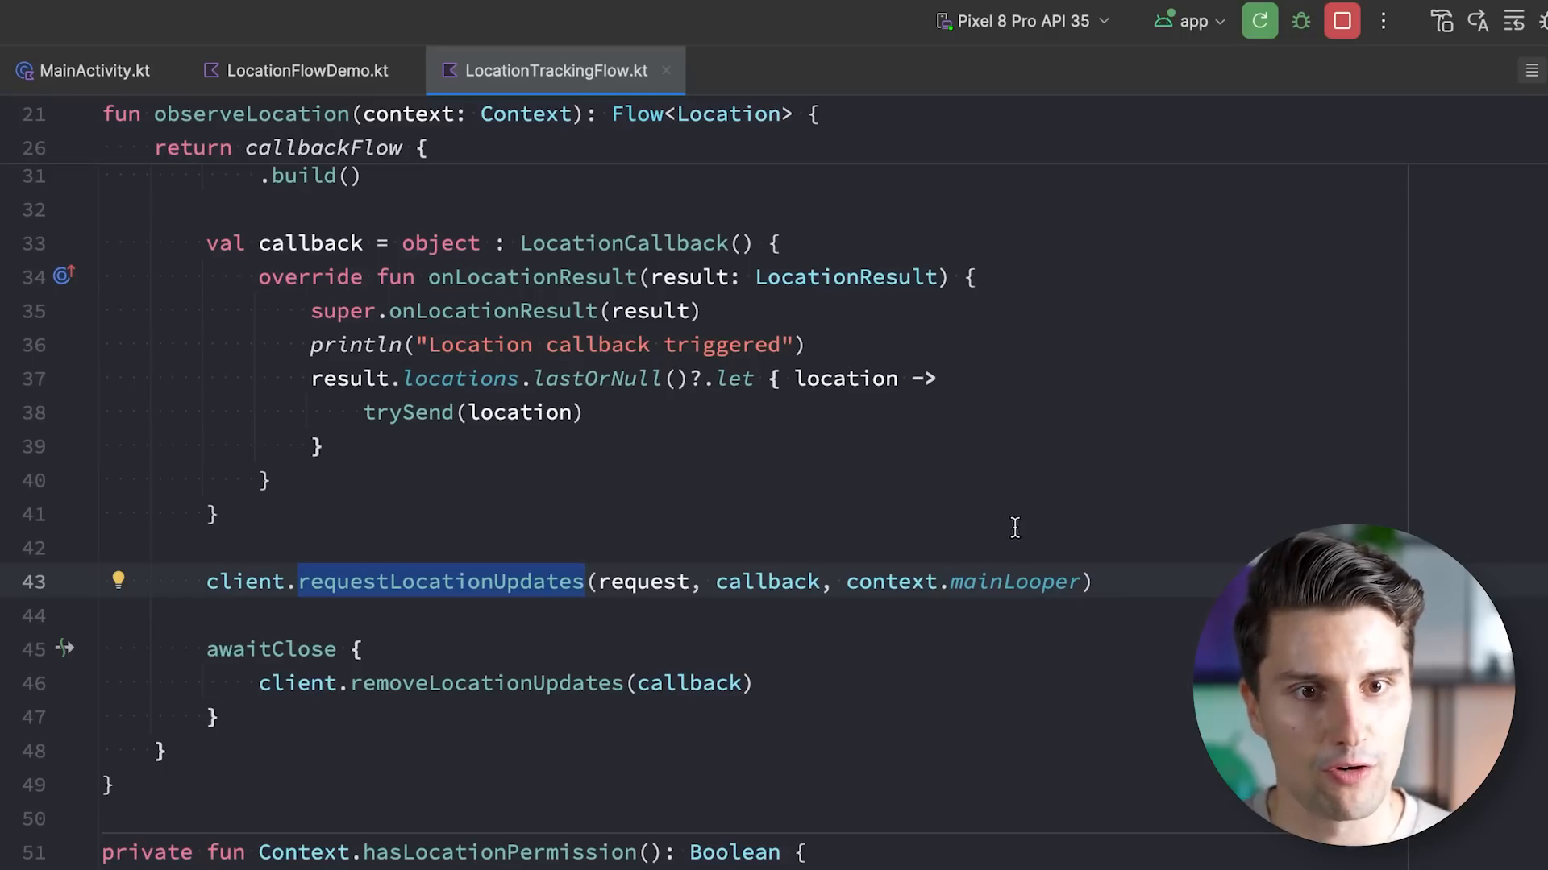
pyautogui.moveTo(863, 519)
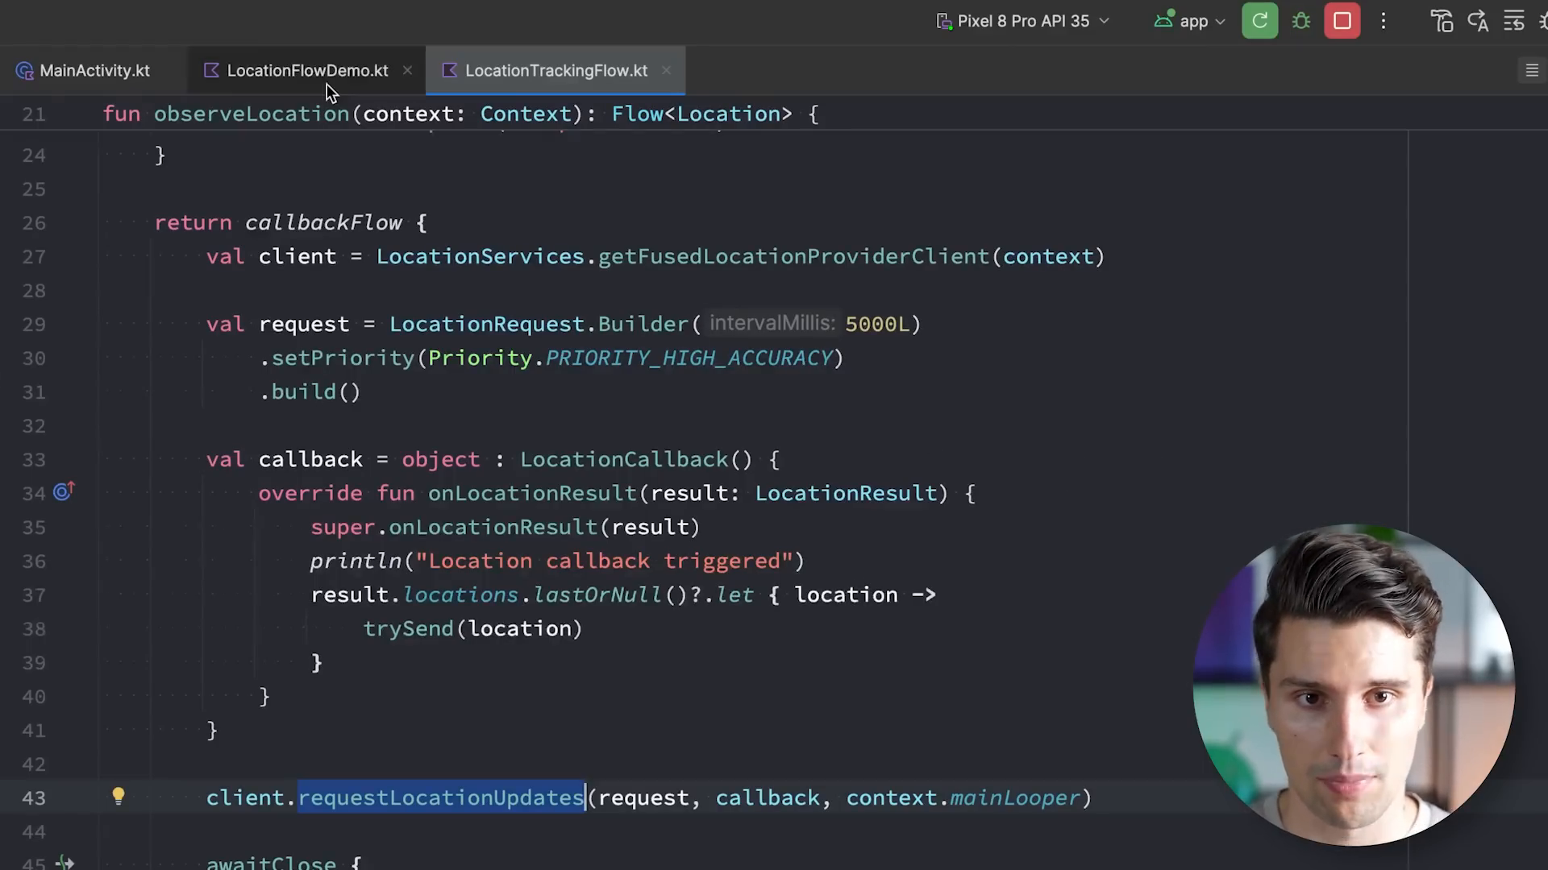
pyautogui.click(306, 70)
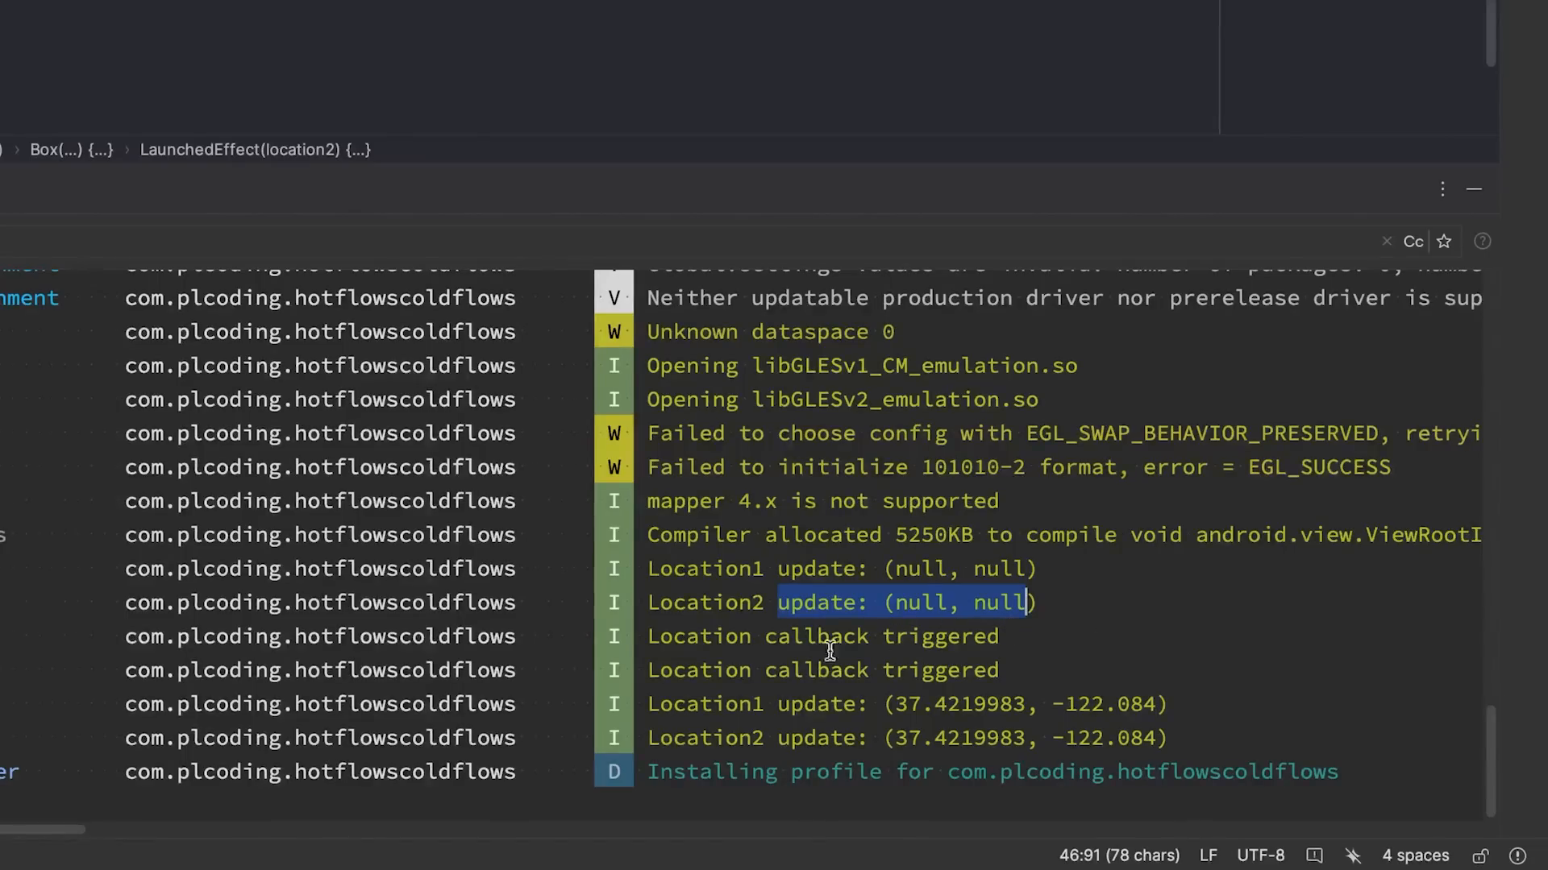
# Highlight the paired 'Location callback triggered' log lines, scroll through updates, and stop the app
pyautogui.click(824, 670)
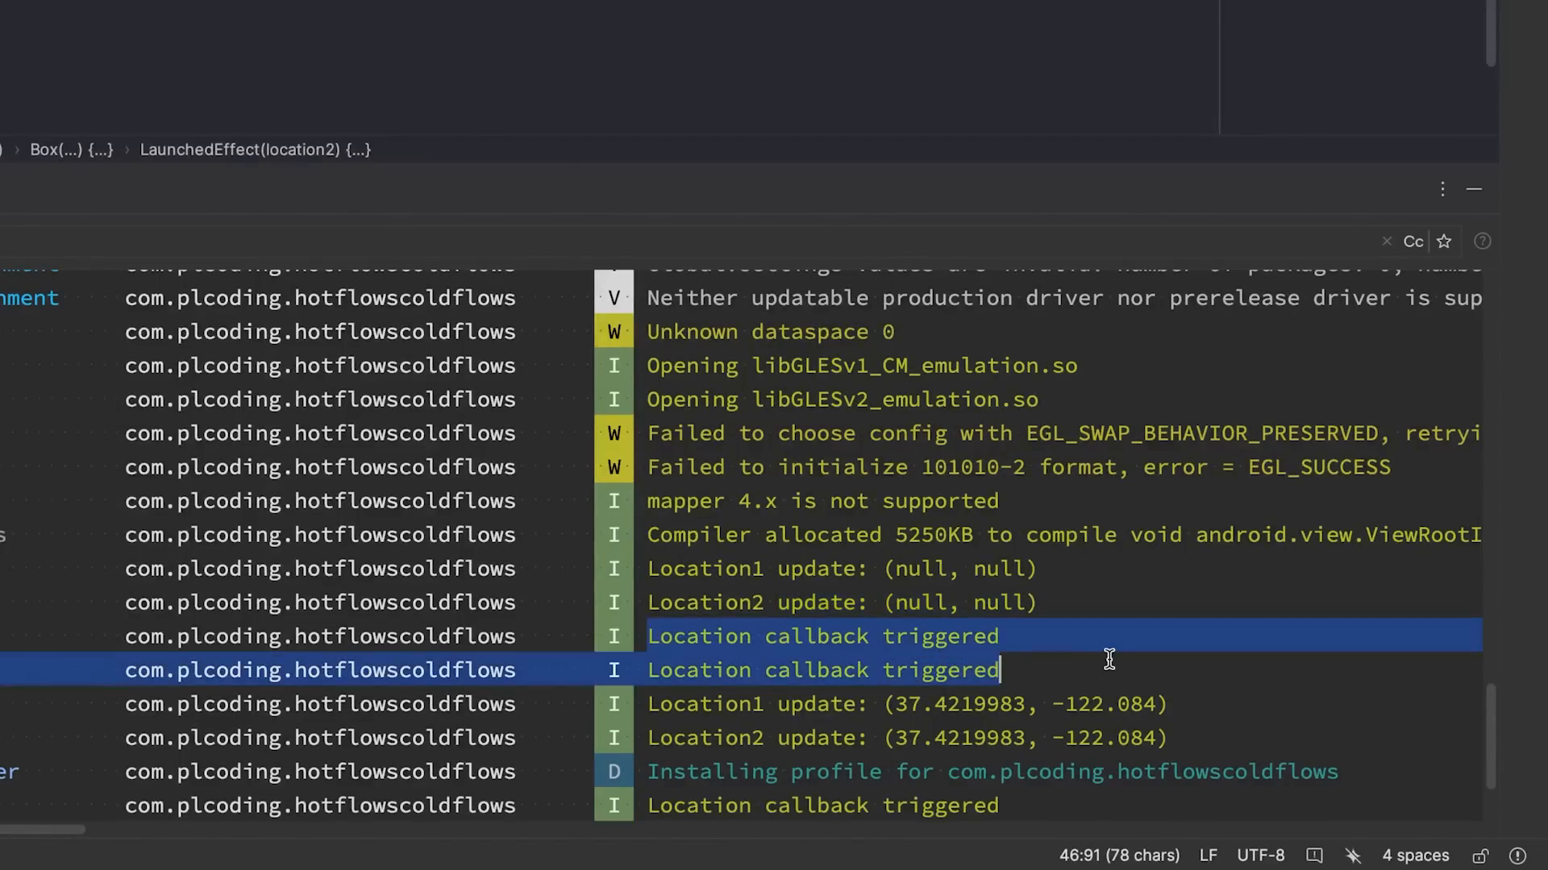
pyautogui.scroll(-3)
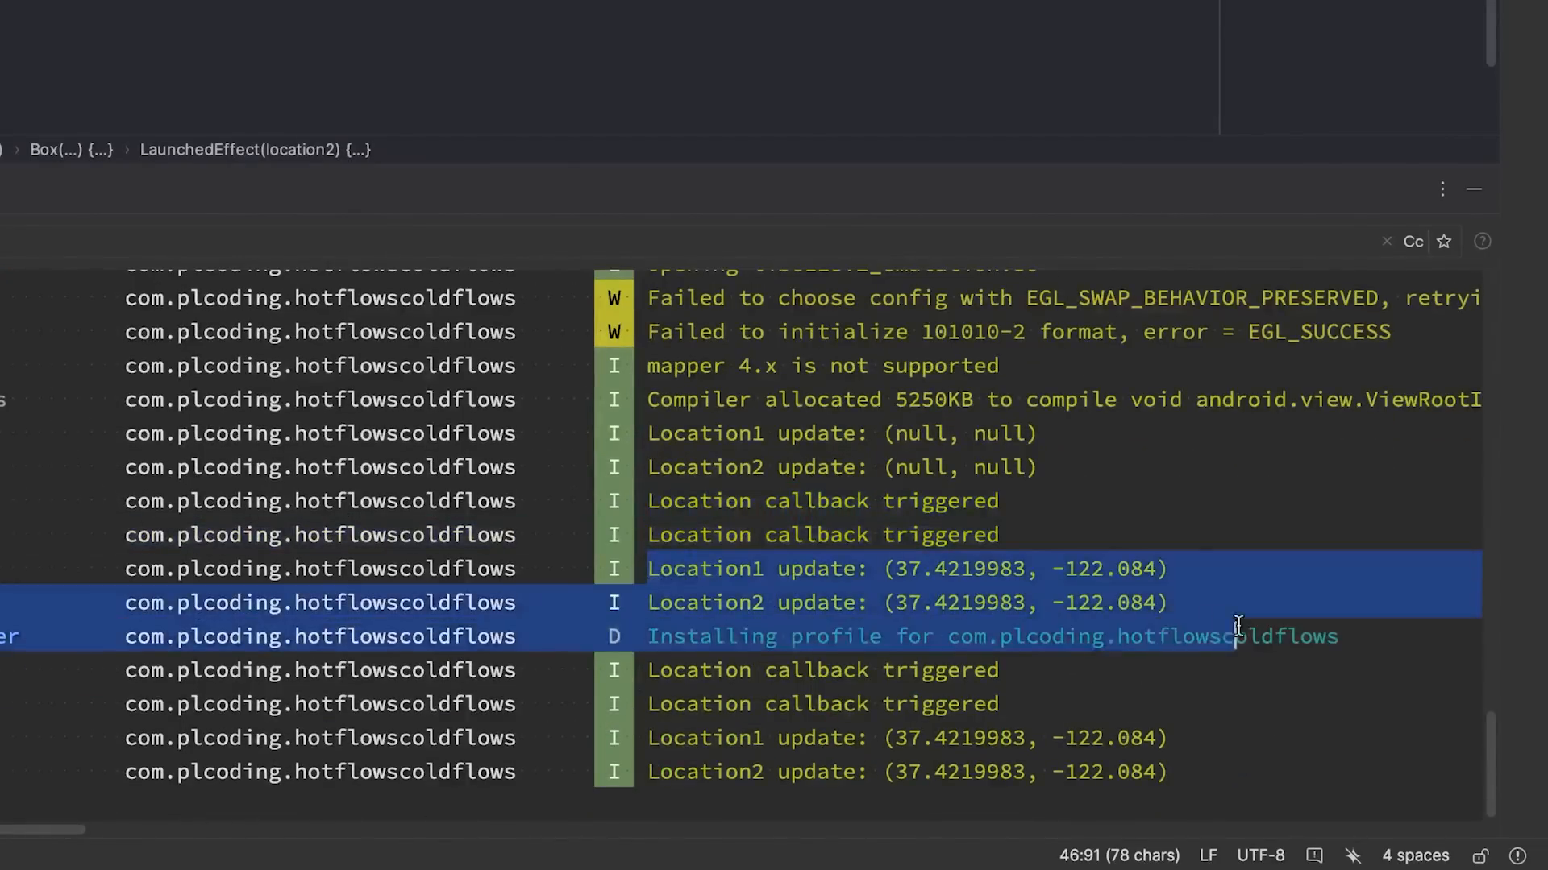
pyautogui.scroll(-3)
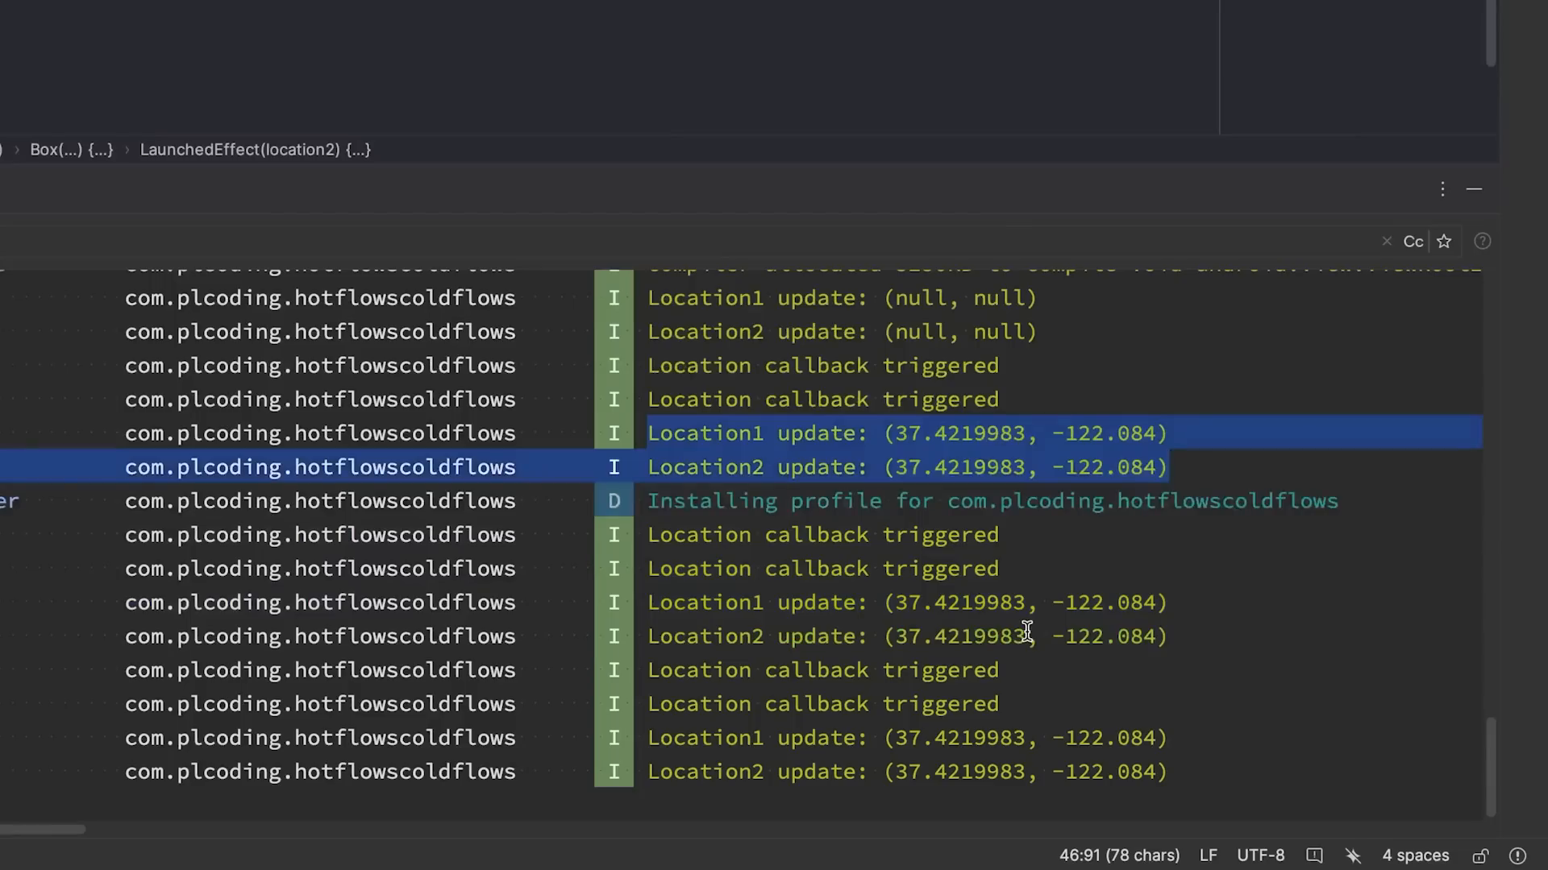
pyautogui.click(665, 535)
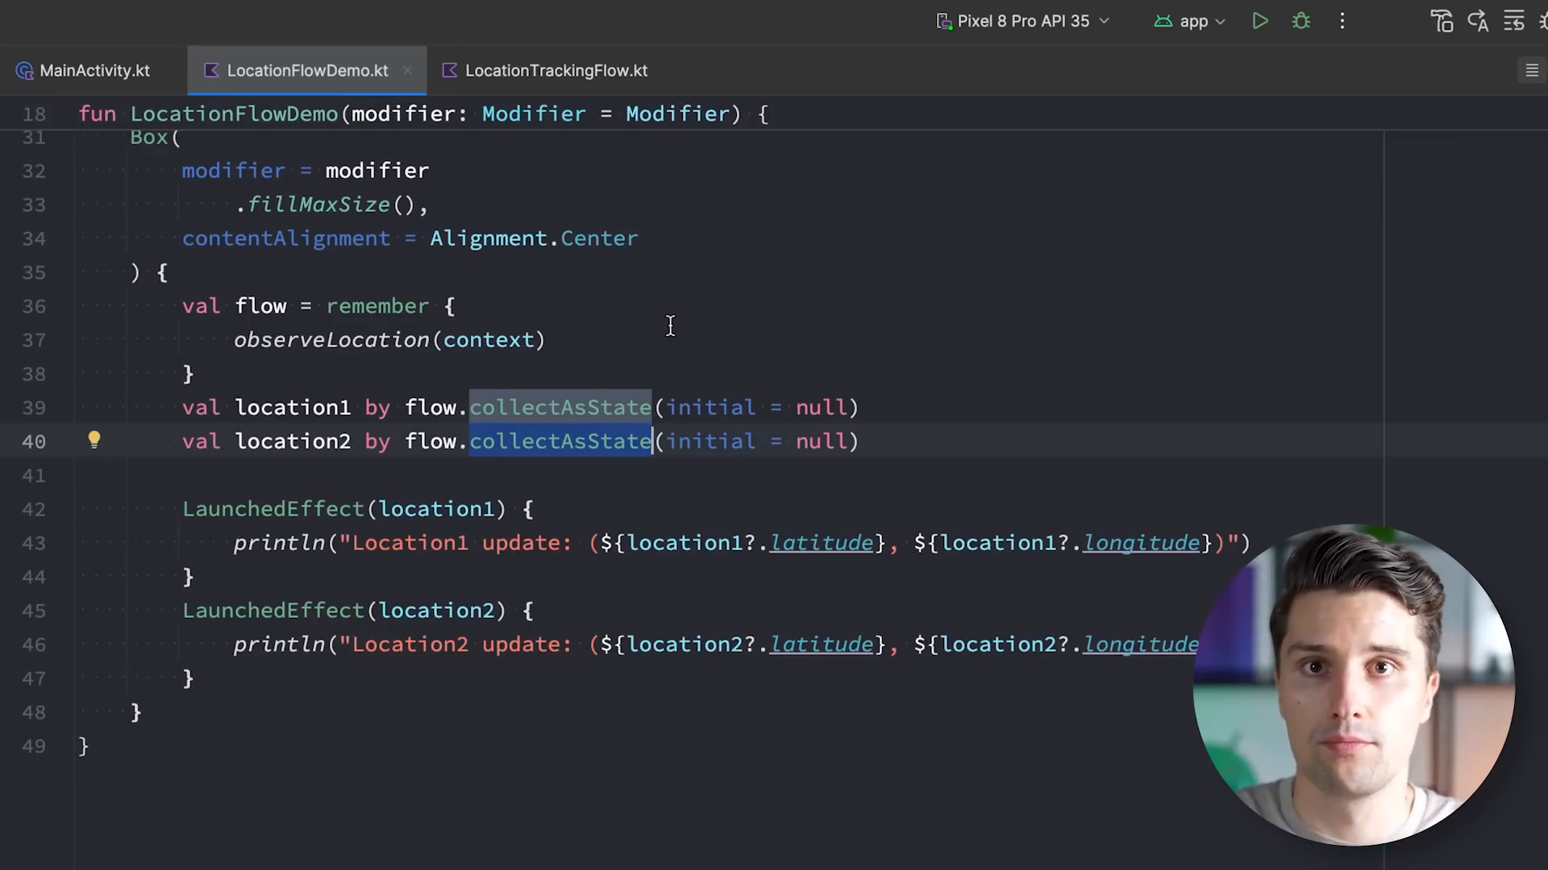
# Reopen LocationTrackingFlow.kt on the 'Location callback triggered' log line
pyautogui.click(557, 70)
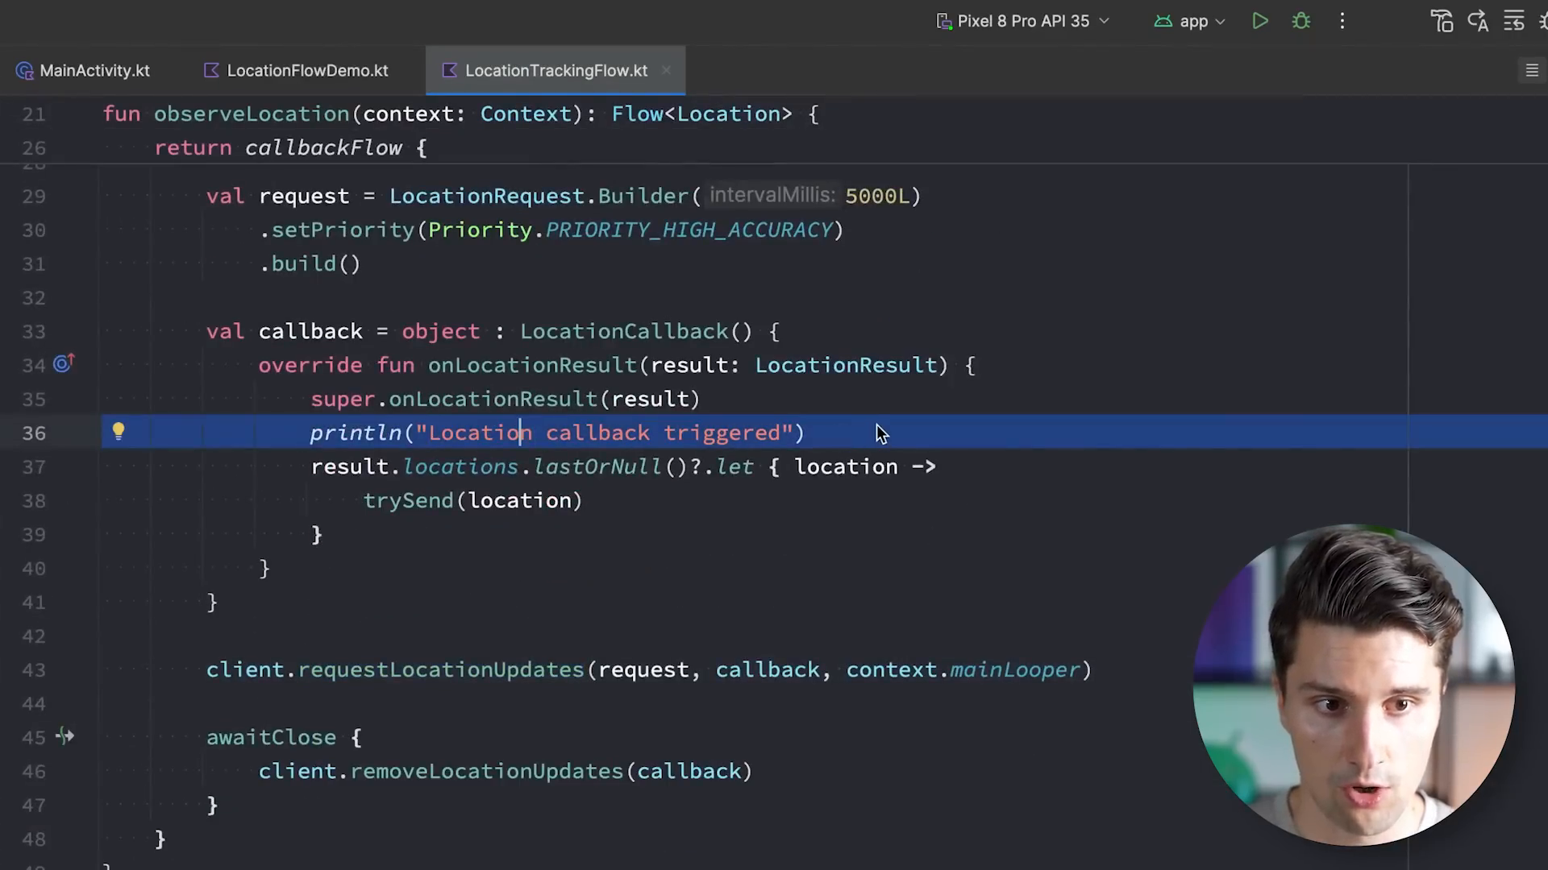
pyautogui.moveTo(1034, 382)
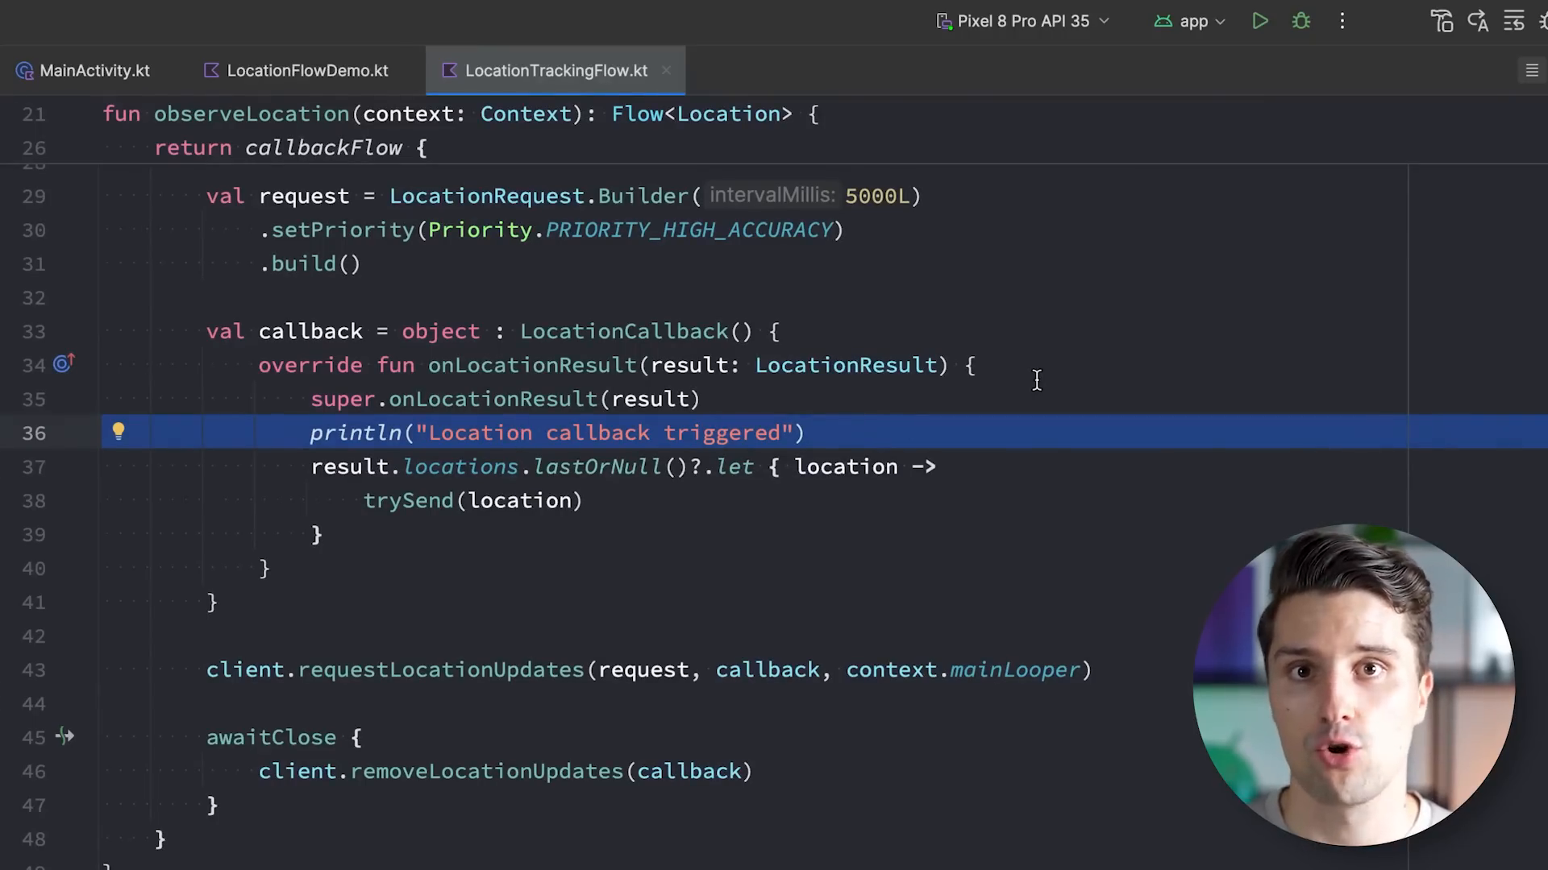
pyautogui.moveTo(1152, 425)
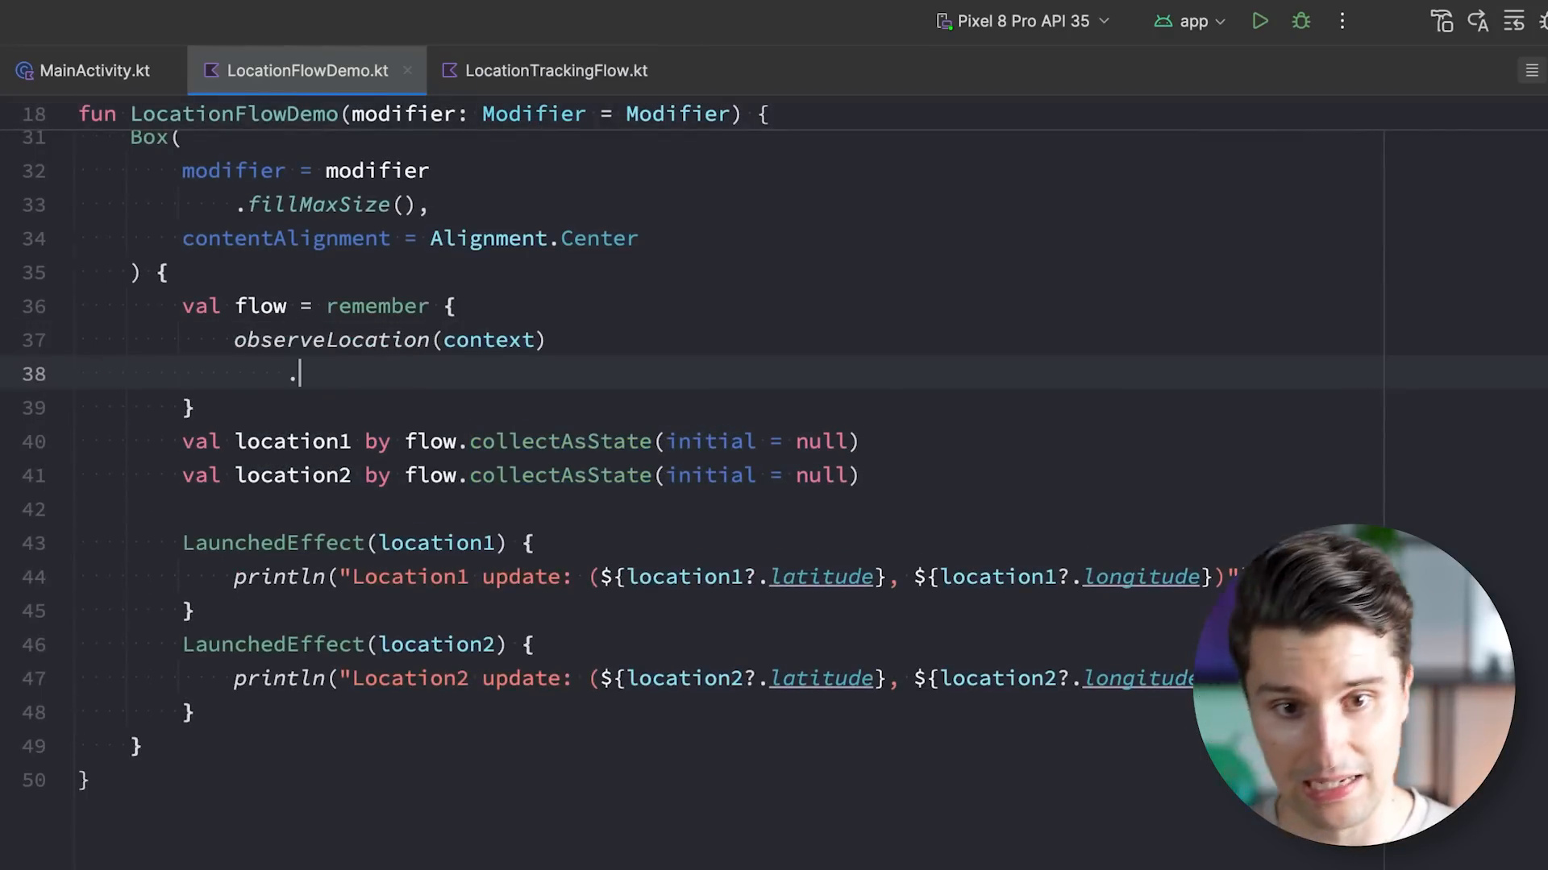
# Add shareIn to observeLocation with a remembered coroutine scope
pyautogui.write('sharei')
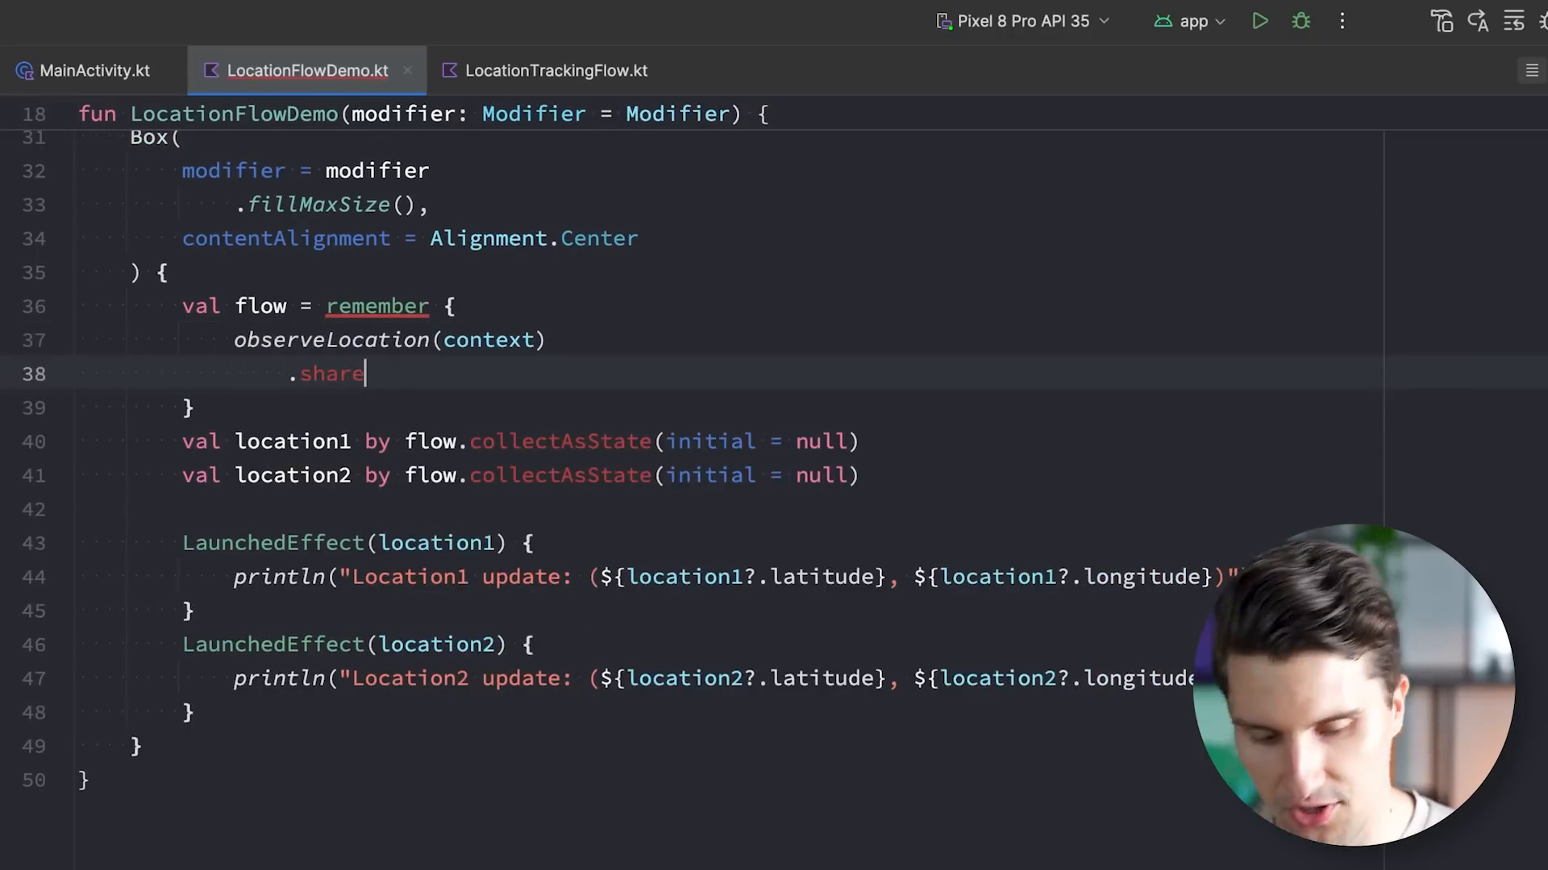
pyautogui.write('in')
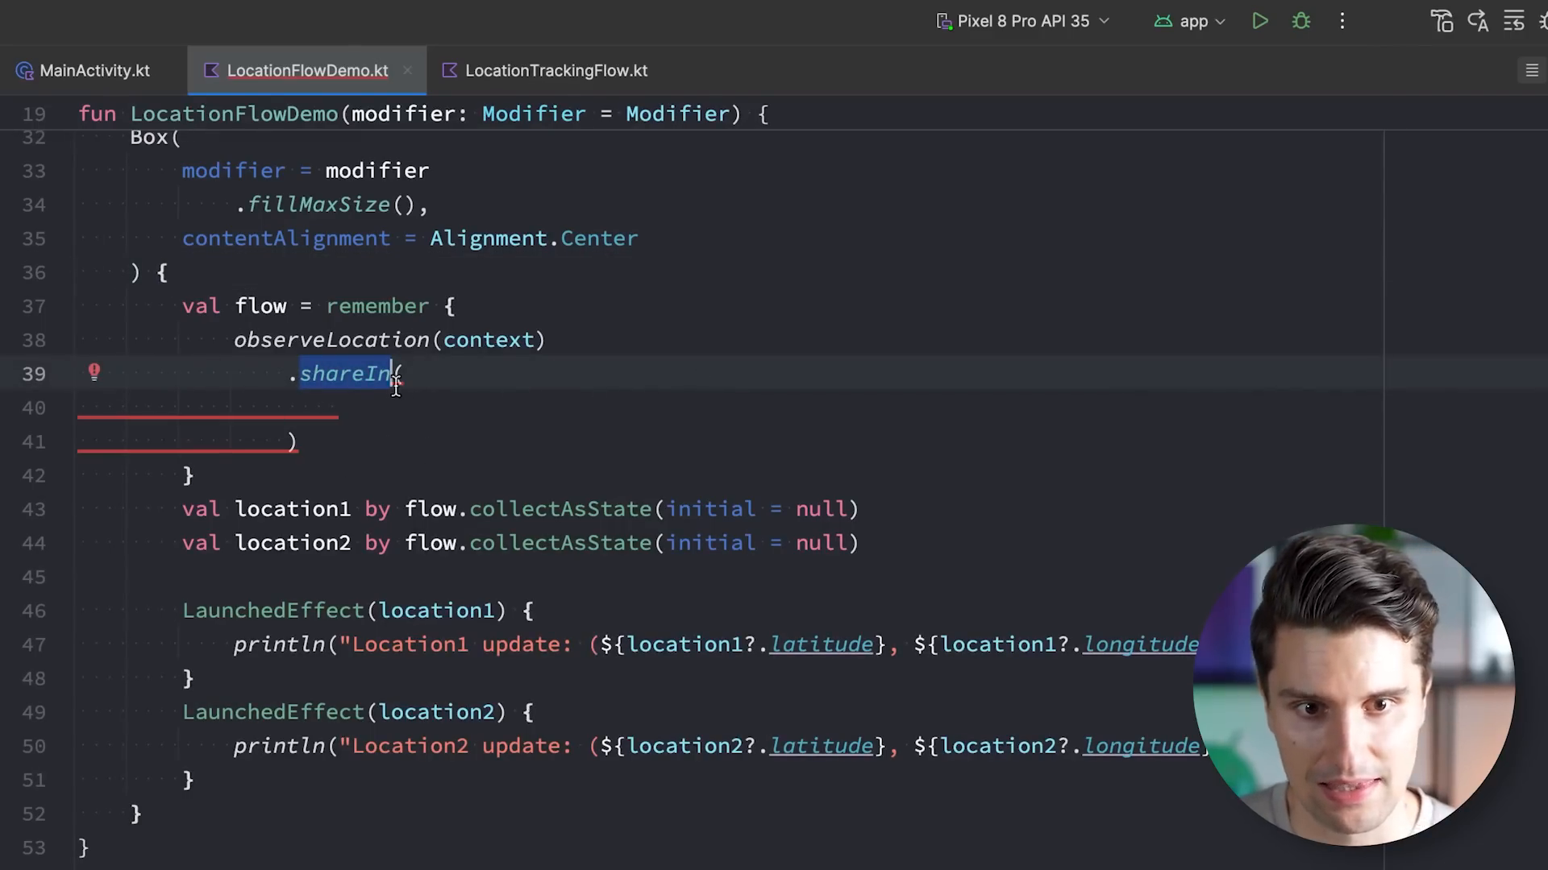
pyautogui.moveTo(465, 408)
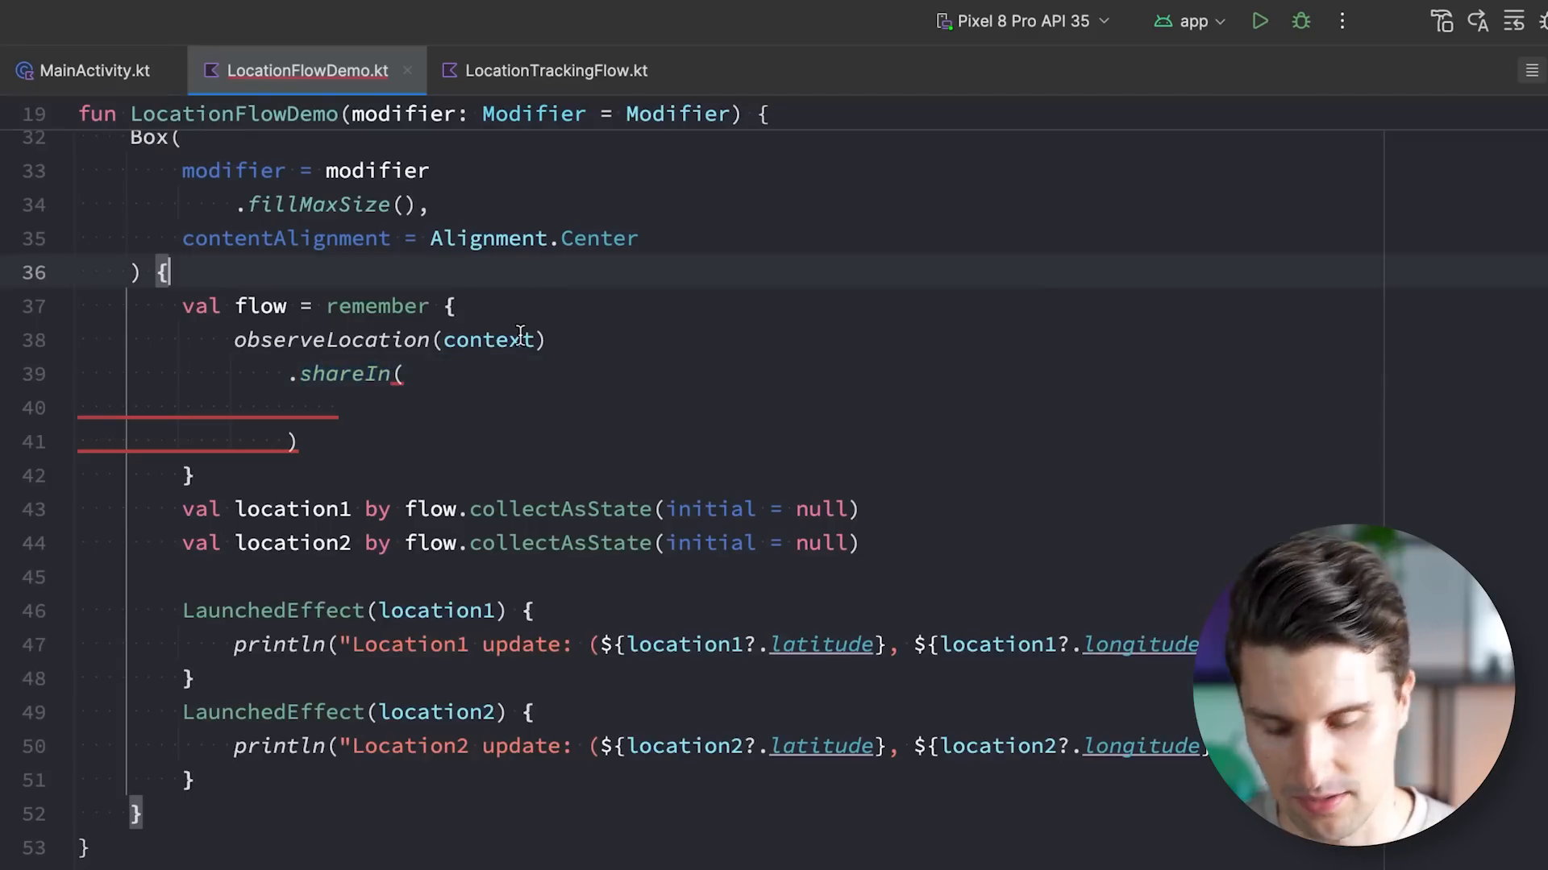
pyautogui.write('val scope = rememberCoroutineScope(')
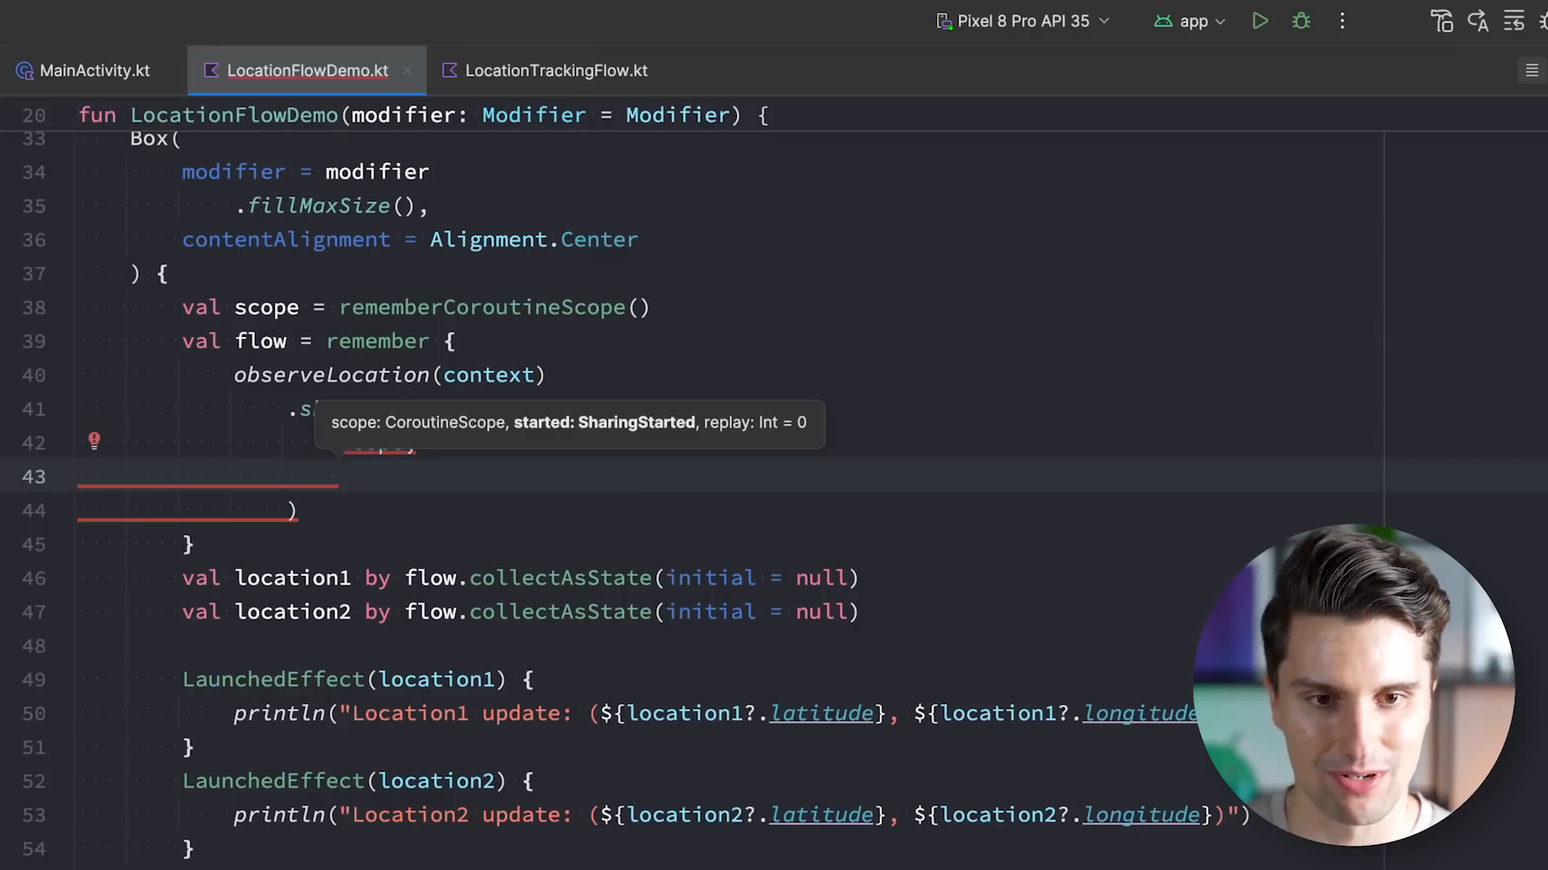
# Start sharing with SharingStarted.Eagerly and comment out both location collectors and their effects
pyautogui.write('Sharing')
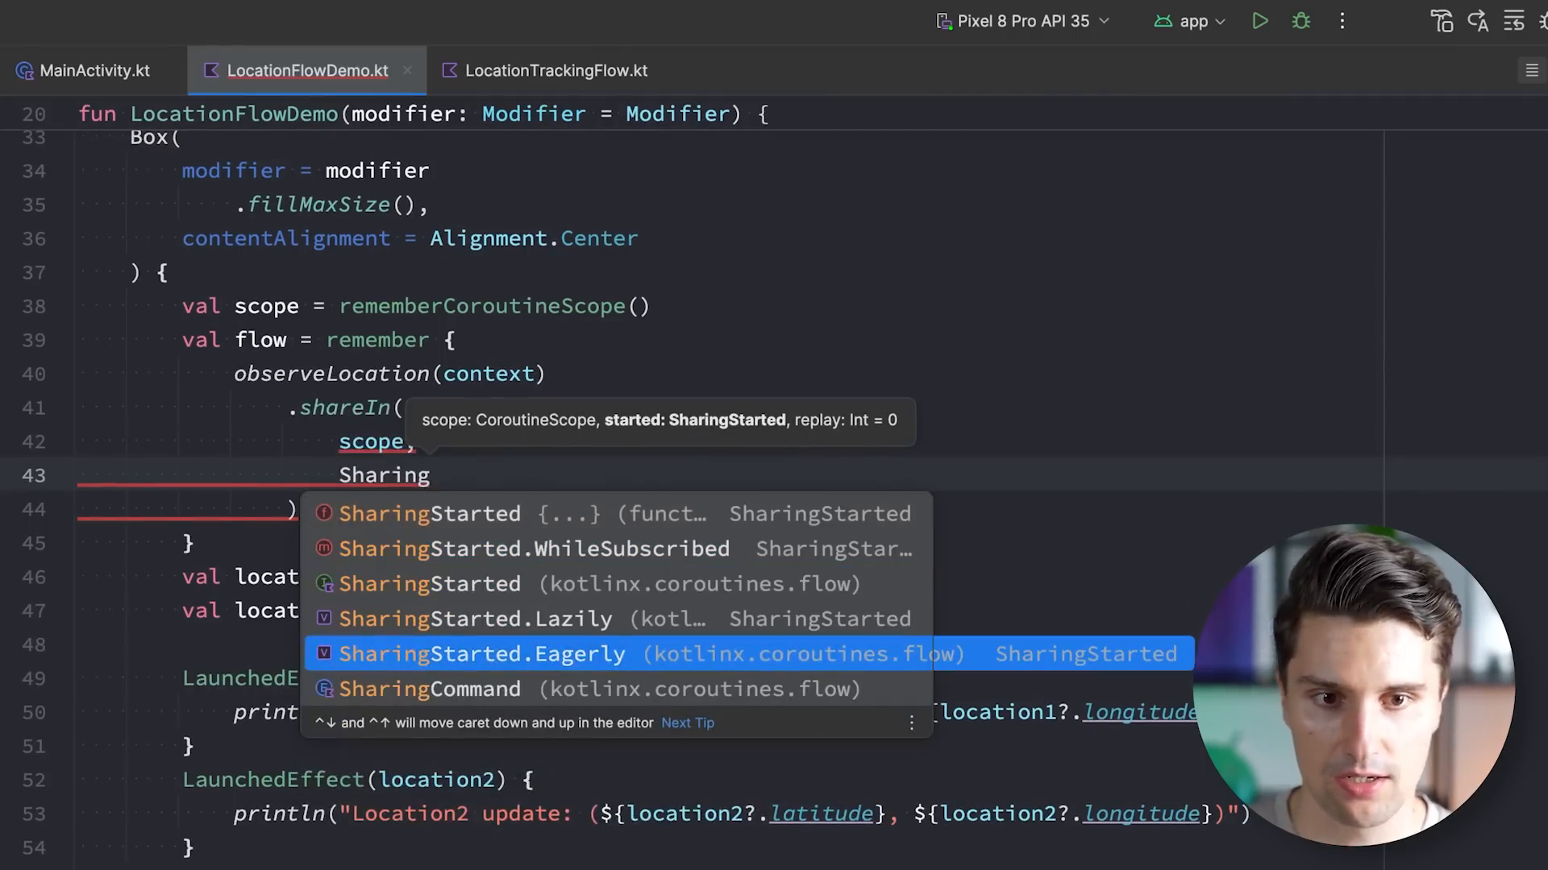
pyautogui.press('Up')
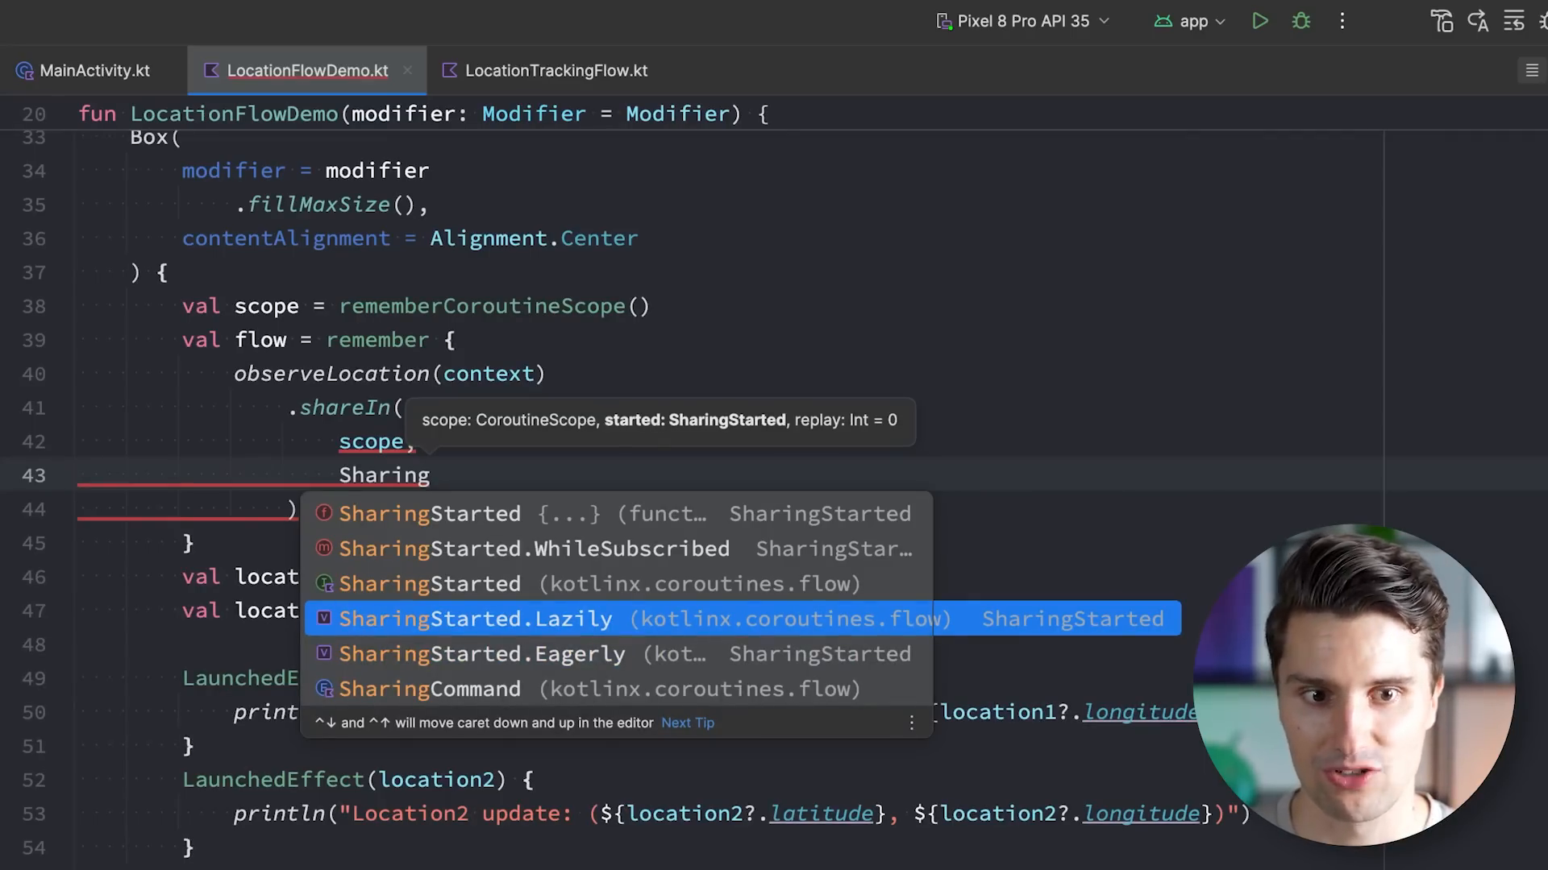
pyautogui.press('up')
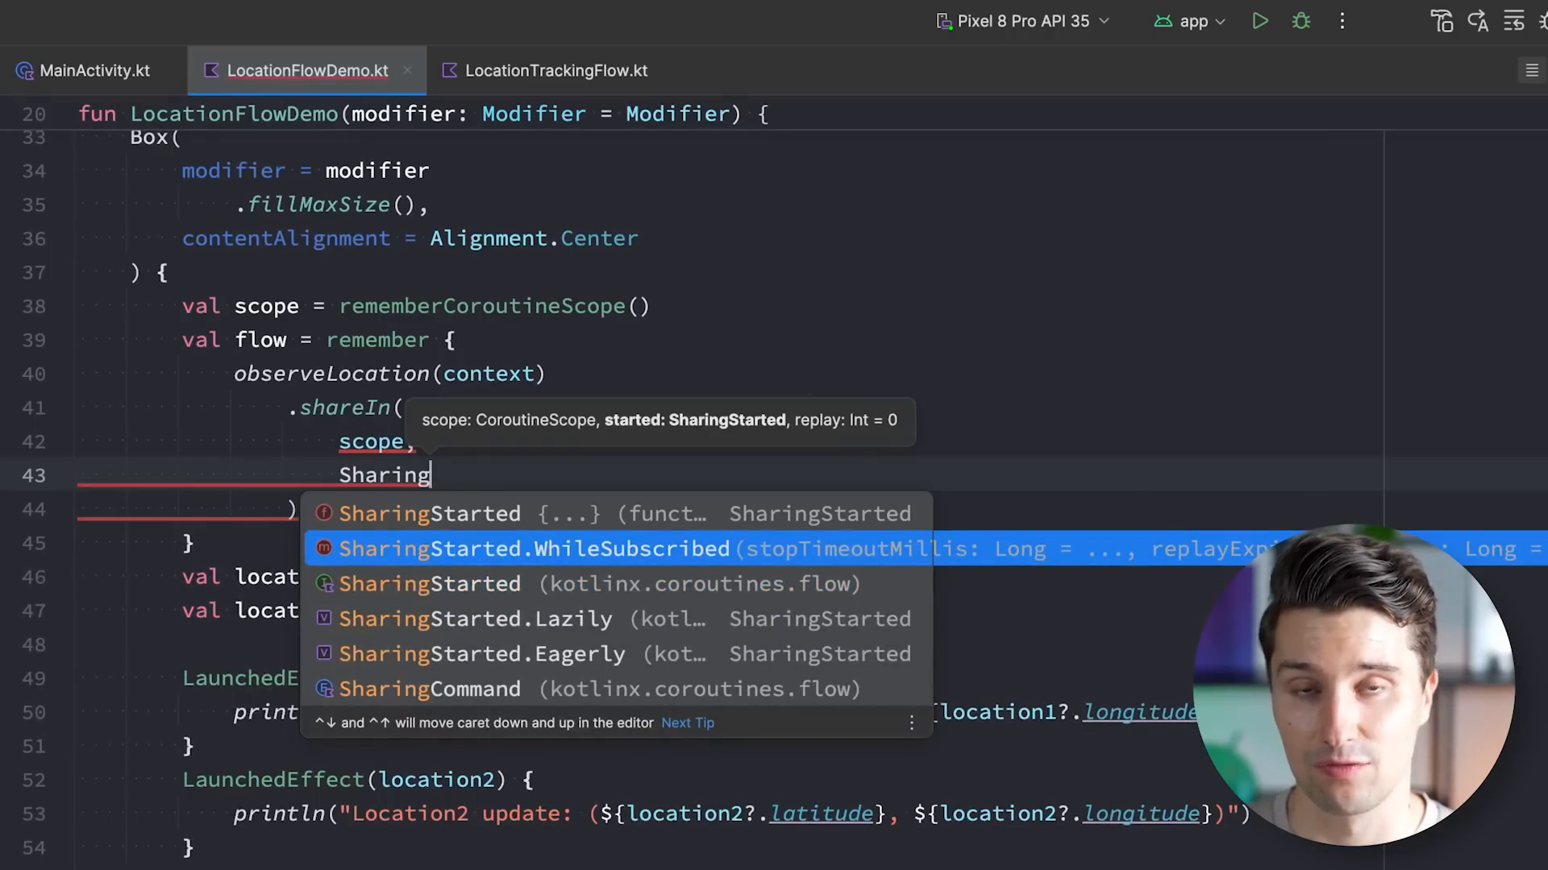
pyautogui.press('down')
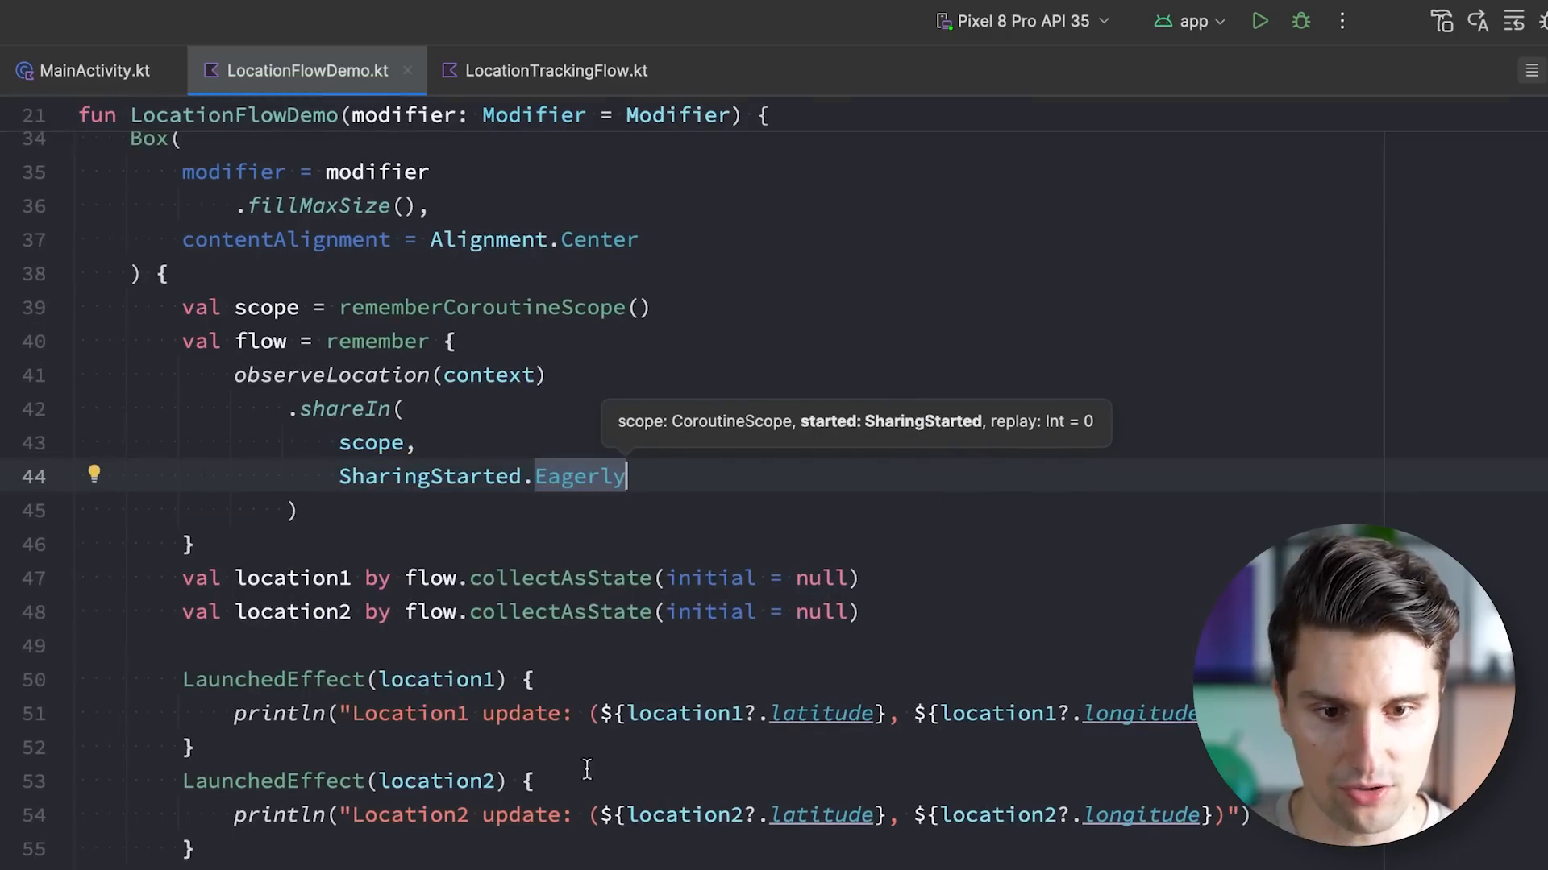
pyautogui.press('cmd+/')
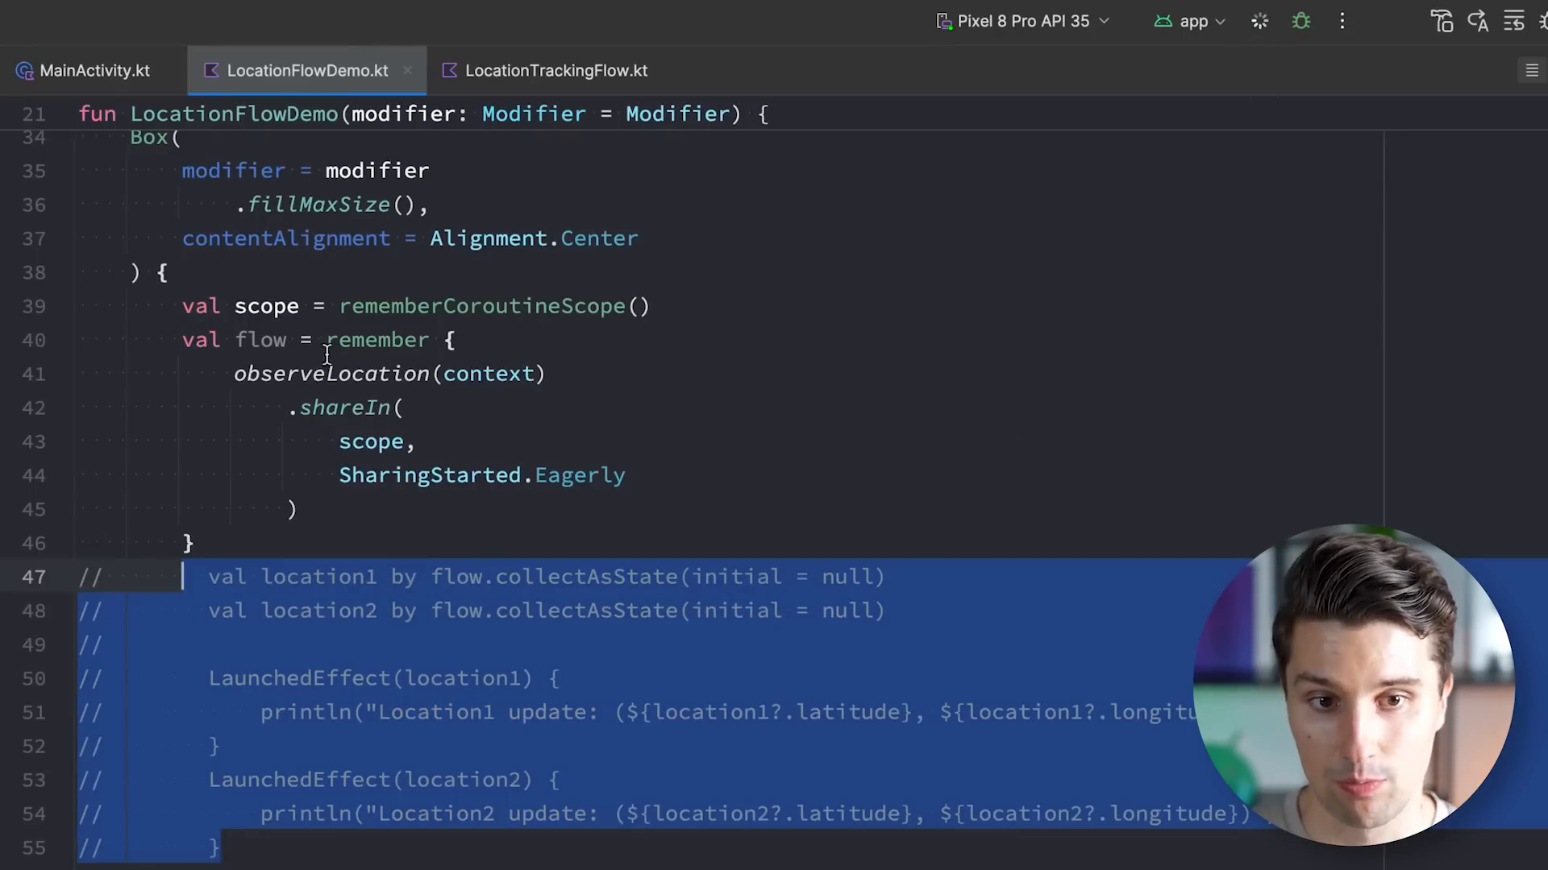
# Run the app and scroll Logcat to the 'Location callback triggered' line
pyautogui.click(1258, 21)
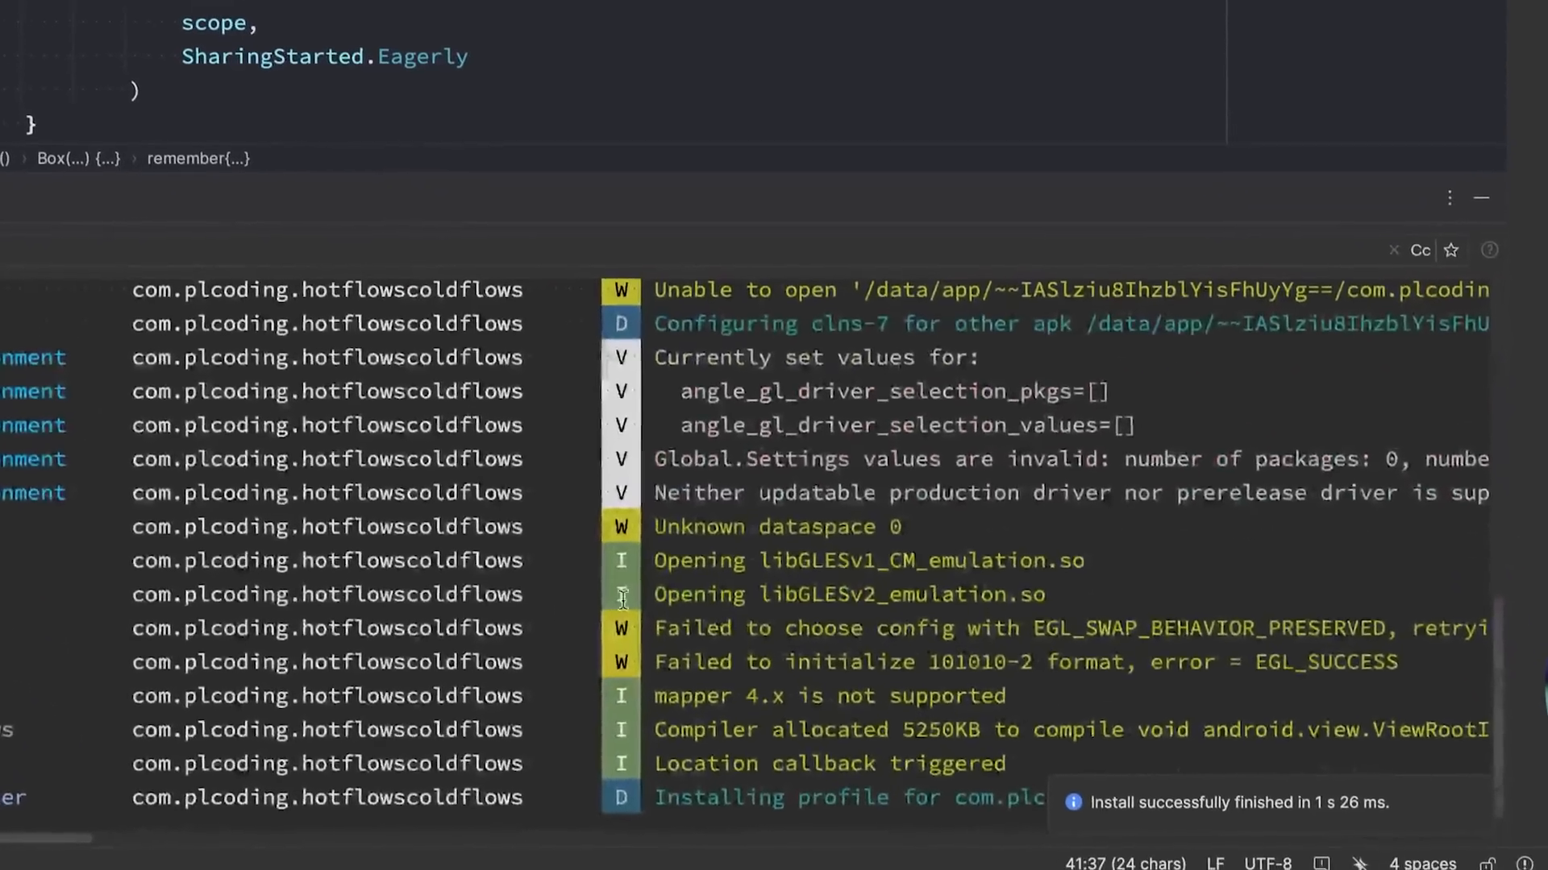
pyautogui.scroll(-3)
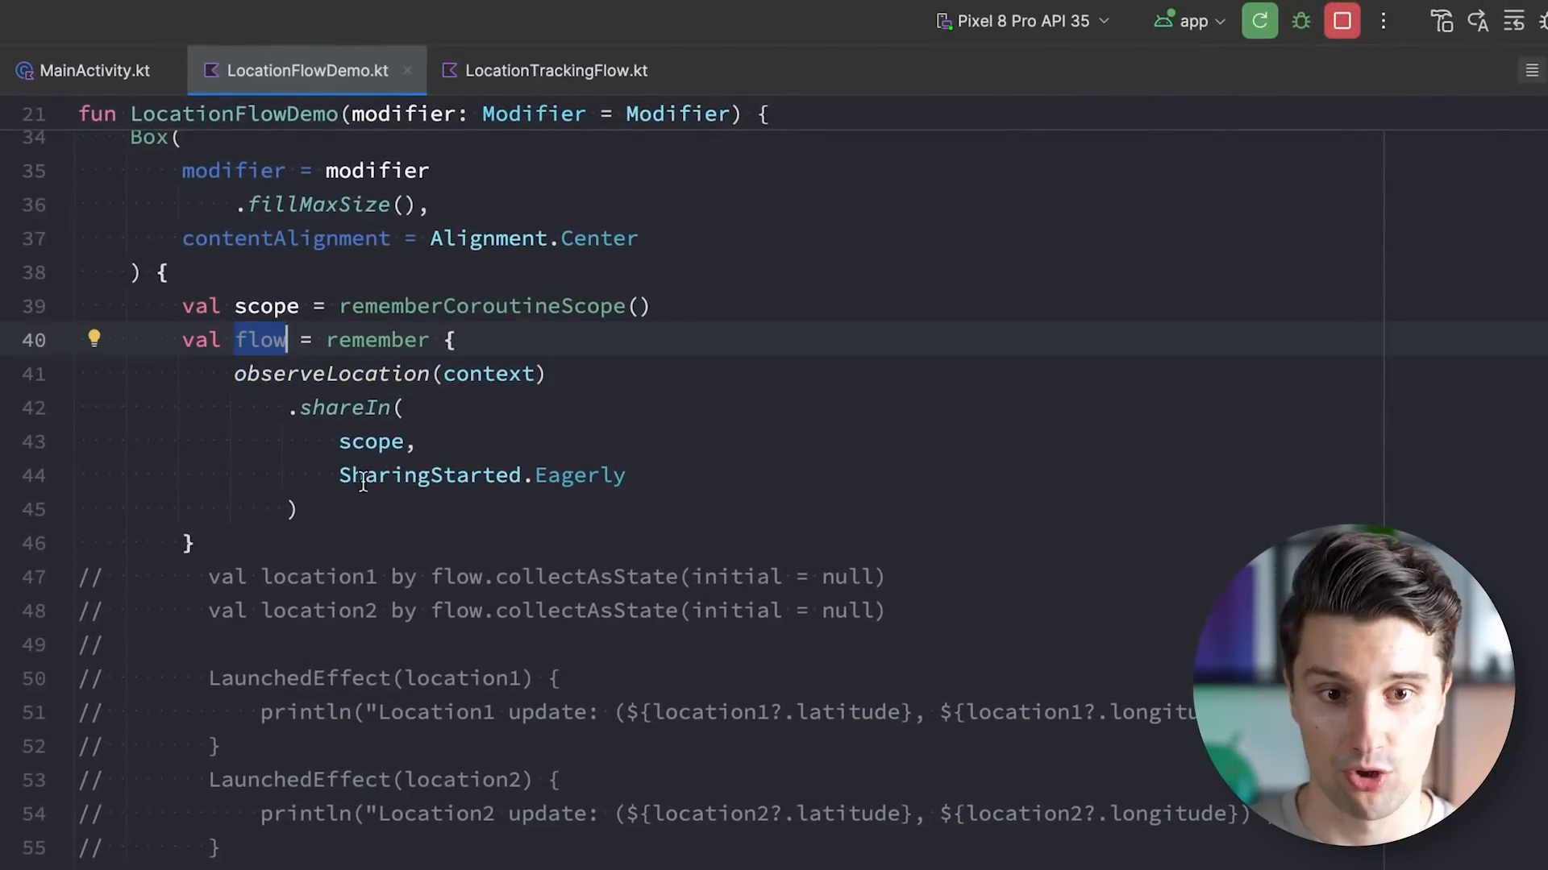
# Select the whole shareIn call in LocationFlowDemo.kt
pyautogui.moveTo(300, 406); pyautogui.dragTo(300, 509)
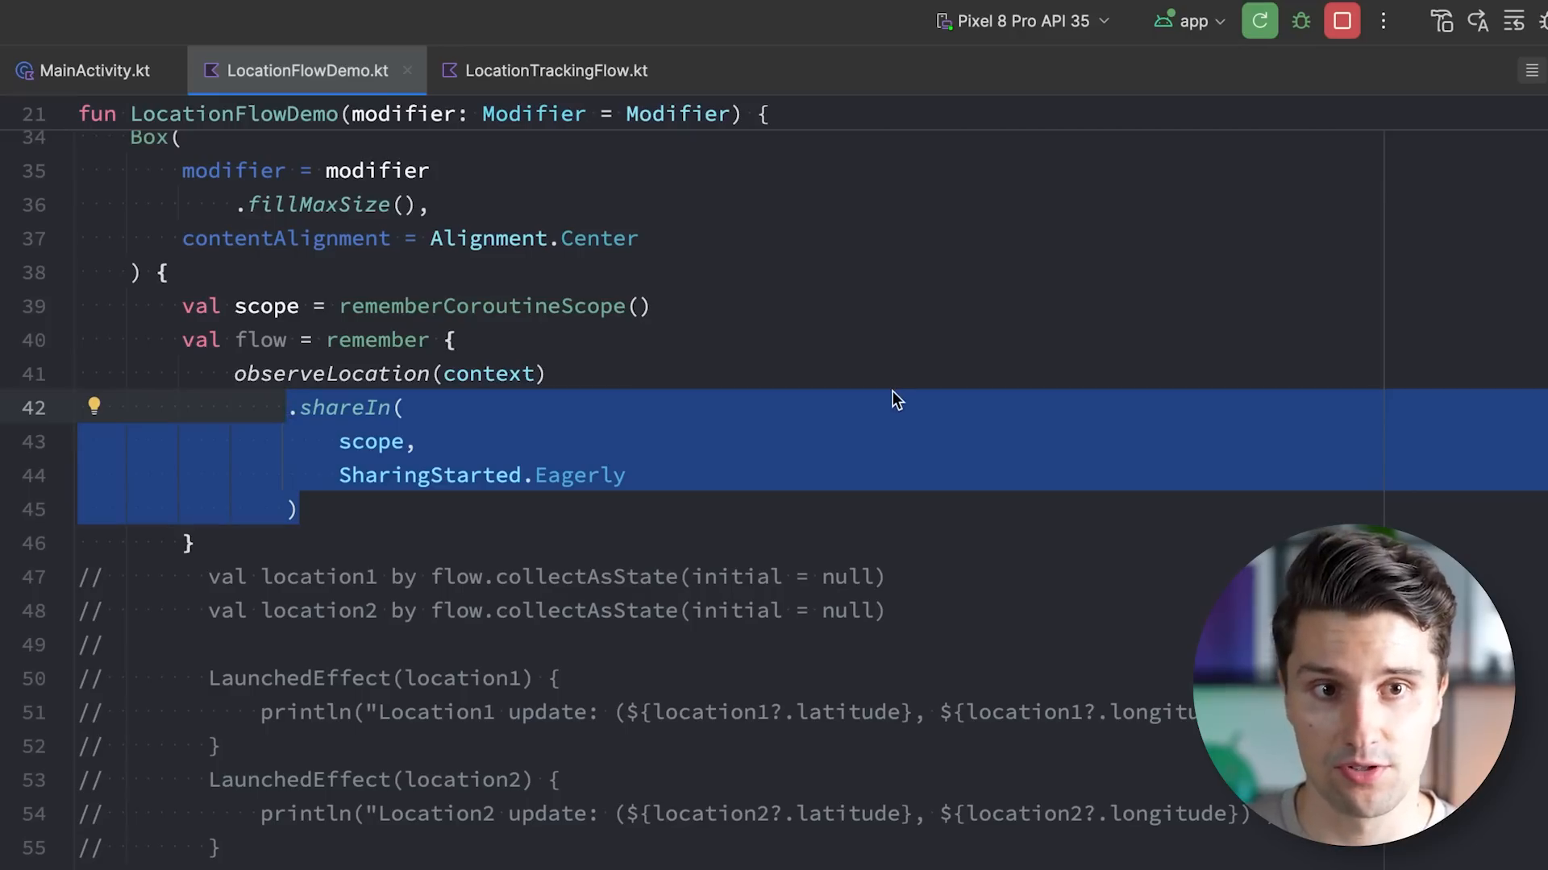
pyautogui.moveTo(876, 436)
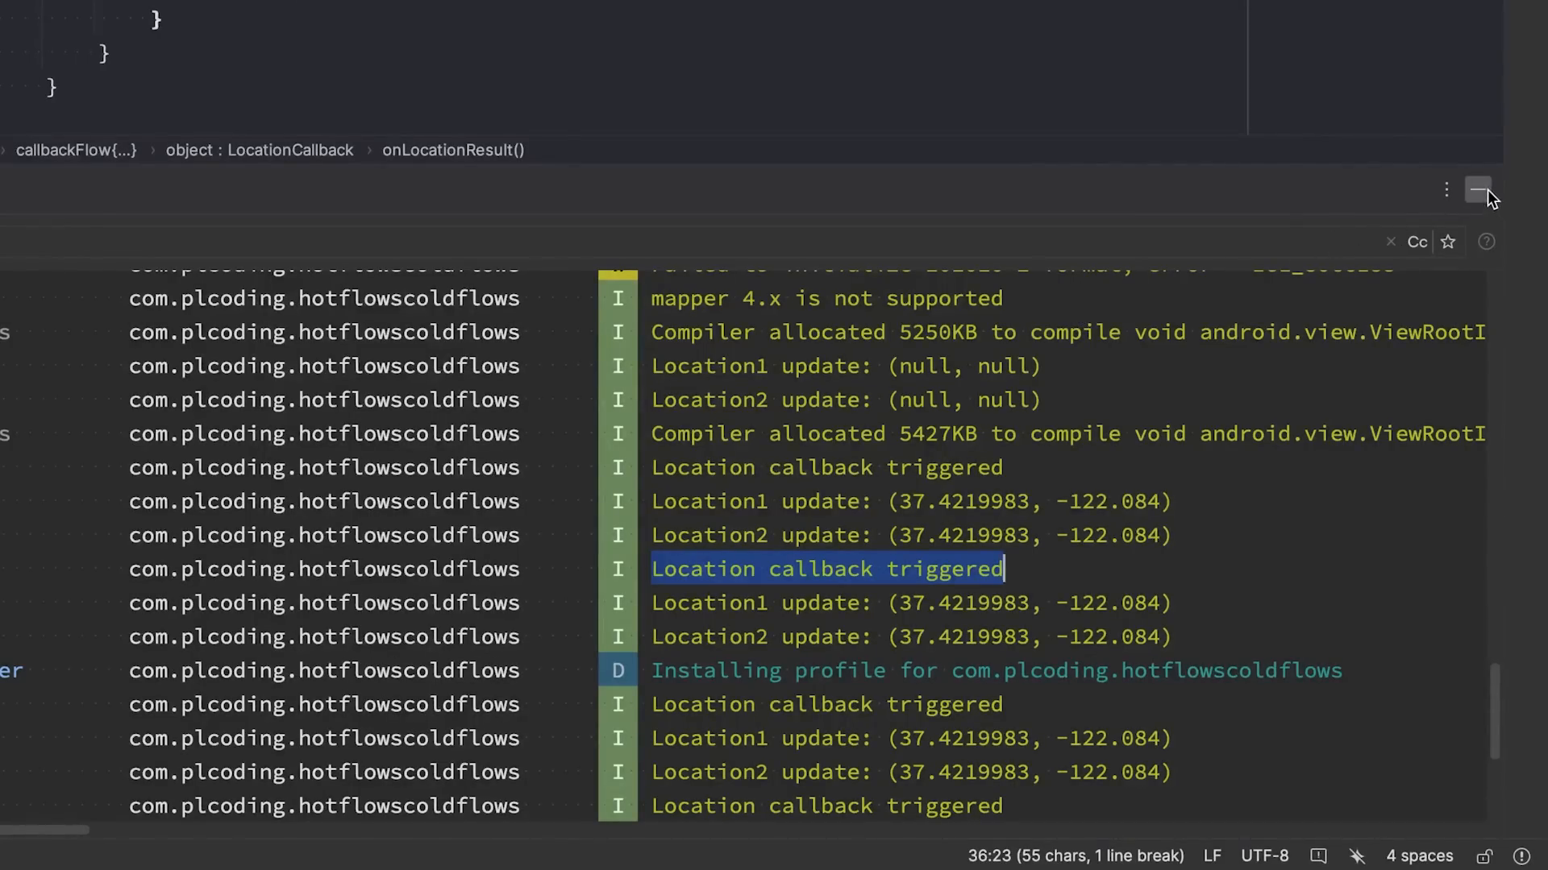
# Hide the Logcat output and return to the LocationFlowDemo.kt tab
pyautogui.click(1477, 190)
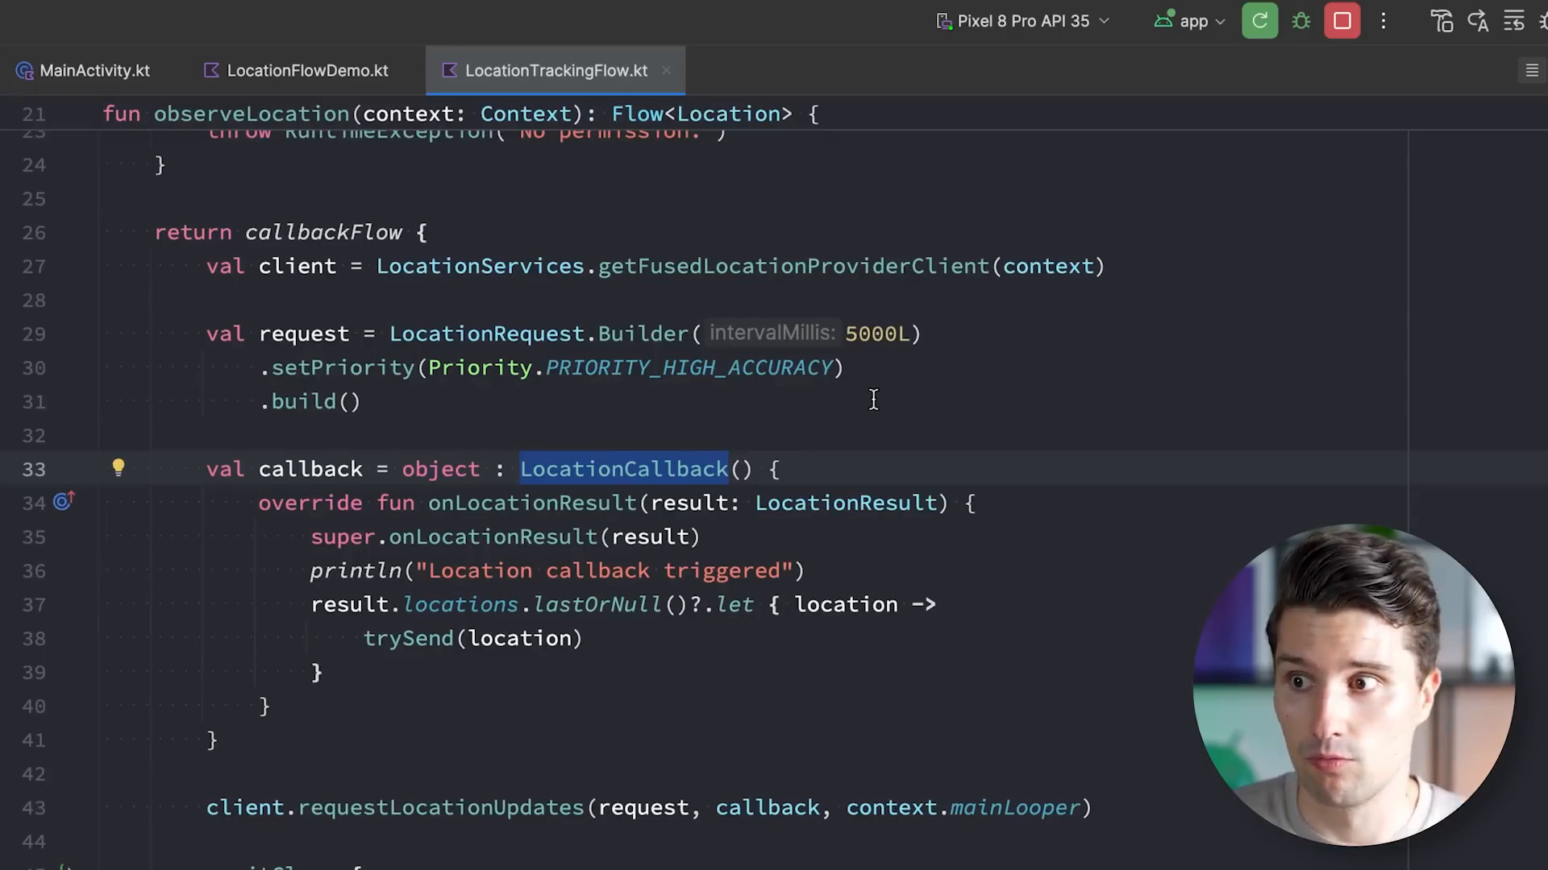
pyautogui.moveTo(964, 395)
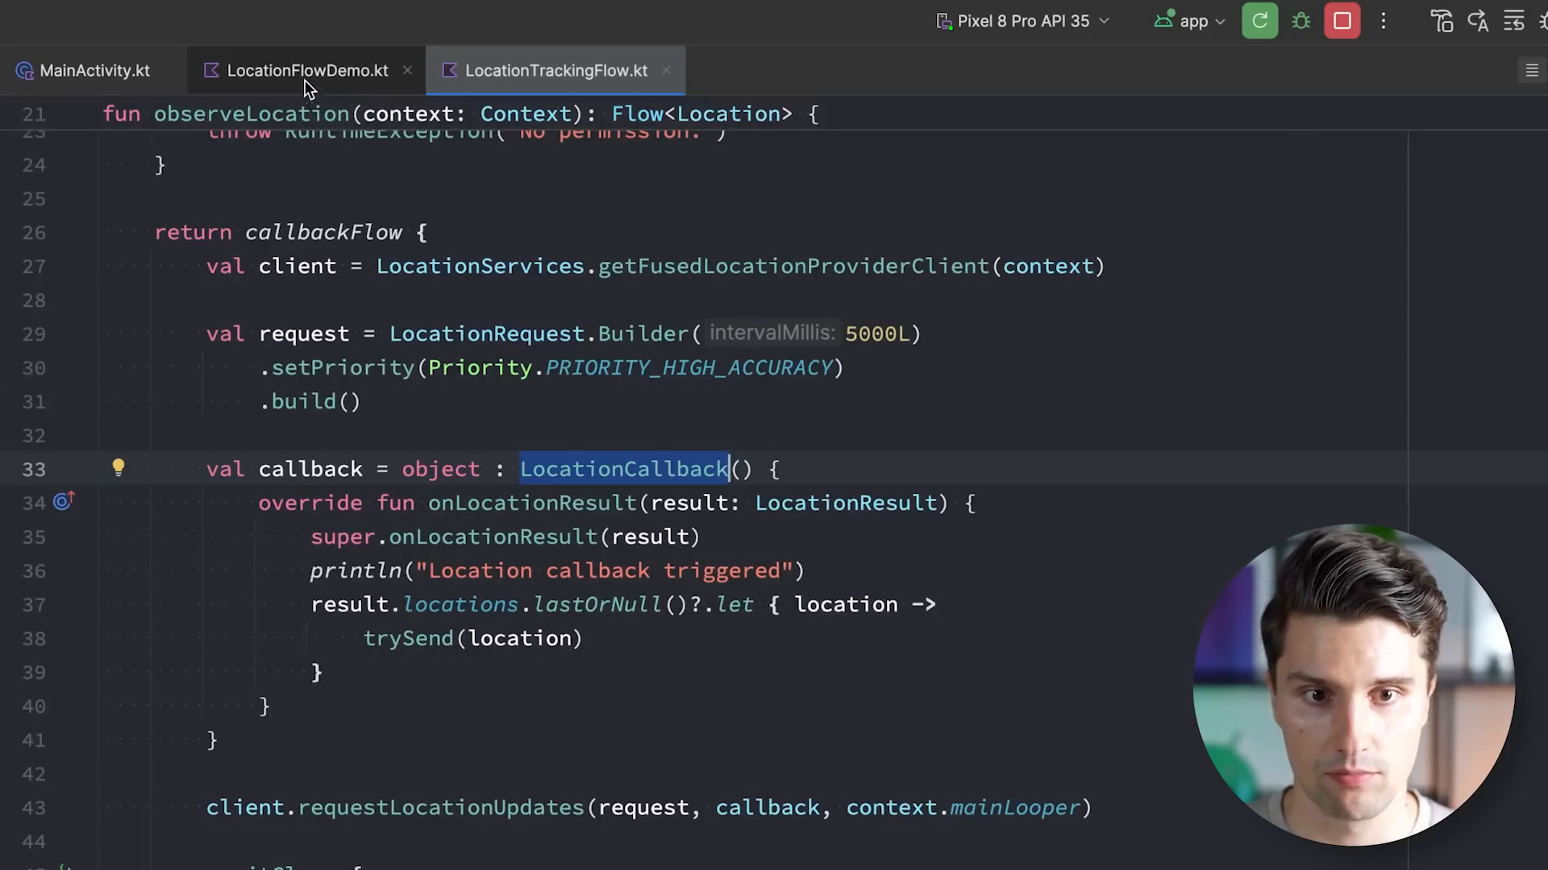
pyautogui.click(306, 71)
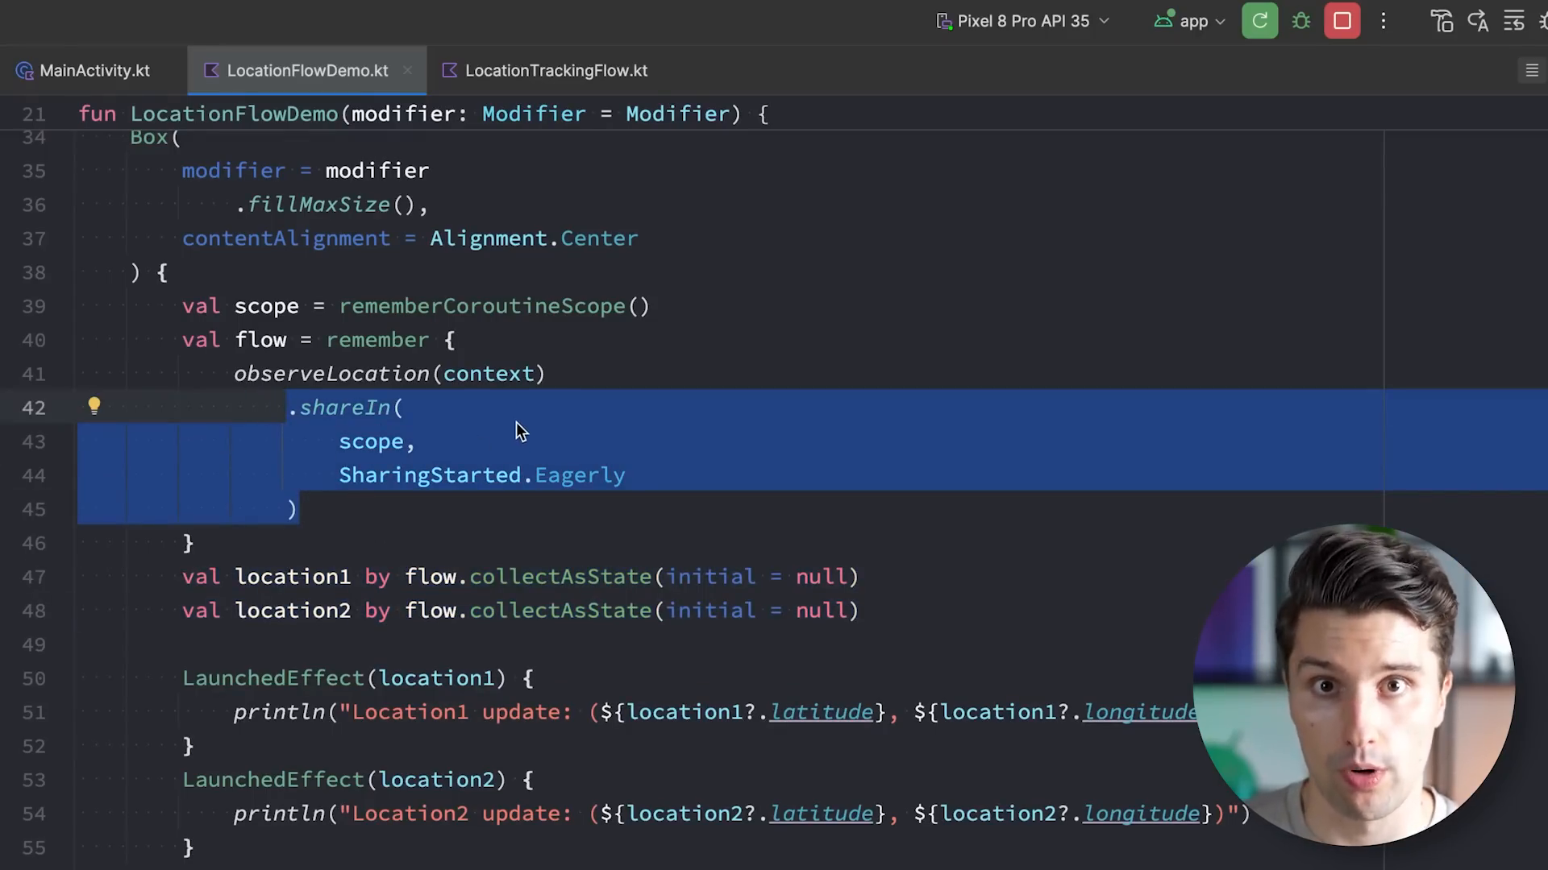
pyautogui.moveTo(659, 417)
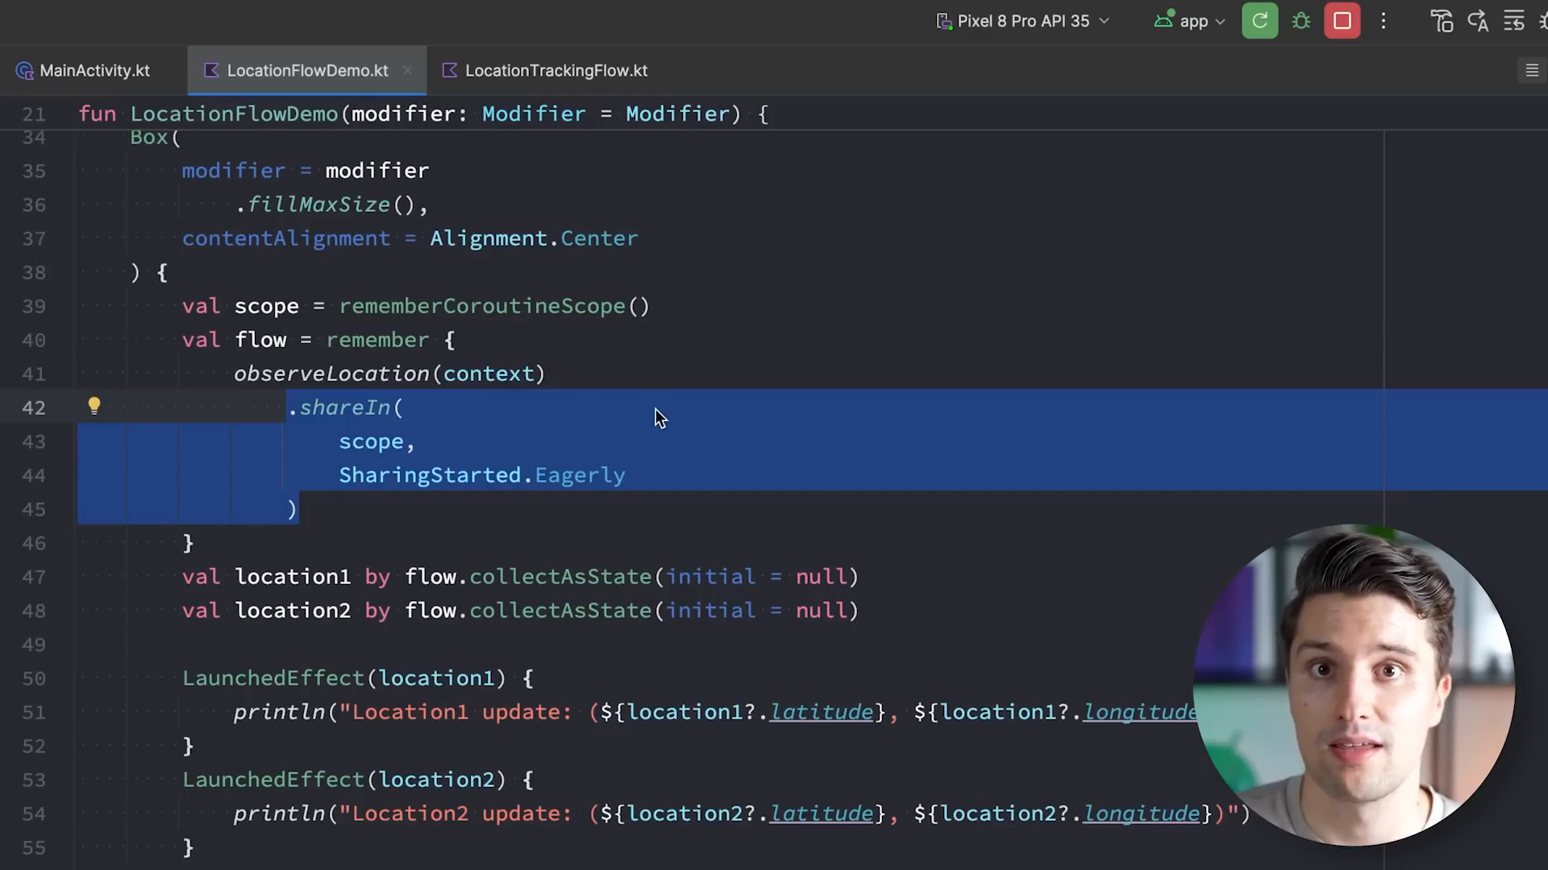
pyautogui.moveTo(738, 399)
pyautogui.write(',')
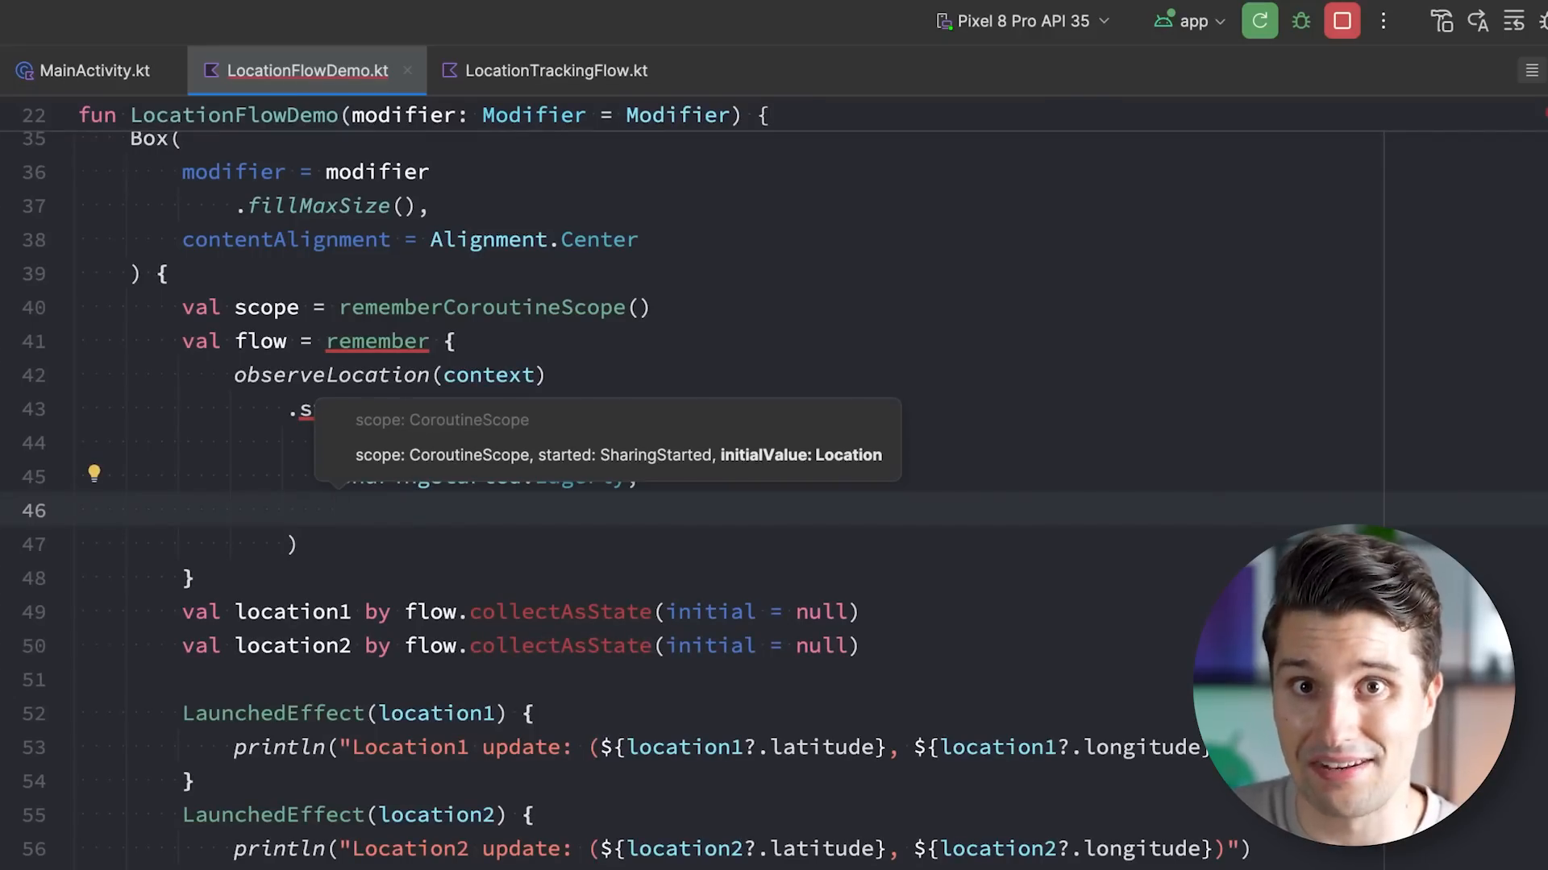
# Enter null as the stateIn initial value and select location1's null argument
pyautogui.write('null')
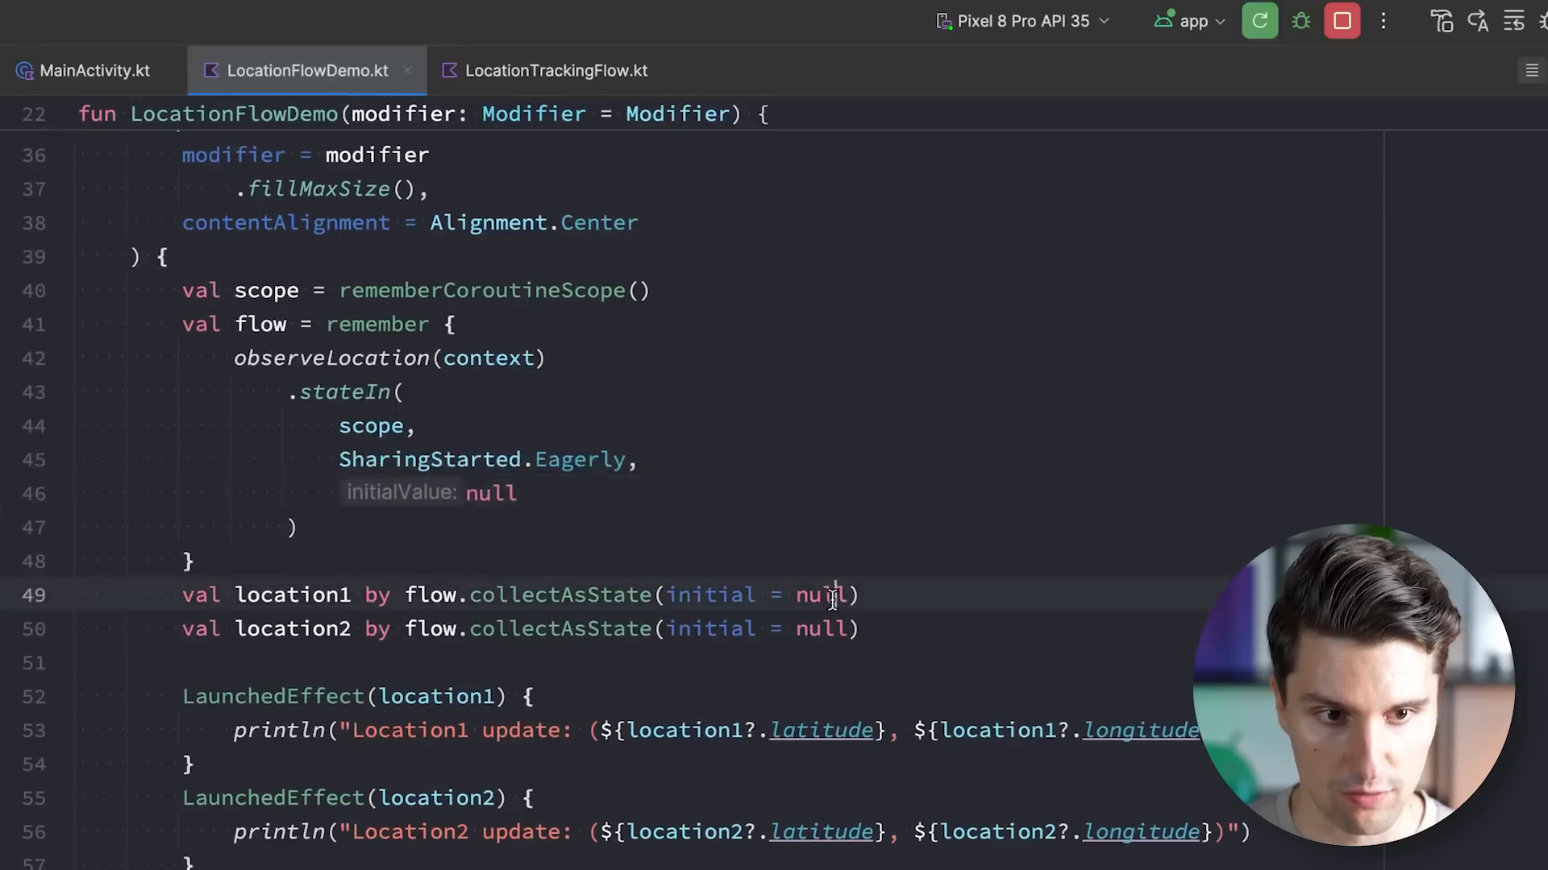
pyautogui.moveTo(668, 594); pyautogui.dragTo(843, 594)
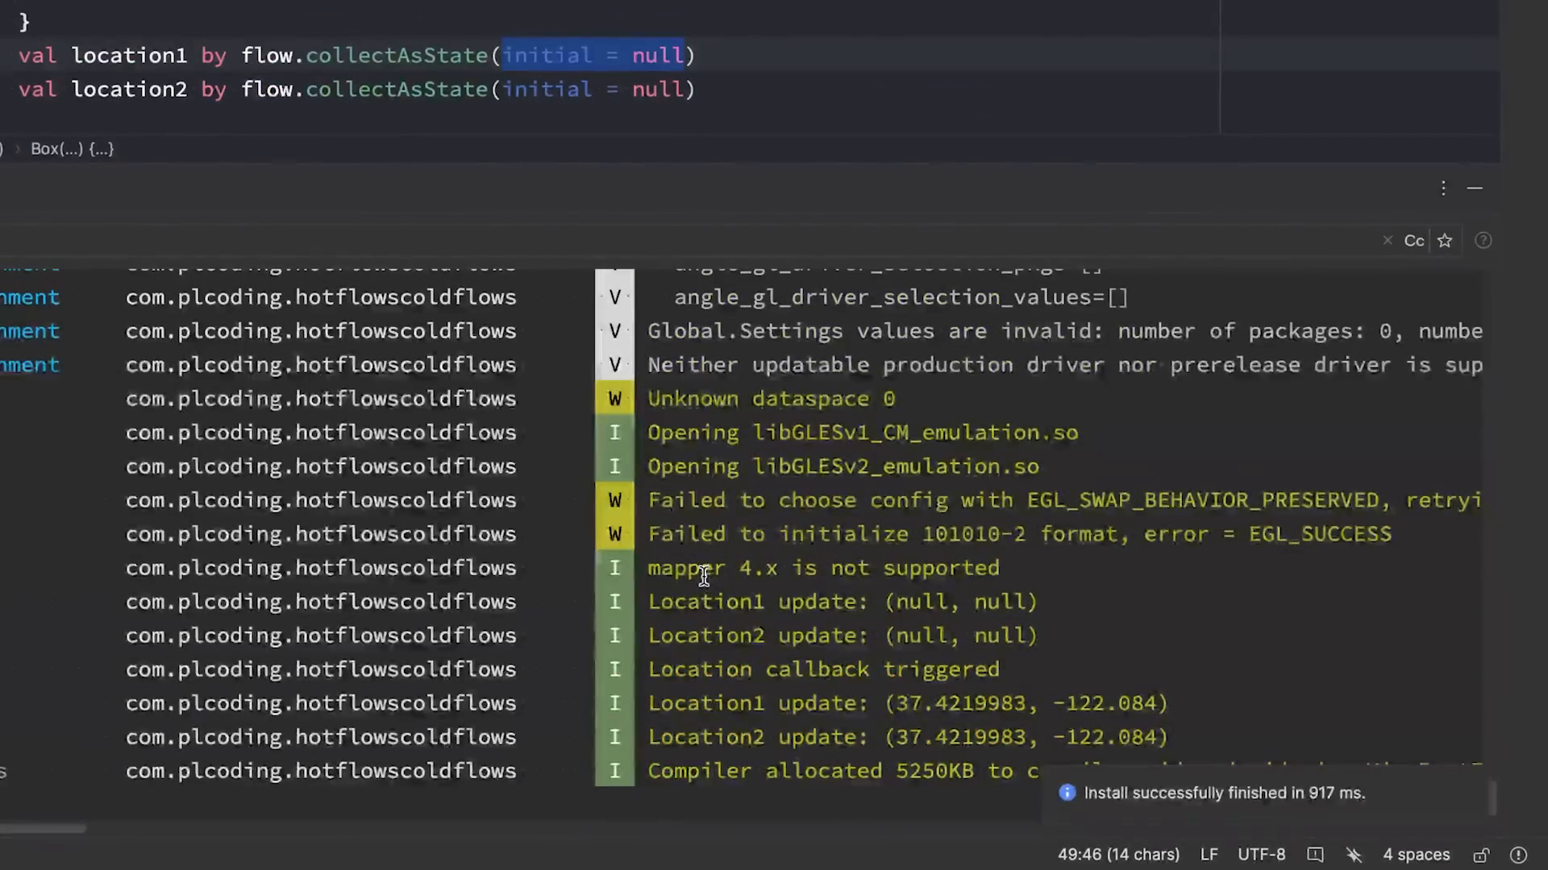
# Mark a 'Location callback triggered' line and scroll through the Location1/Location2 updates
pyautogui.click(790, 669)
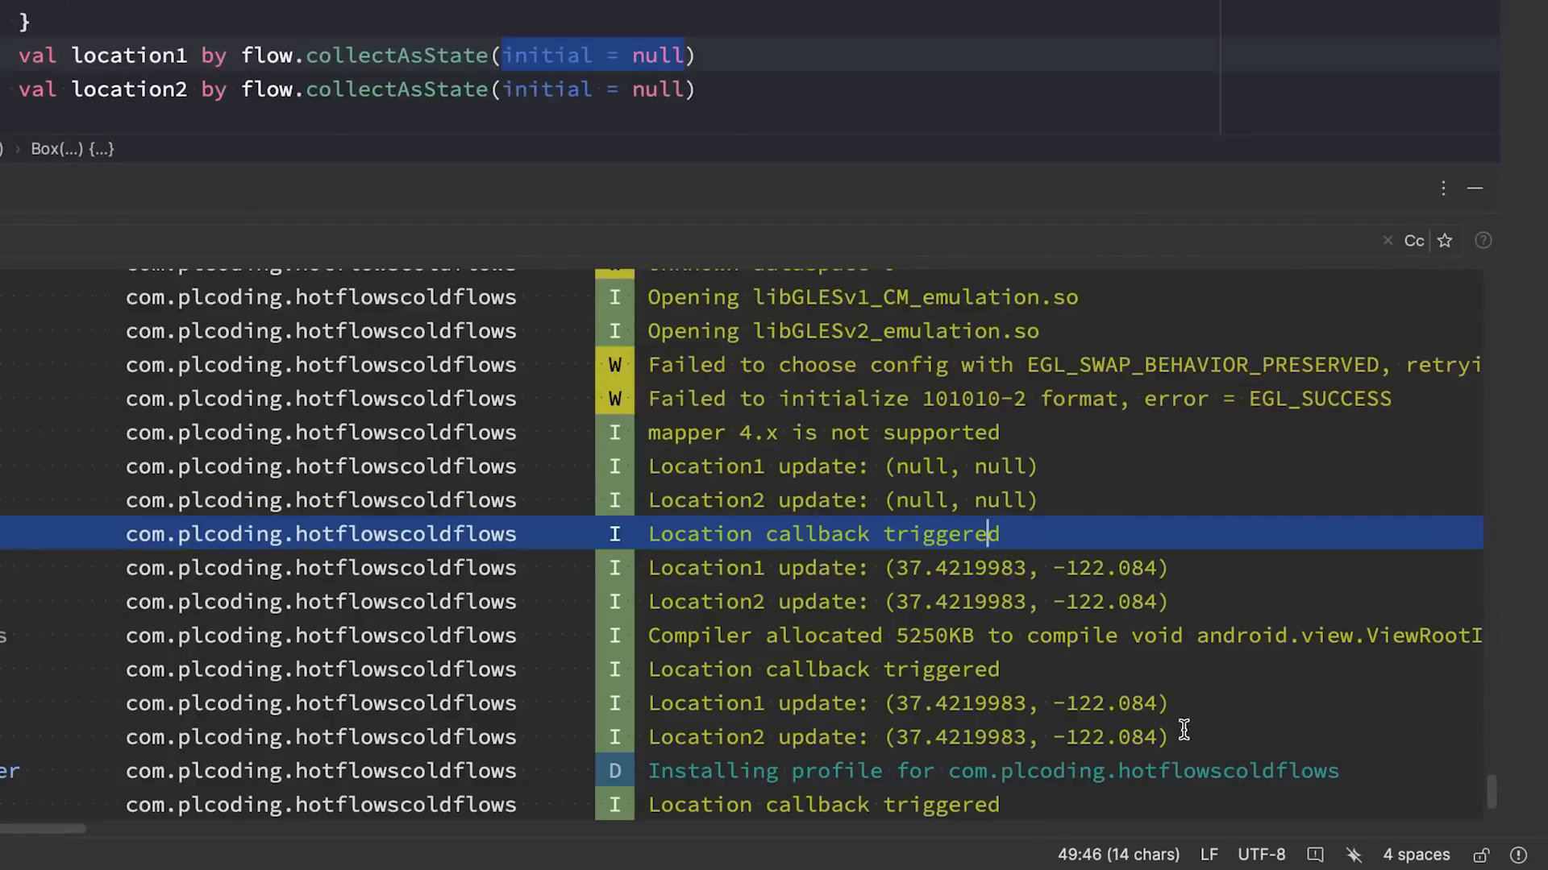
pyautogui.scroll(-3)
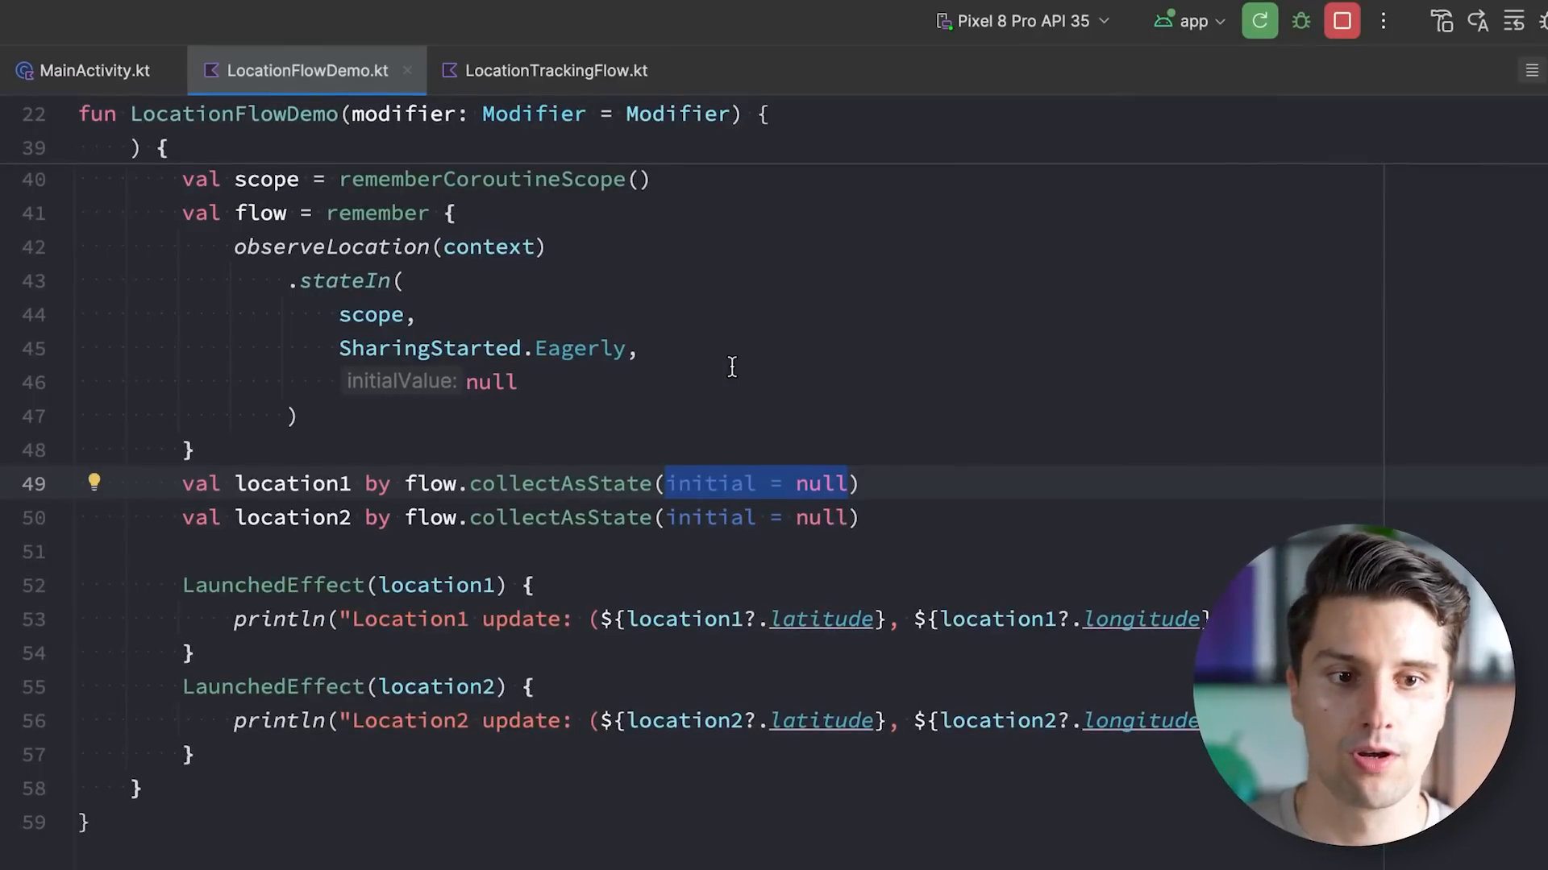
pyautogui.moveTo(721, 388)
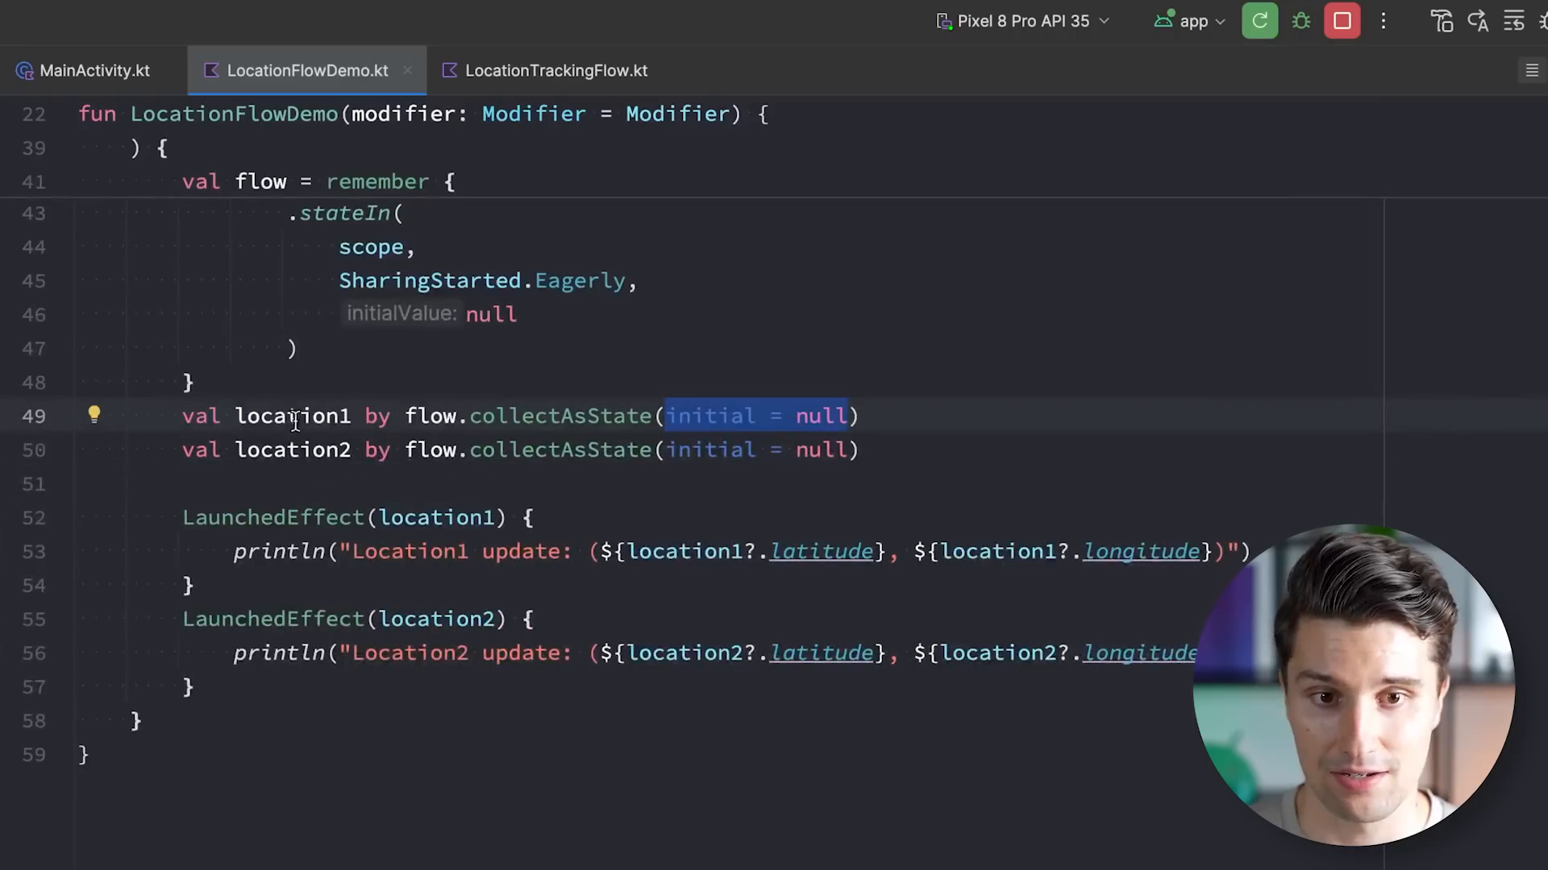
pyautogui.doubleClick(293, 416)
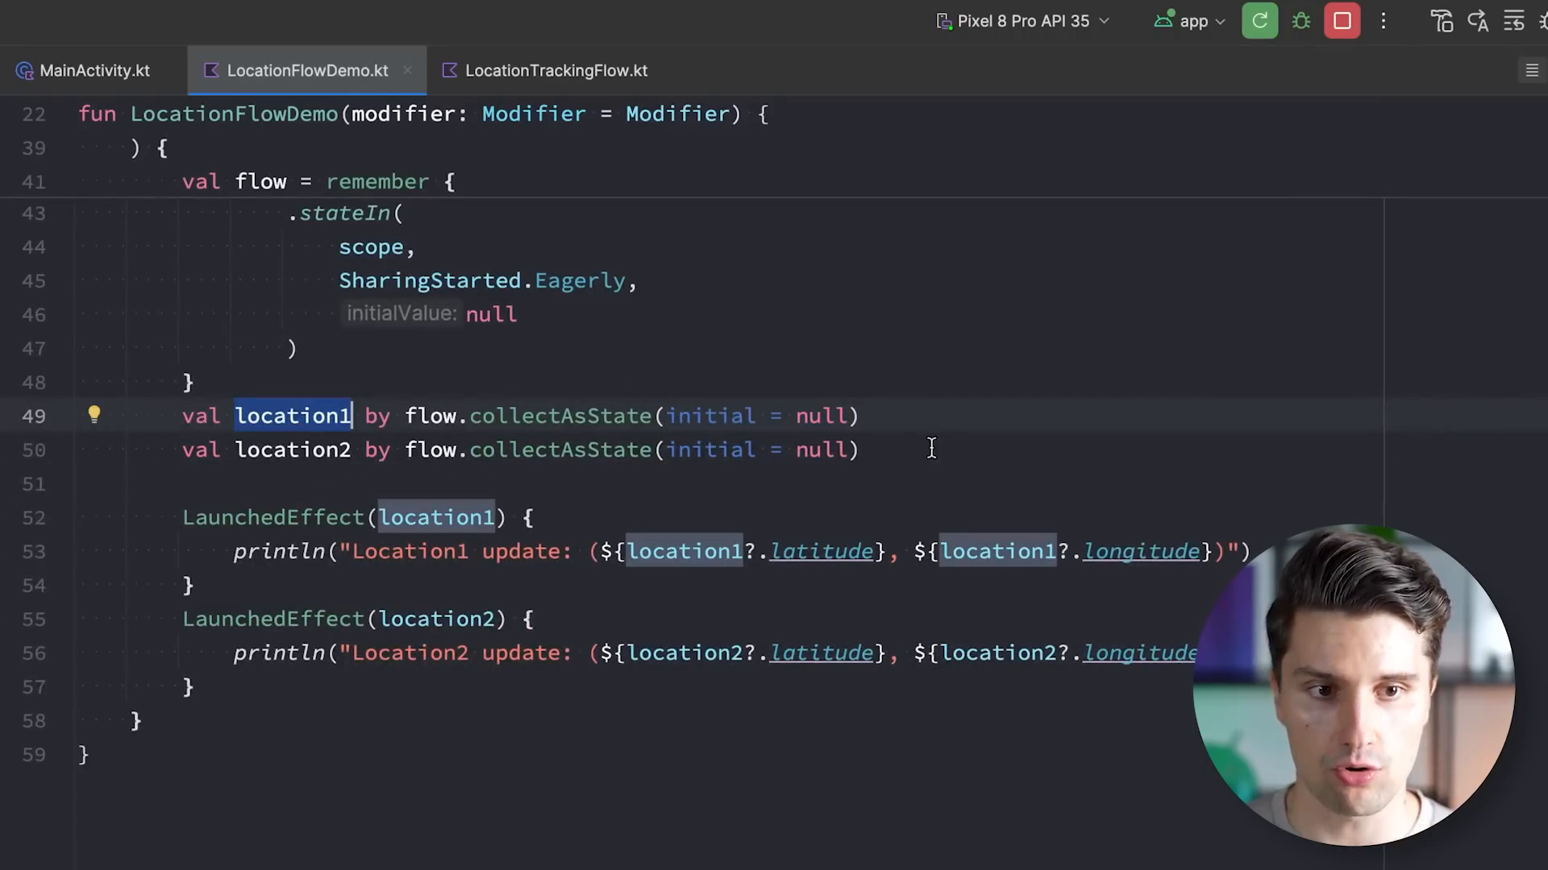
pyautogui.doubleClick(558, 416)
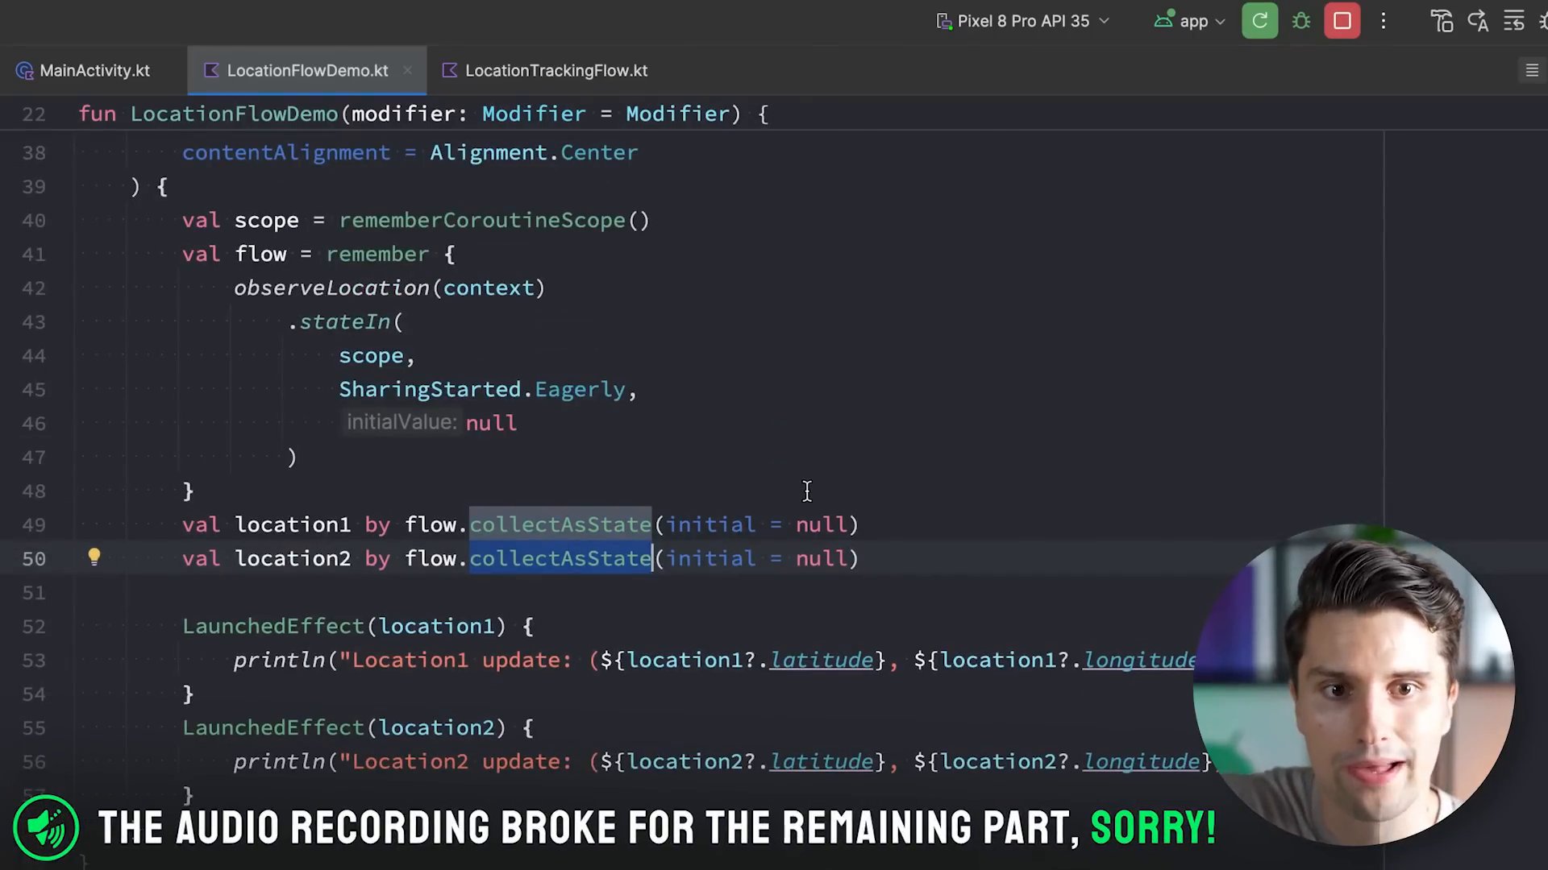
pyautogui.moveTo(774, 503)
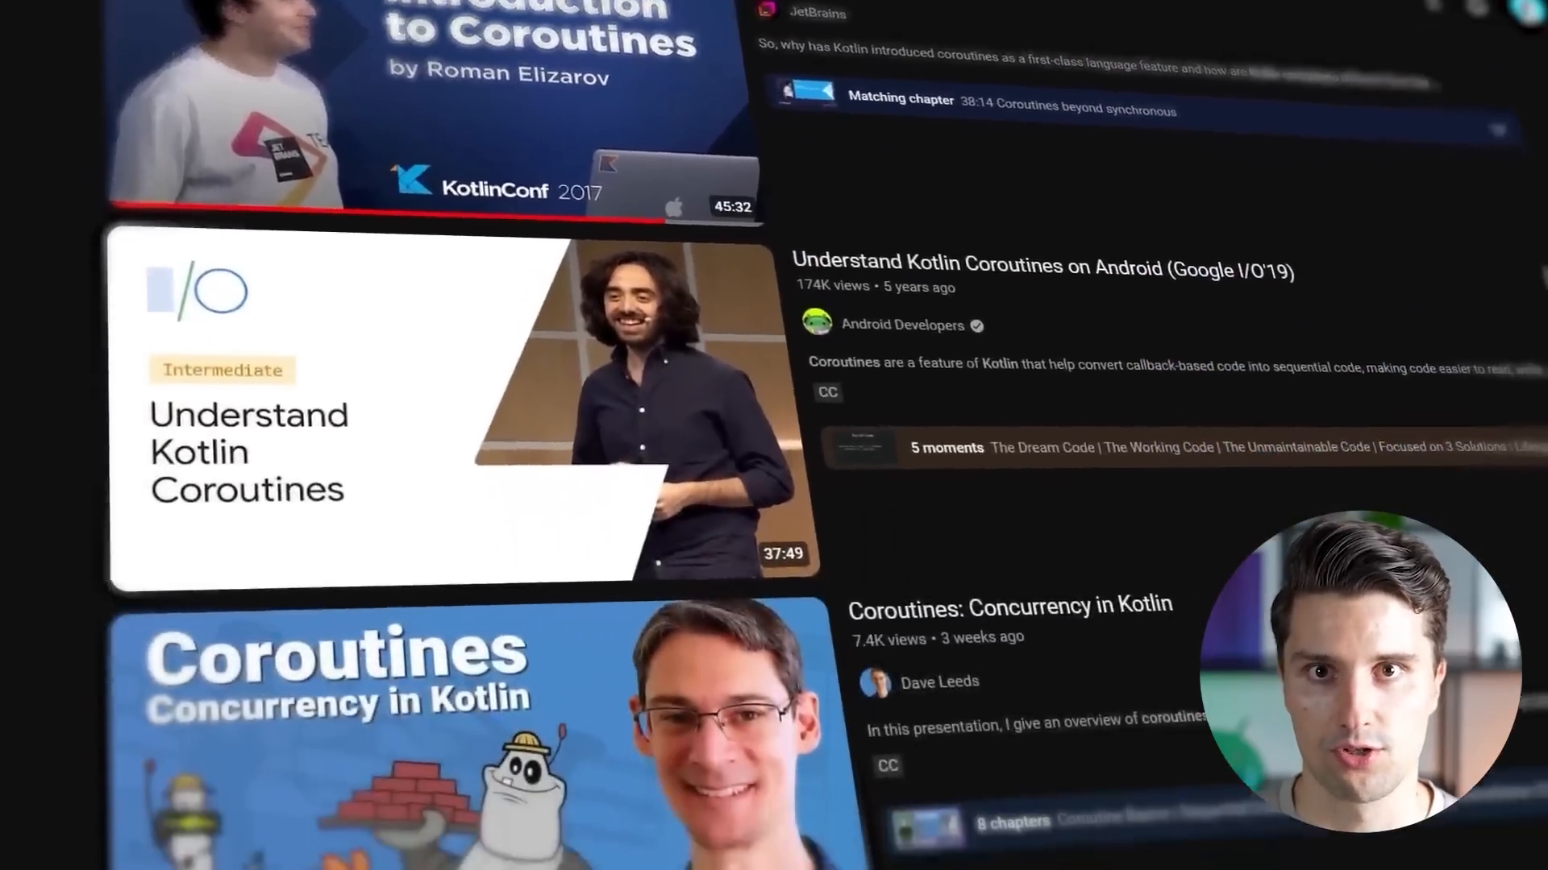
pyautogui.scroll(-3)
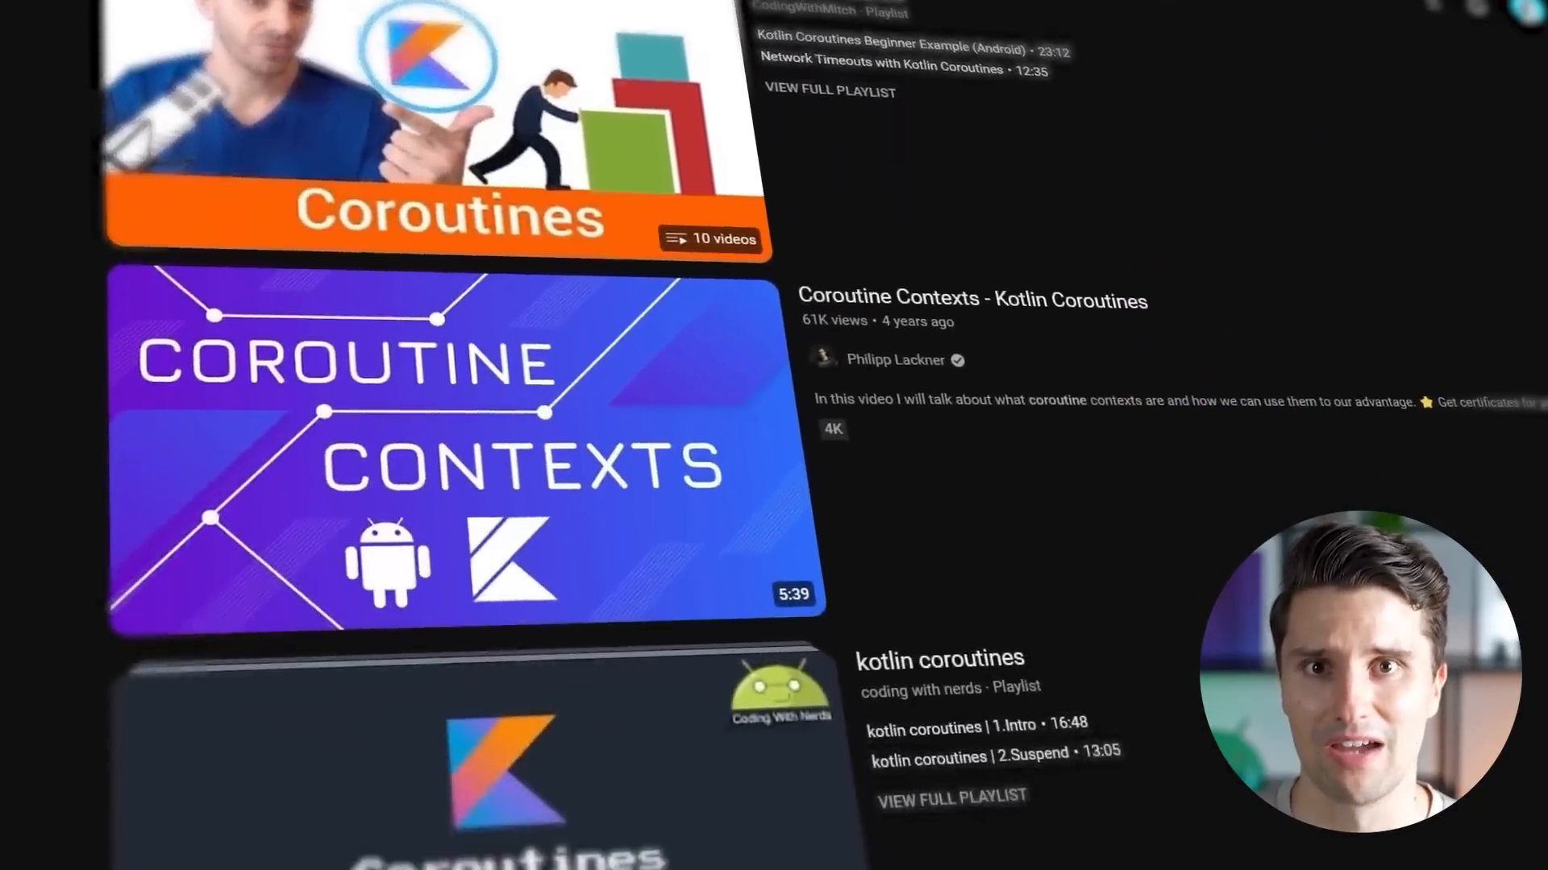